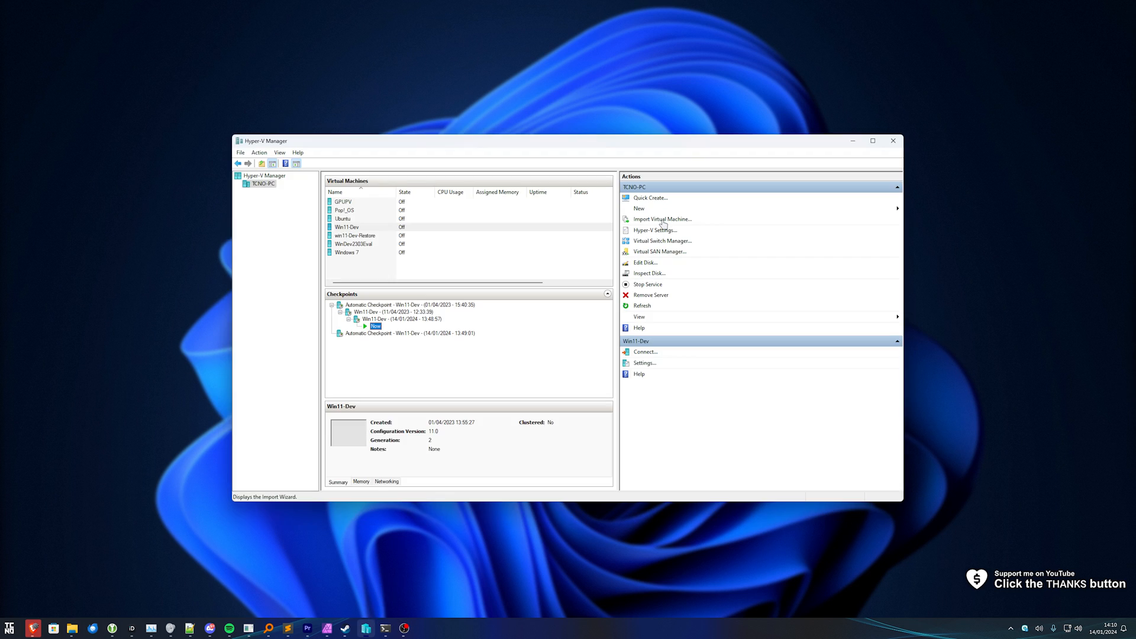
Import the existing Win11-Dev virtual machine from its folder.
{"action": "left_click", "coordinate": [662, 219]}
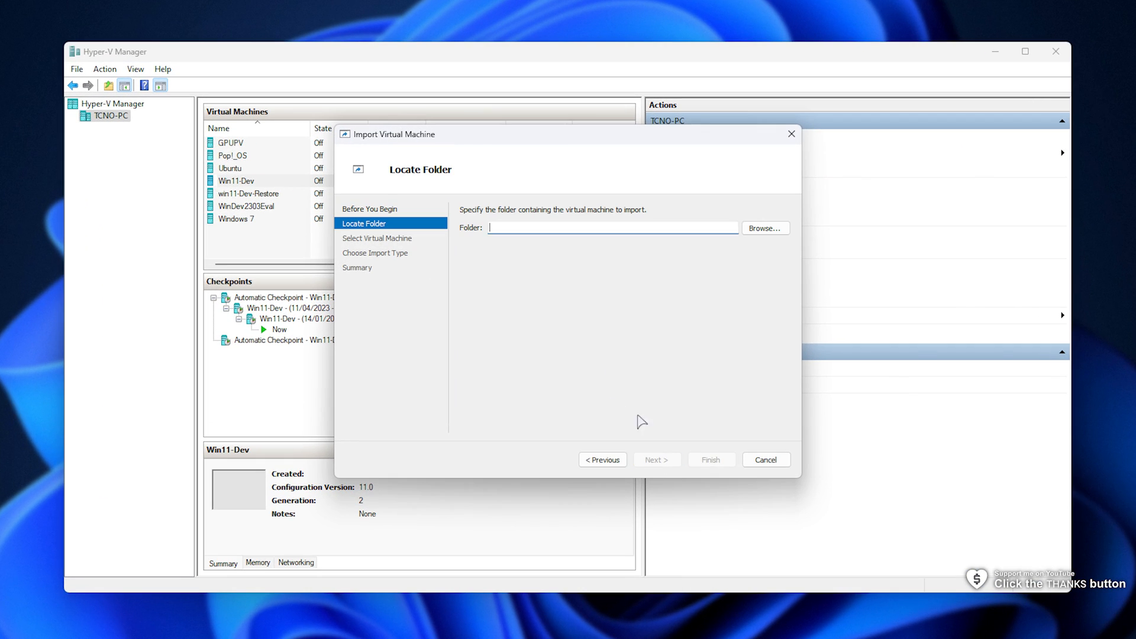
{"action": "left_click", "coordinate": [765, 227]}
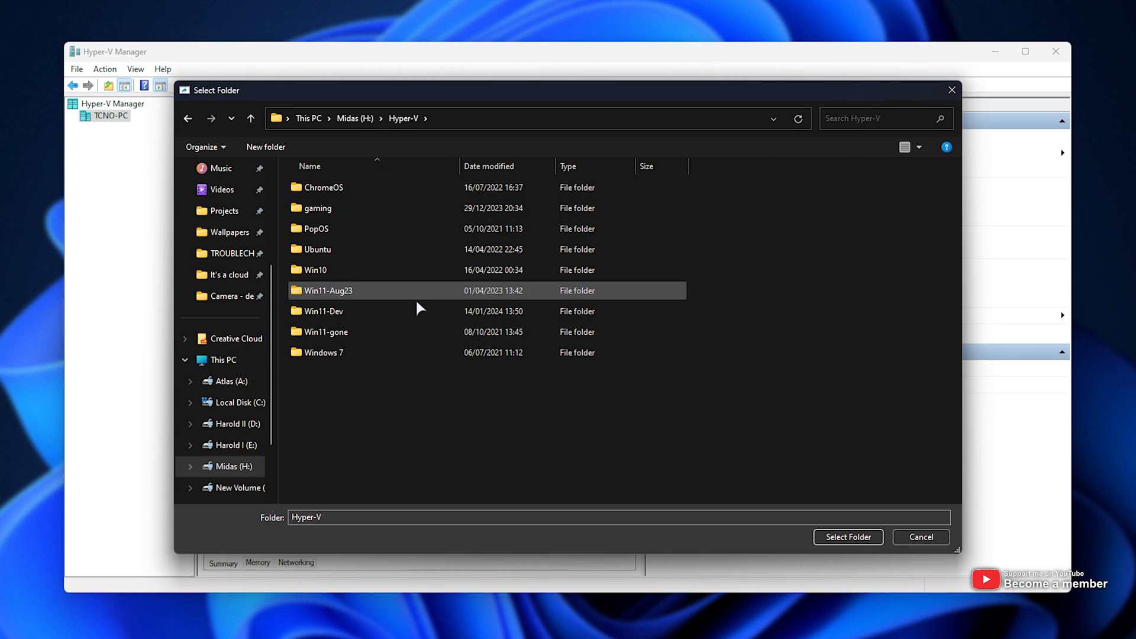
{"action": "left_click", "coordinate": [332, 311]}
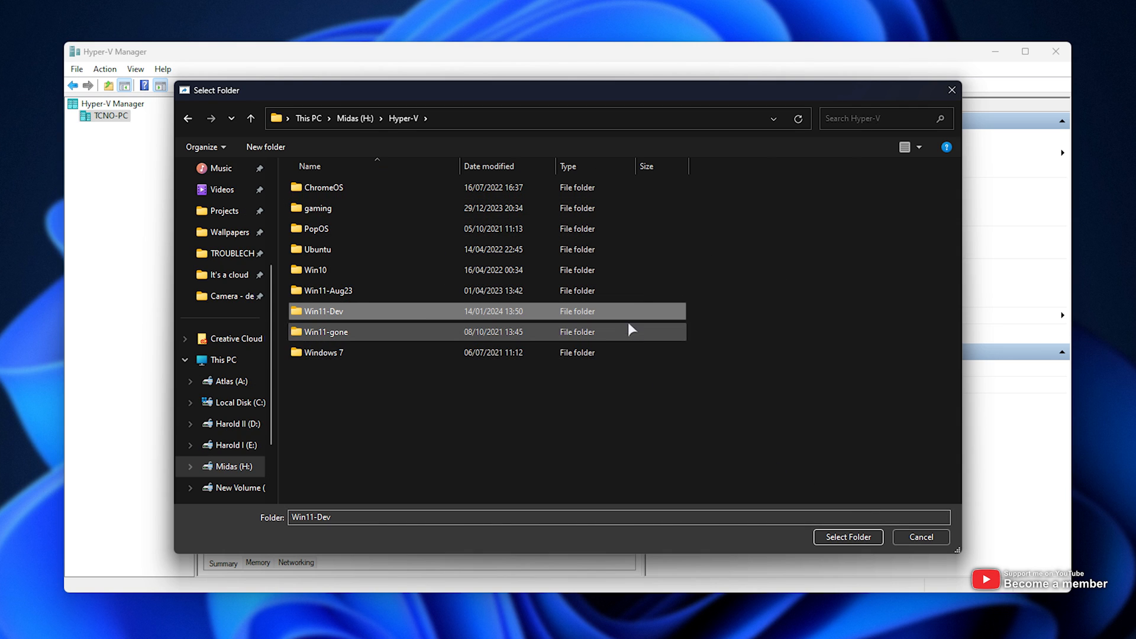
{"action": "left_click", "coordinate": [848, 537]}
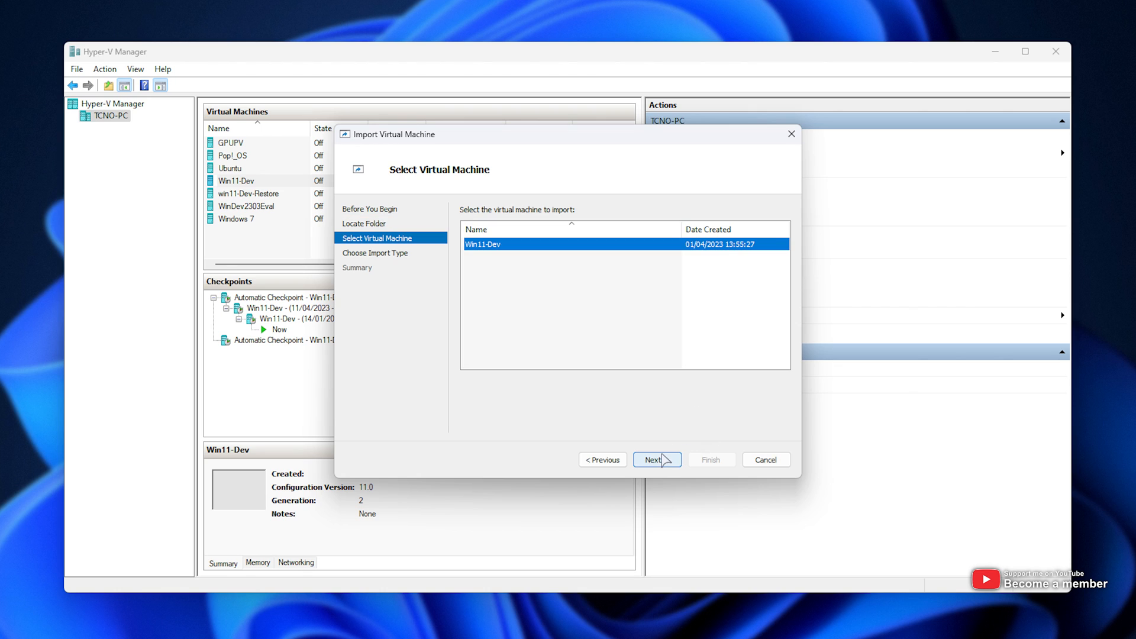
{"action": "left_click", "coordinate": [656, 460]}
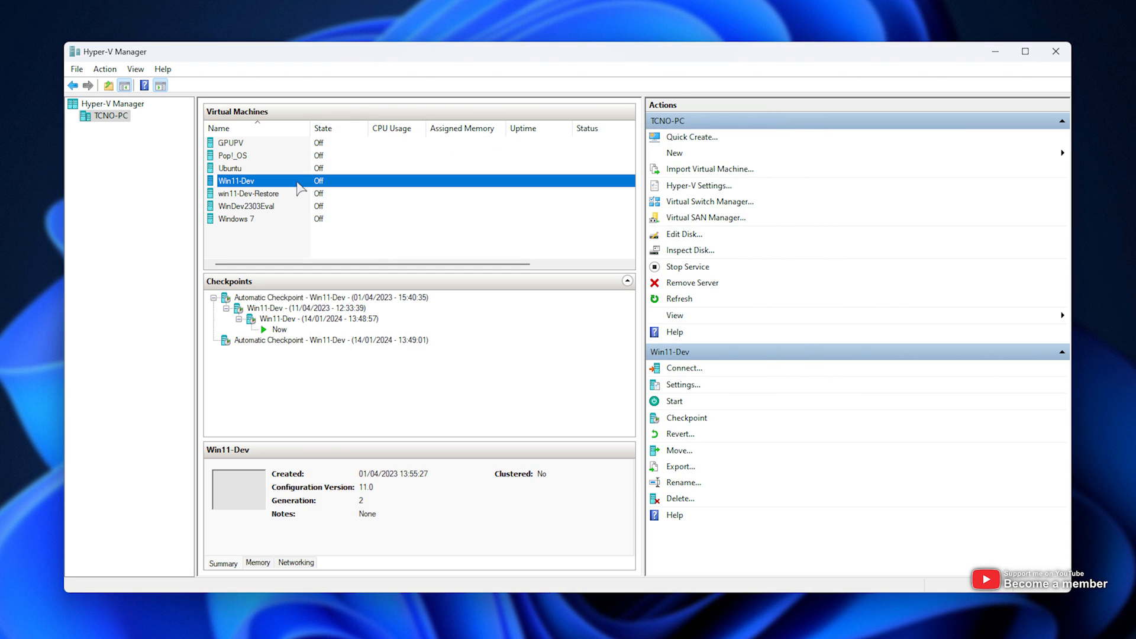
Try starting Win11-Dev and dismiss the shielding-policy start error.
{"action": "right_click", "coordinate": [304, 307]}
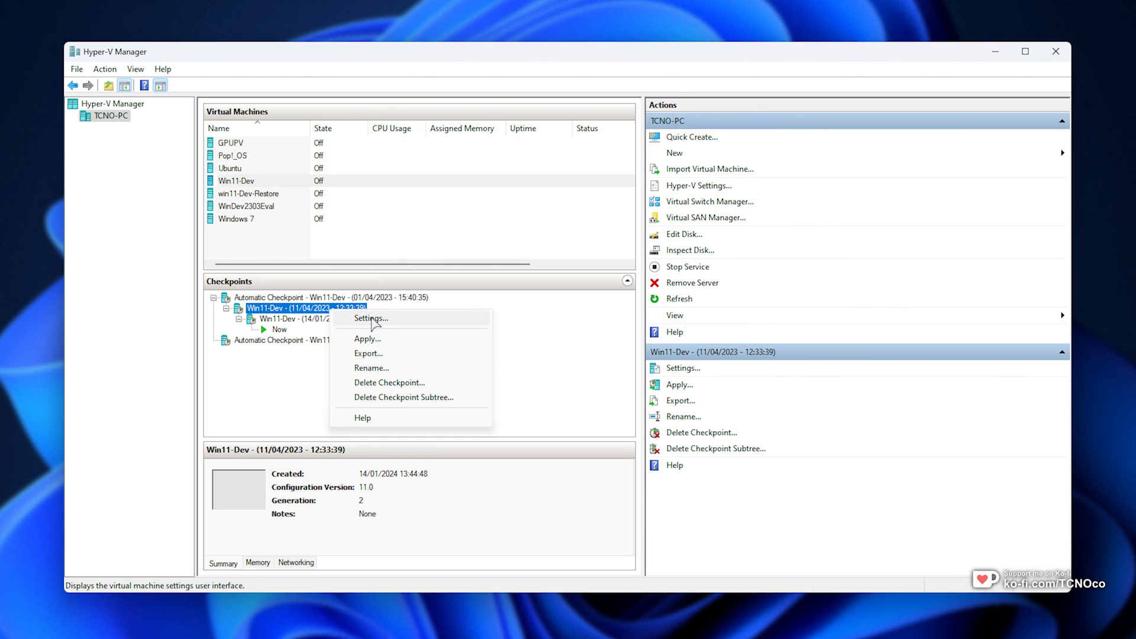
{"action": "left_click", "coordinate": [367, 339]}
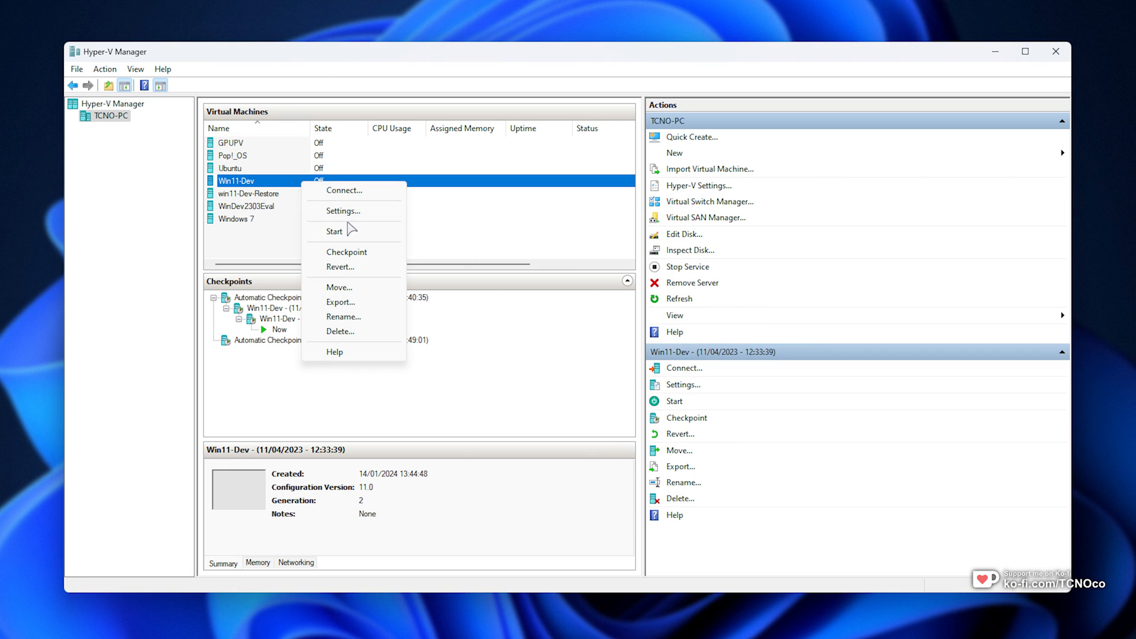
{"action": "left_click", "coordinate": [334, 231]}
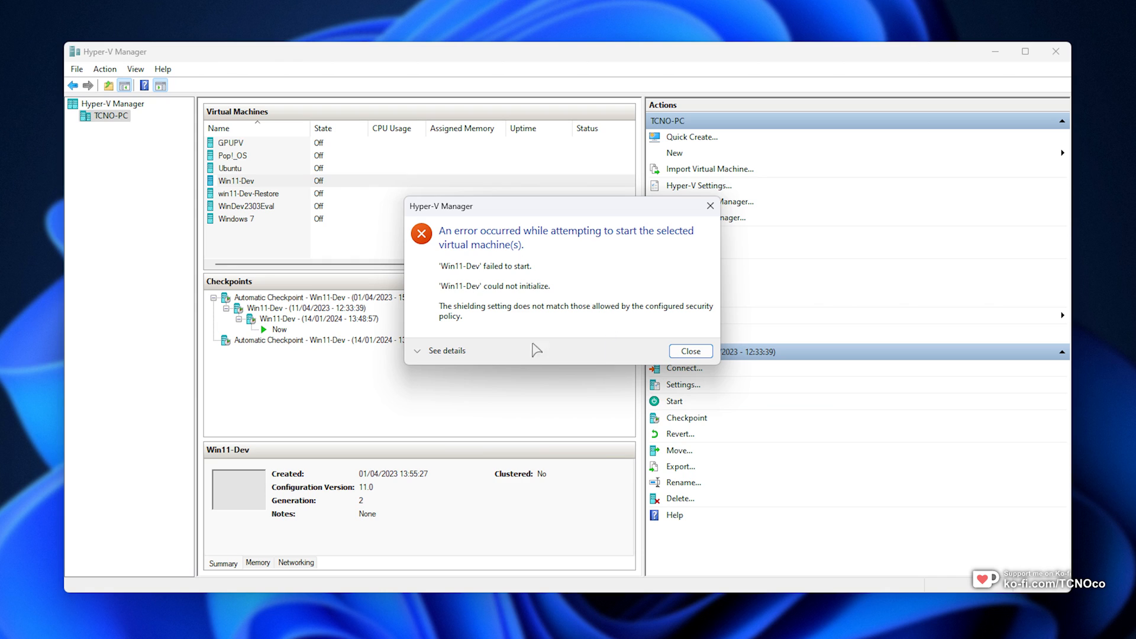
{"action": "mouse_move", "coordinate": [637, 330]}
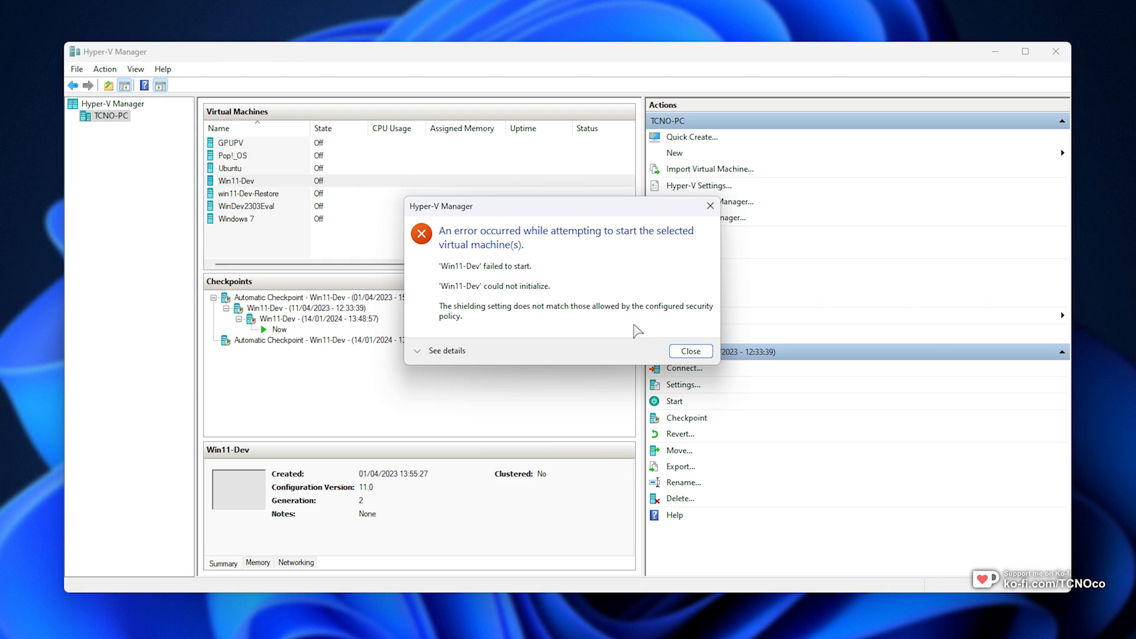
{"action": "mouse_move", "coordinate": [652, 345]}
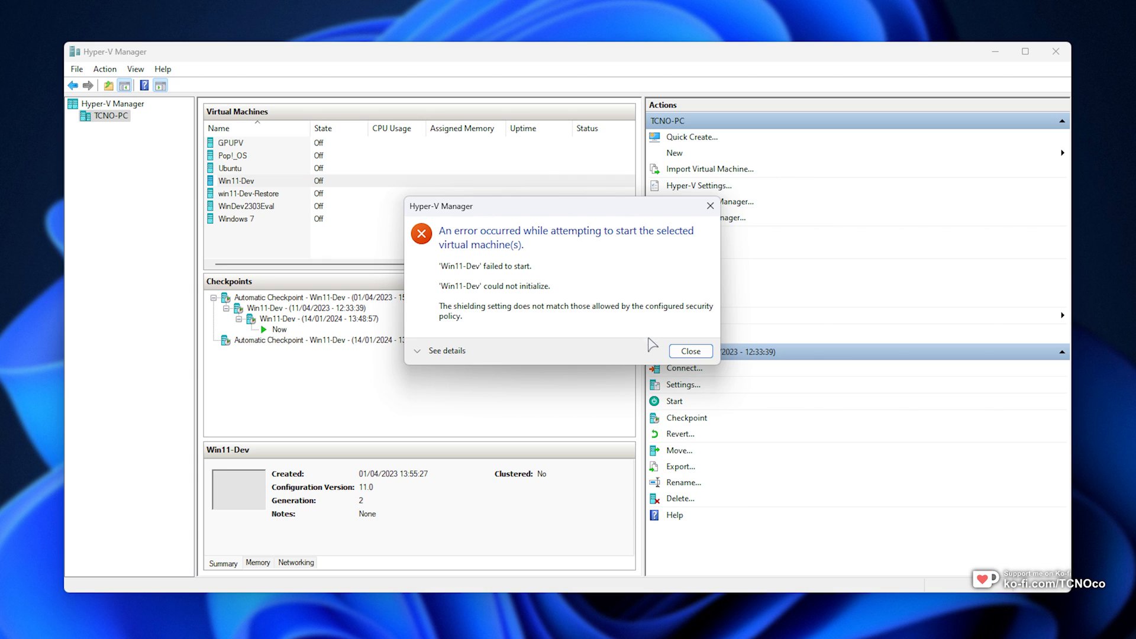
{"action": "left_click", "coordinate": [690, 351]}
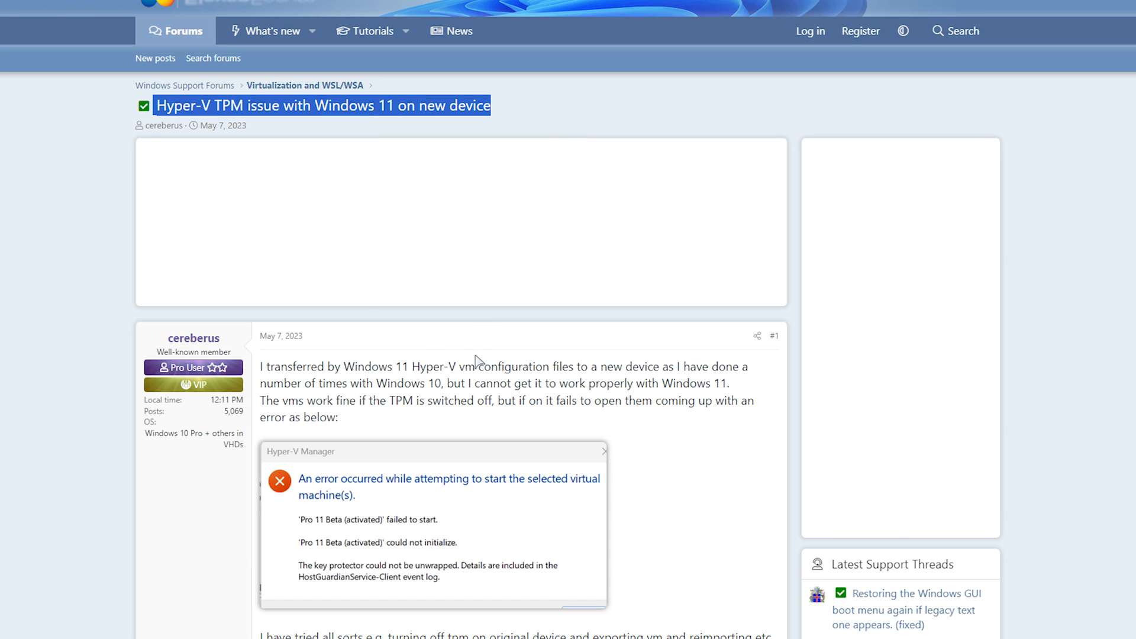
Scroll through the TPM thread's certutil certificate export and import steps.
{"action": "scroll", "scroll_direction": "down", "scroll_amount": 3}
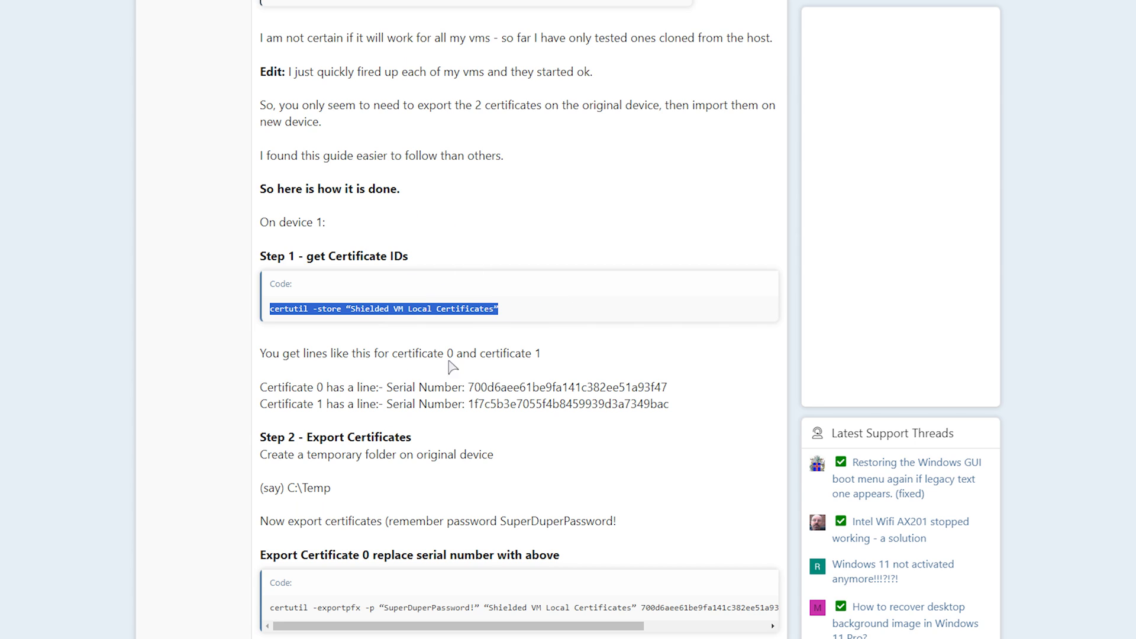
{"action": "scroll", "scroll_direction": "down", "scroll_amount": 3}
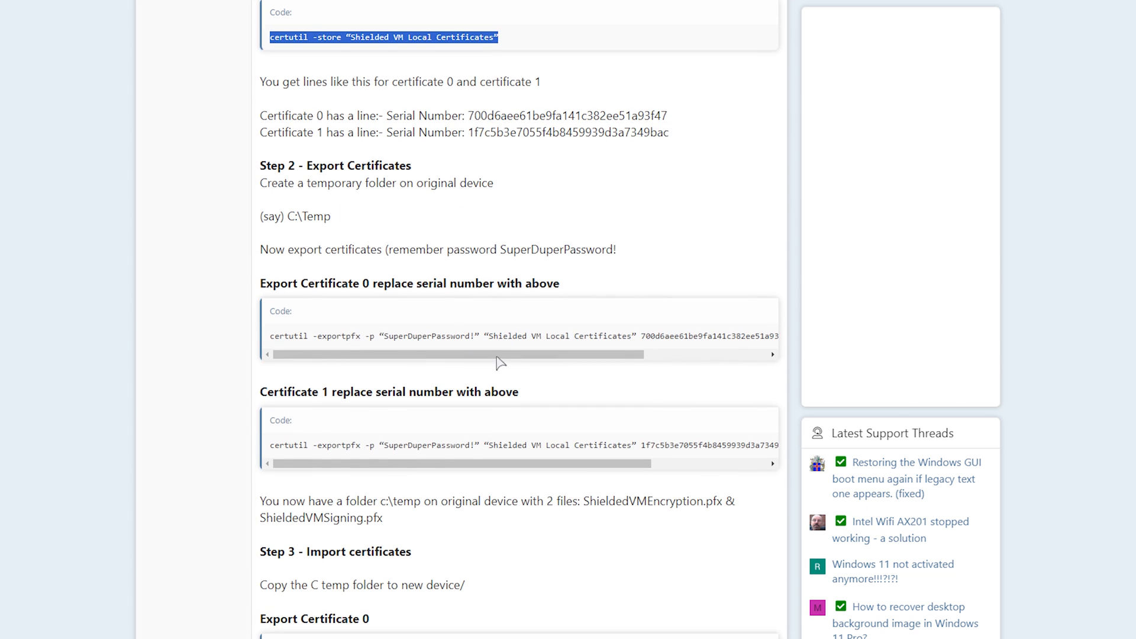
{"action": "scroll", "scroll_direction": "down", "scroll_amount": 3}
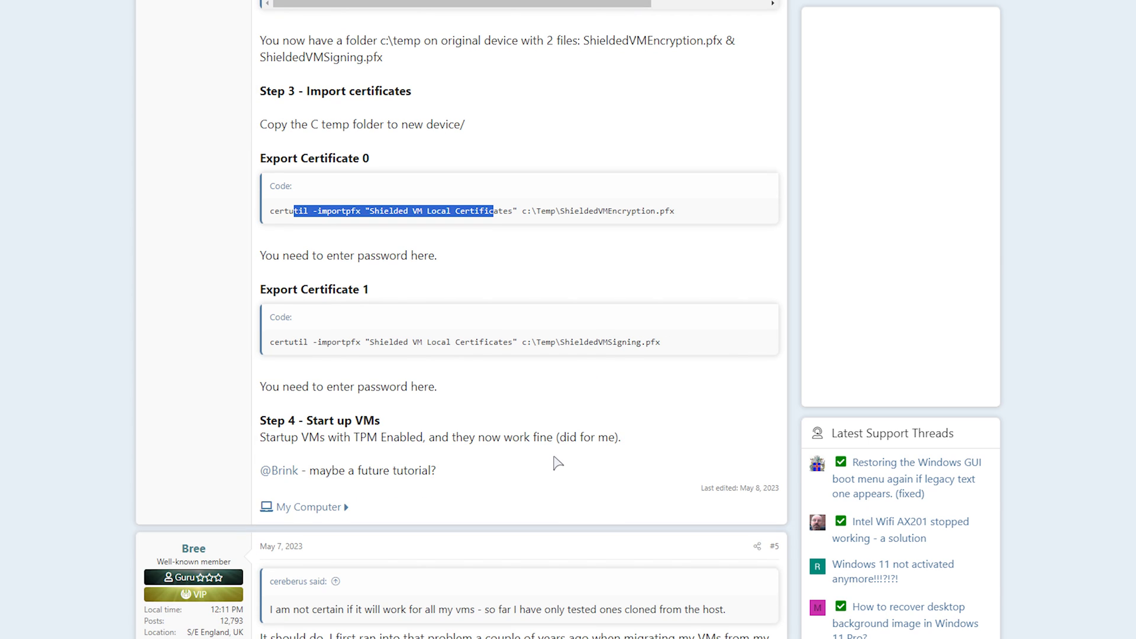
{"action": "mouse_move", "coordinate": [461, 247]}
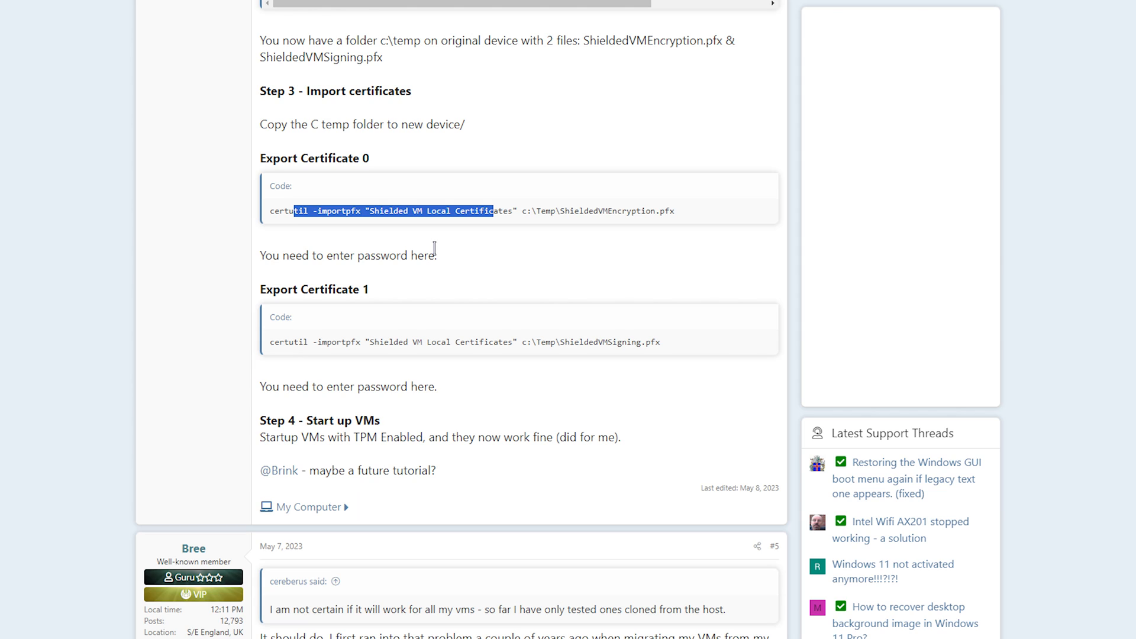
{"action": "mouse_move", "coordinate": [495, 333]}
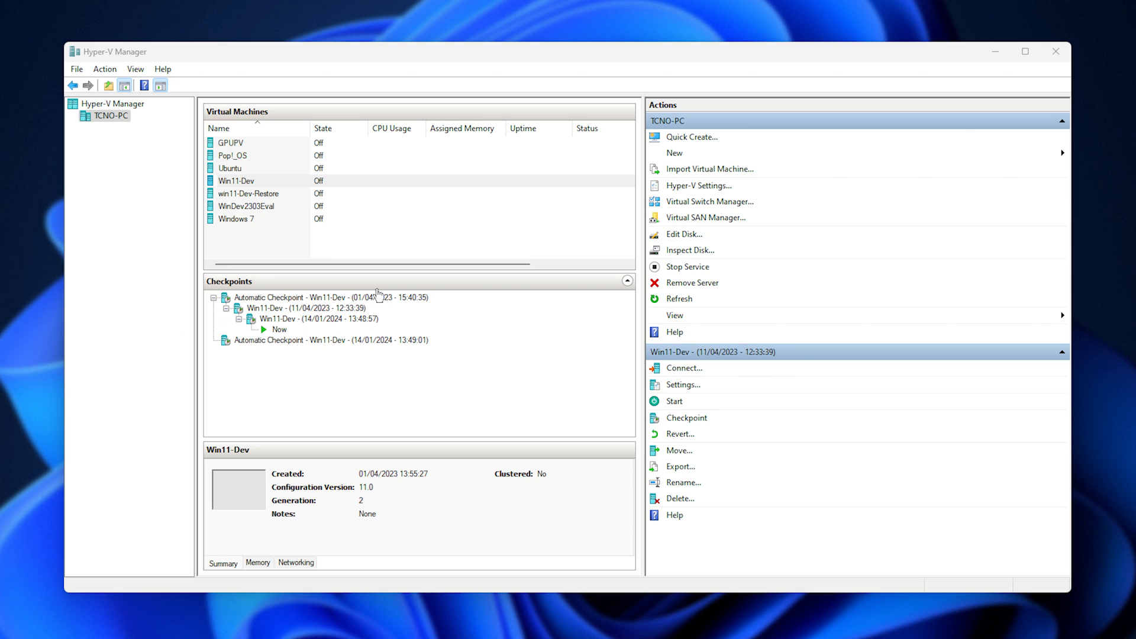
Select Win11-Dev's oldest automatic checkpoint, then the Win11-Dev machine.
{"action": "left_click", "coordinate": [319, 297]}
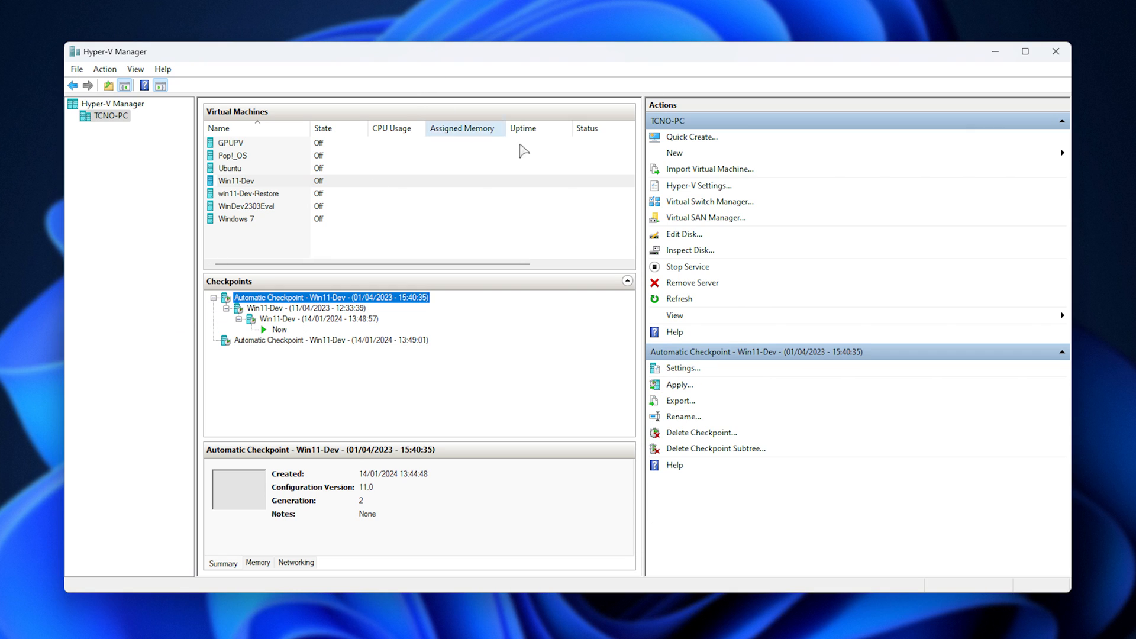
{"action": "left_click", "coordinate": [236, 181]}
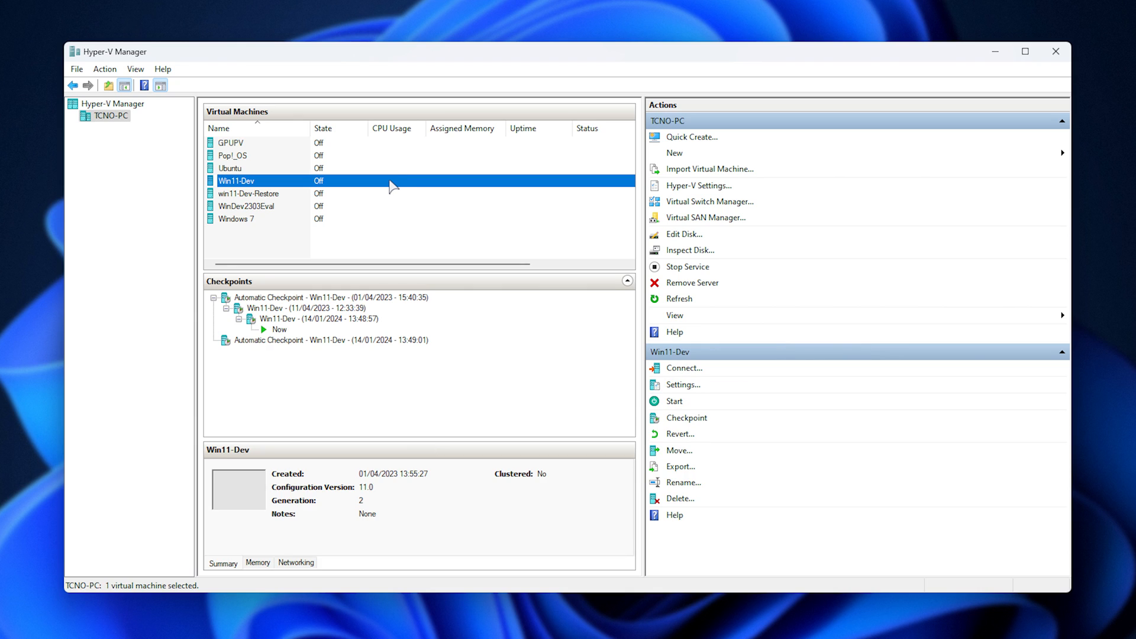
{"action": "mouse_move", "coordinate": [394, 193]}
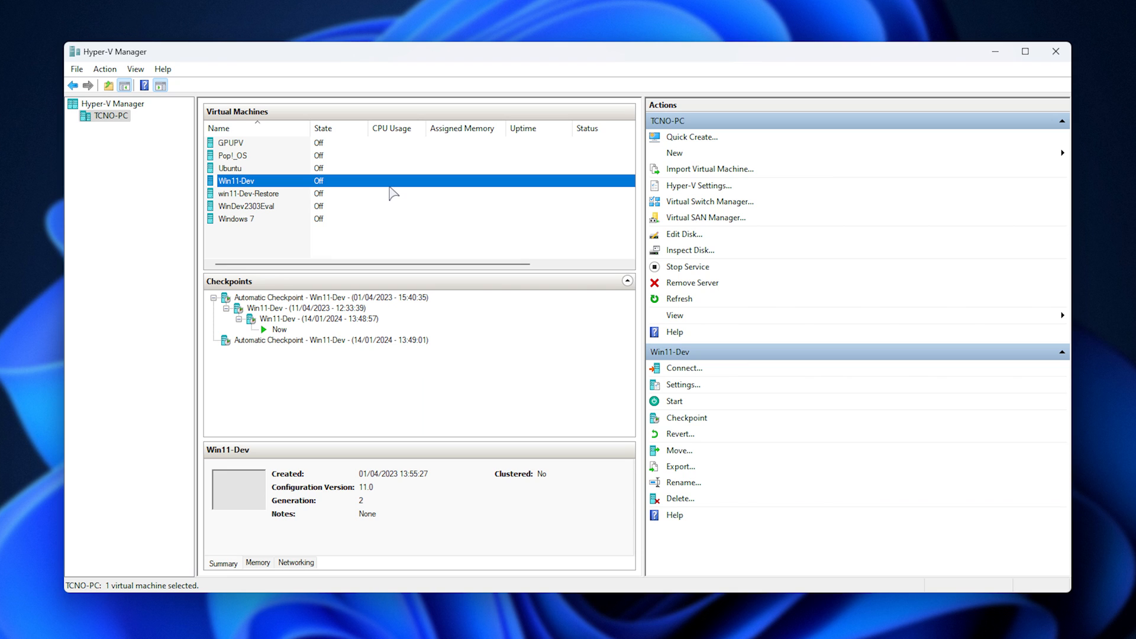
{"action": "mouse_move", "coordinate": [440, 194]}
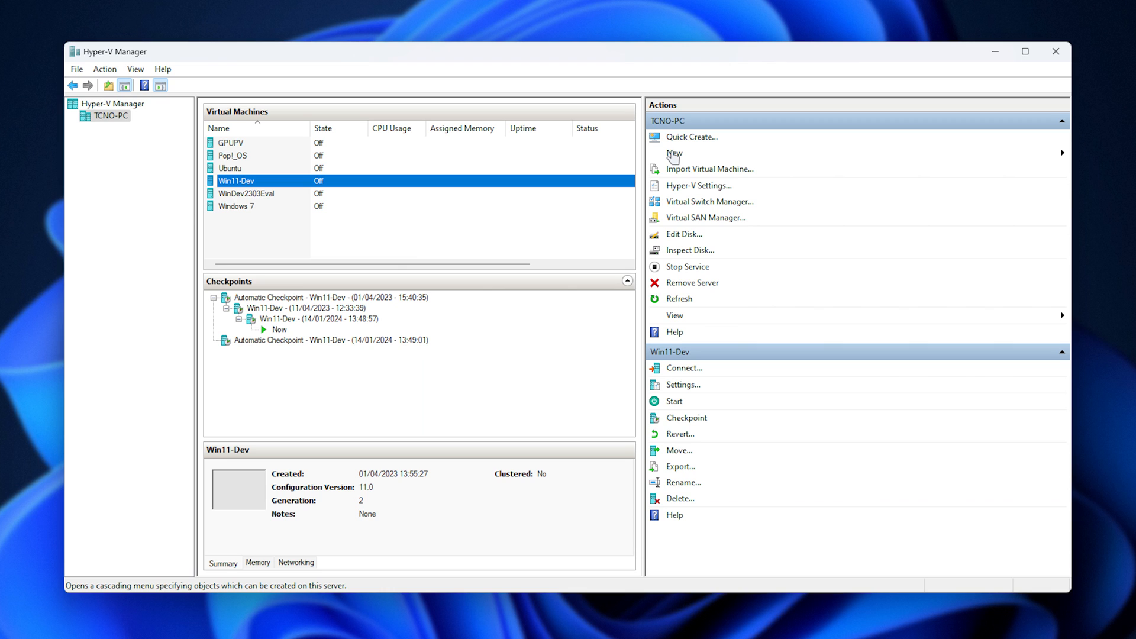
Name a new VM Win11-Dev-Restore, stored in Win11-Dev's restore folder.
{"action": "left_click", "coordinate": [675, 152]}
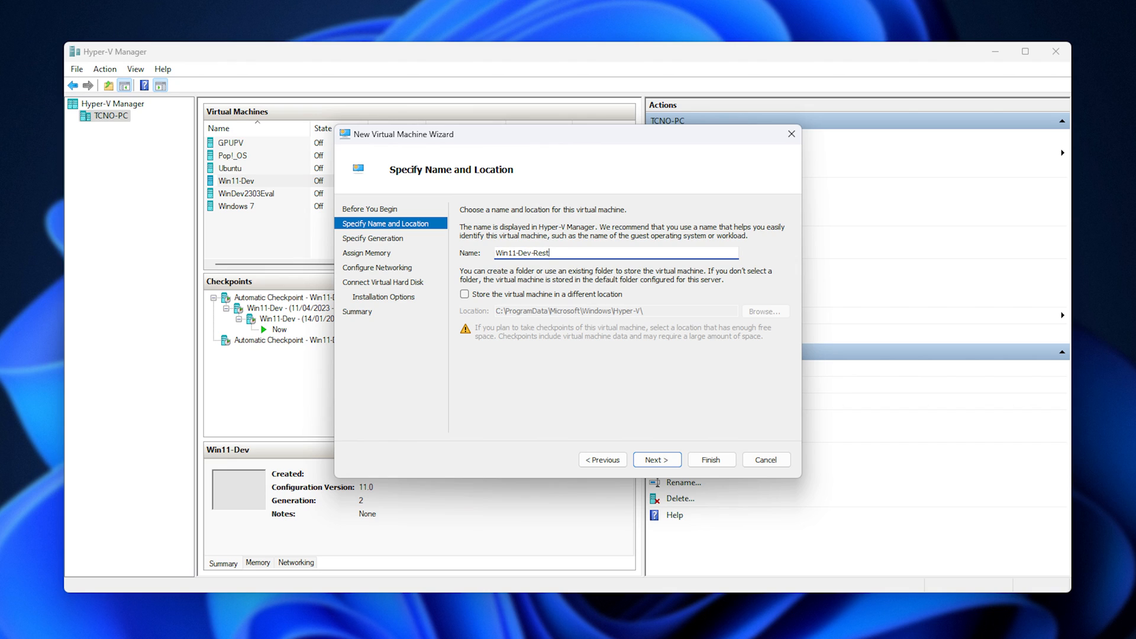
{"action": "type", "text": "ore"}
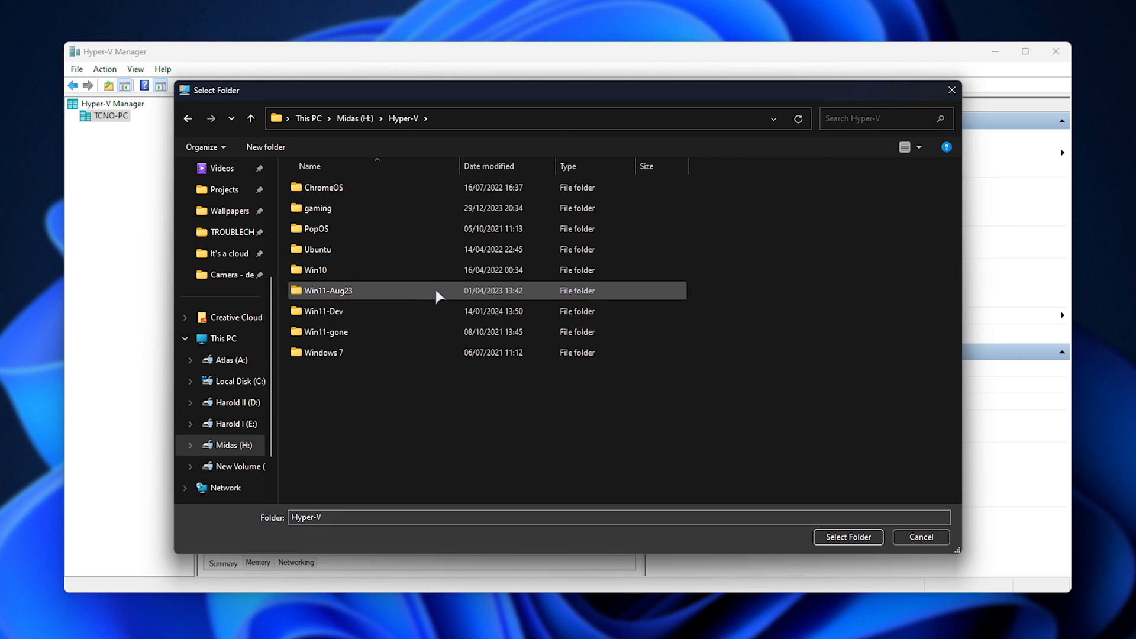
{"action": "double_click", "coordinate": [325, 311]}
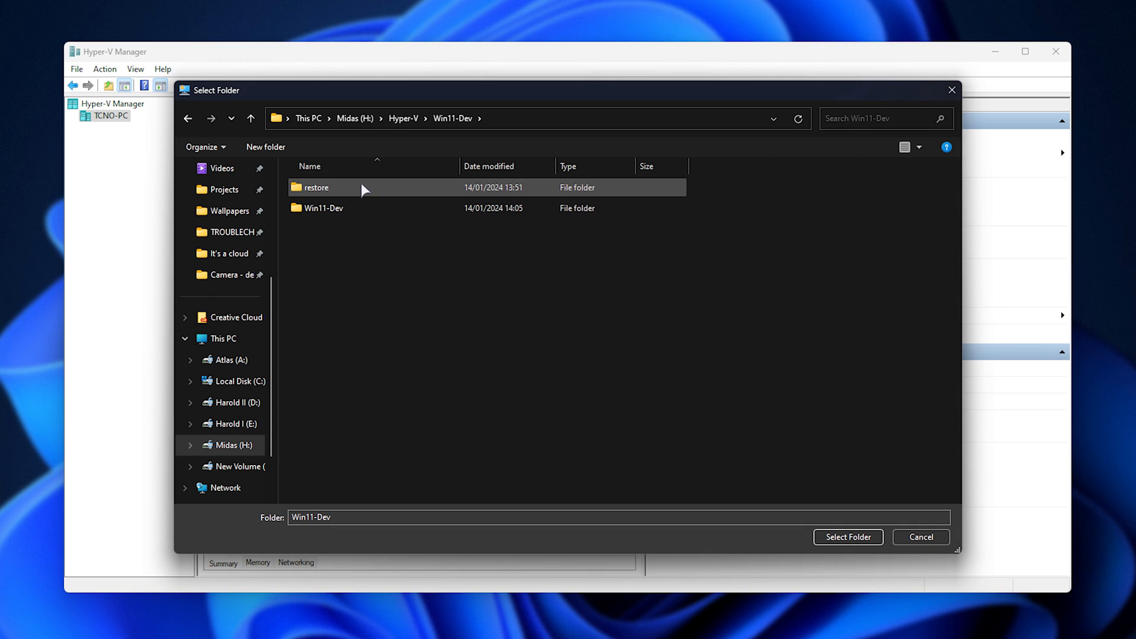
{"action": "left_click", "coordinate": [317, 187]}
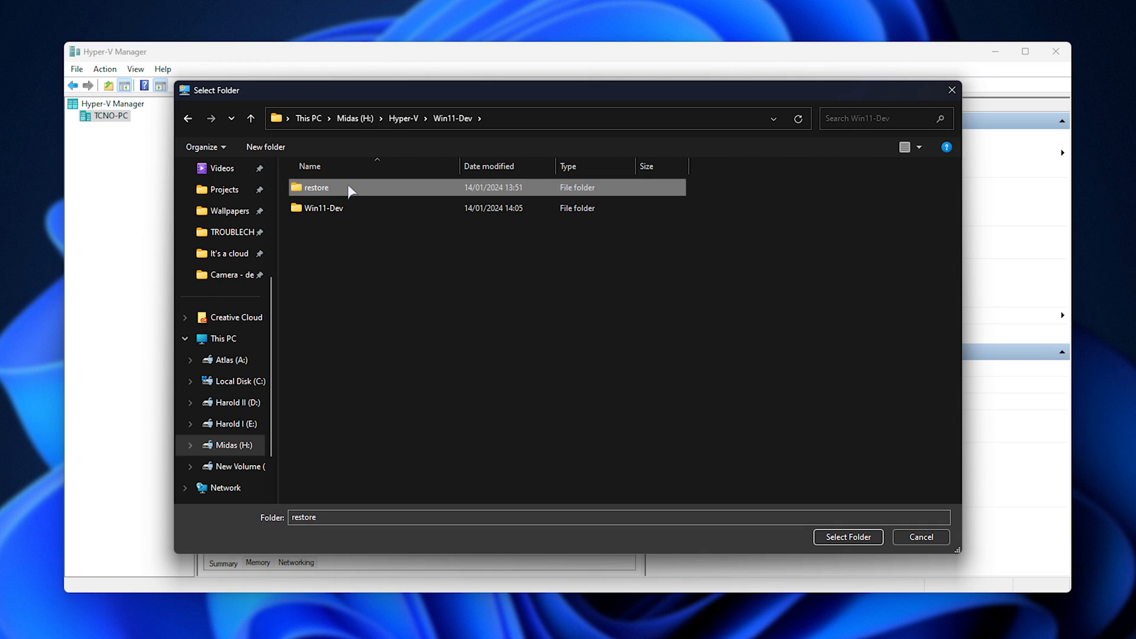
{"action": "left_click", "coordinate": [848, 536]}
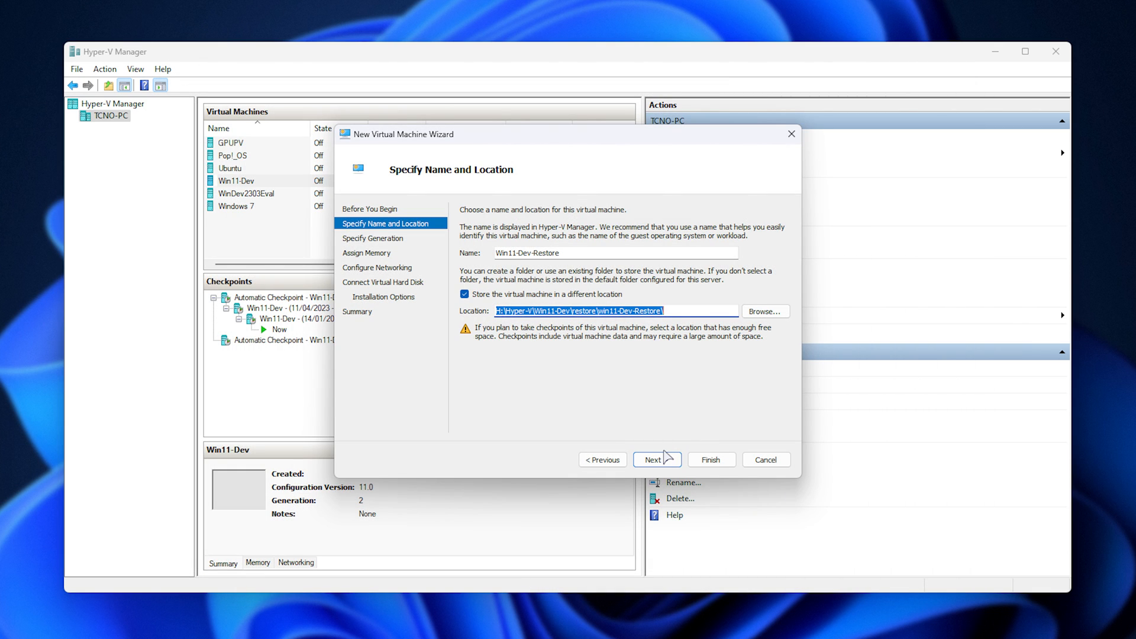
Keep Generation 2, default memory and Default Switch; choose an existing virtual disk.
{"action": "left_click", "coordinate": [657, 460]}
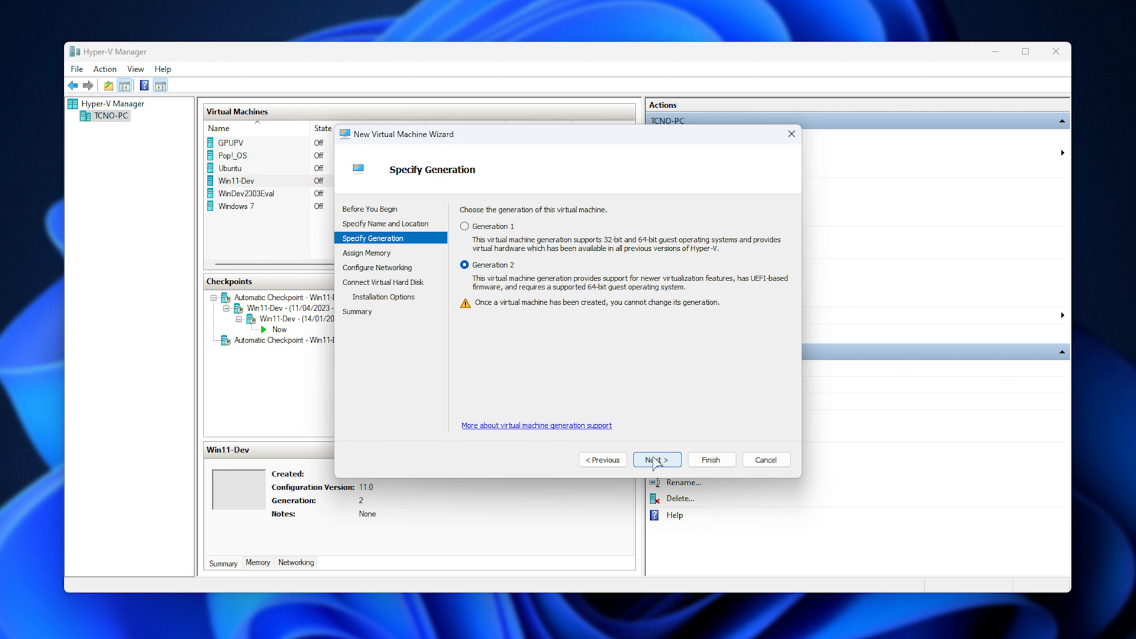
{"action": "left_click", "coordinate": [657, 459]}
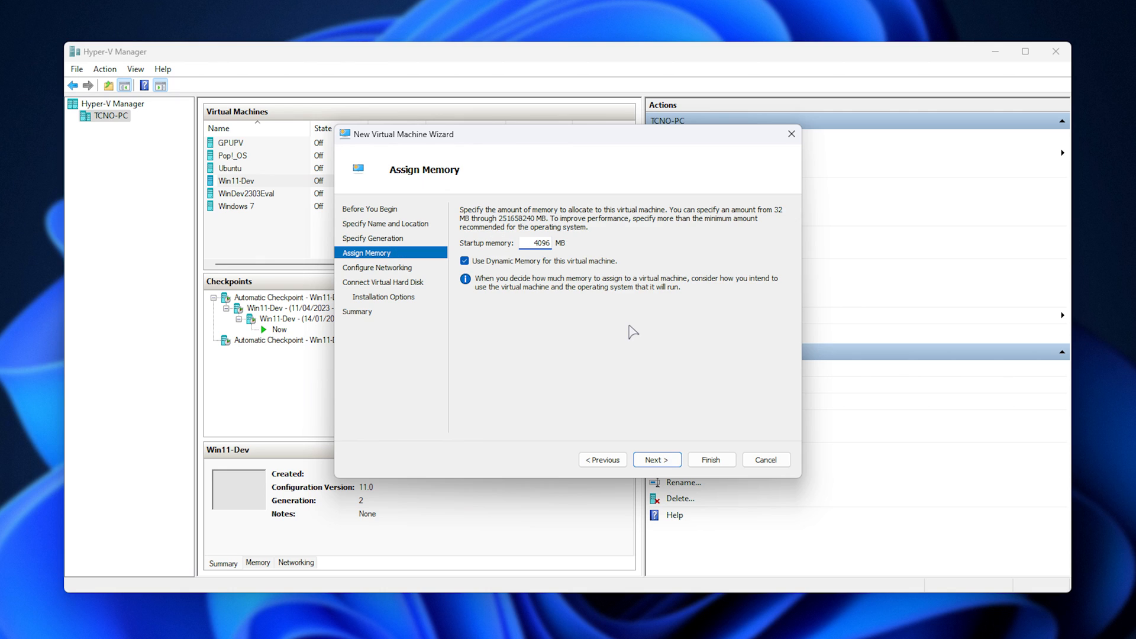
{"action": "left_click", "coordinate": [656, 459]}
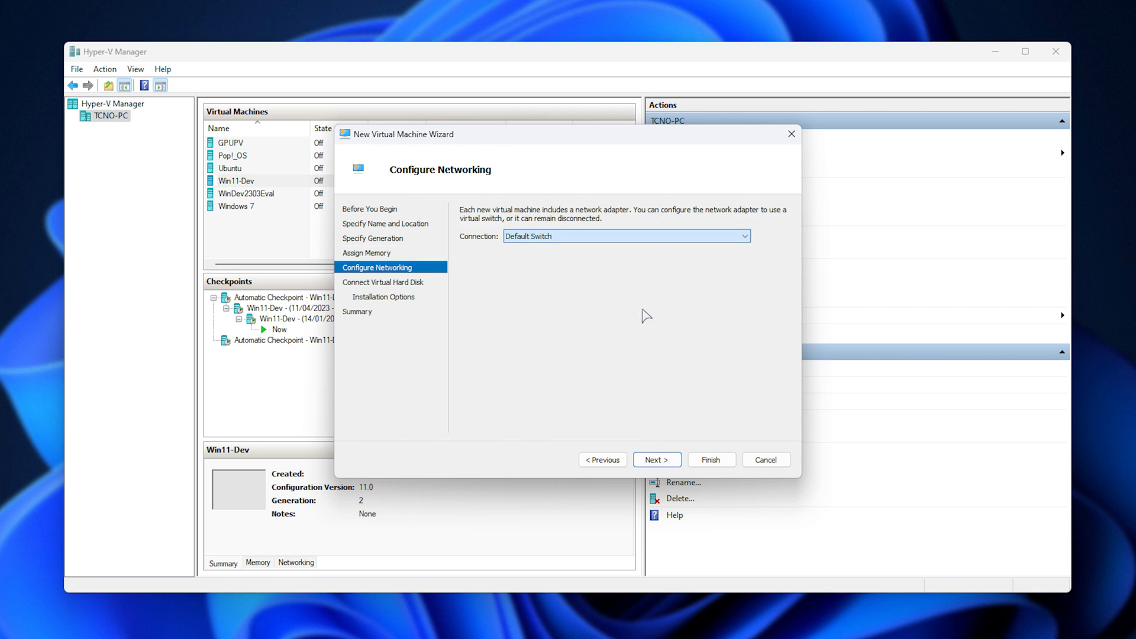
{"action": "left_click", "coordinate": [657, 459]}
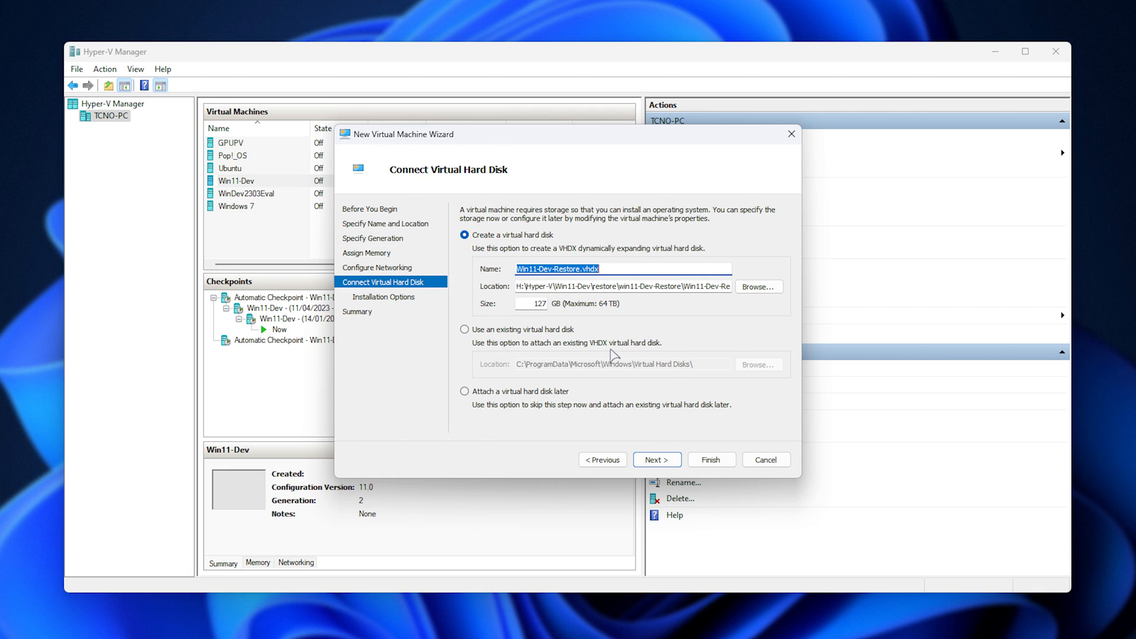
{"action": "mouse_move", "coordinate": [619, 376]}
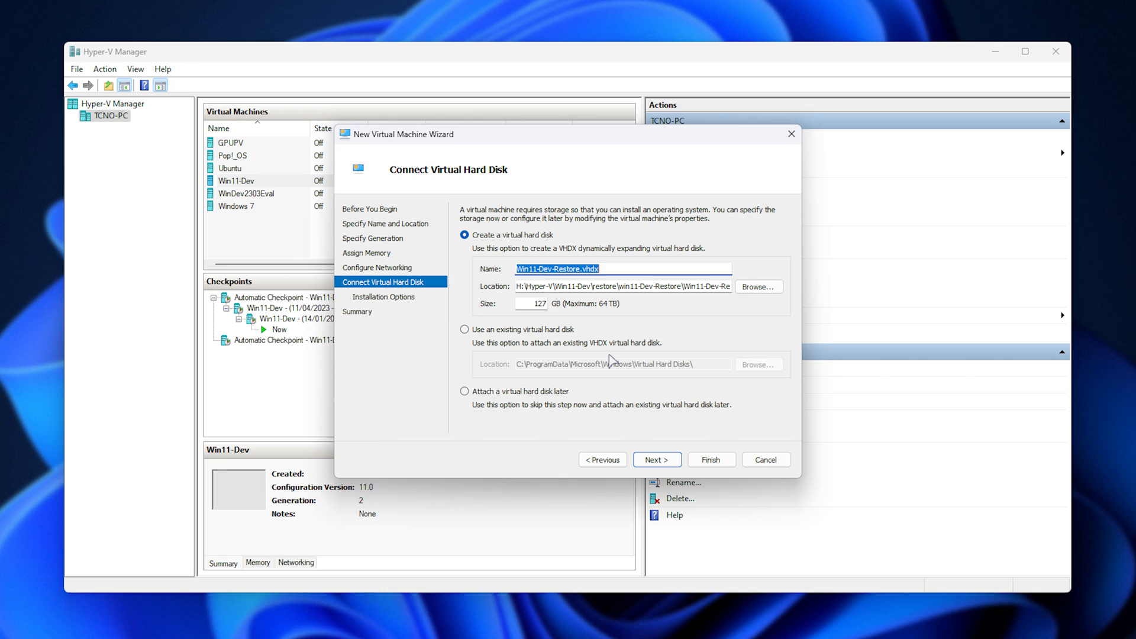
{"action": "mouse_move", "coordinate": [671, 284]}
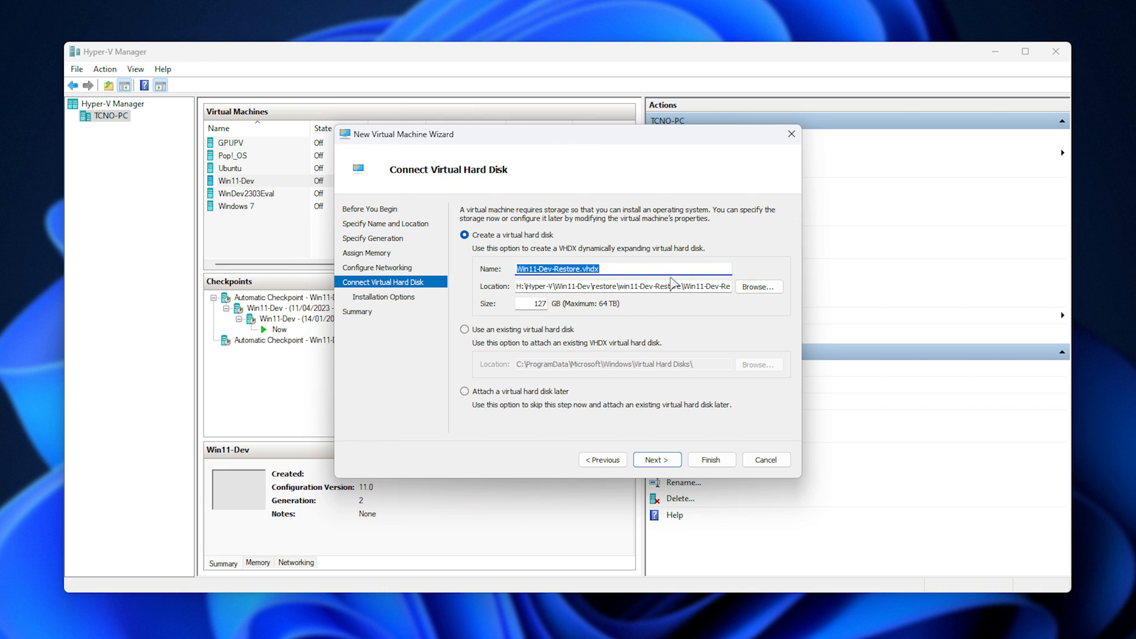
{"action": "left_click", "coordinate": [464, 330]}
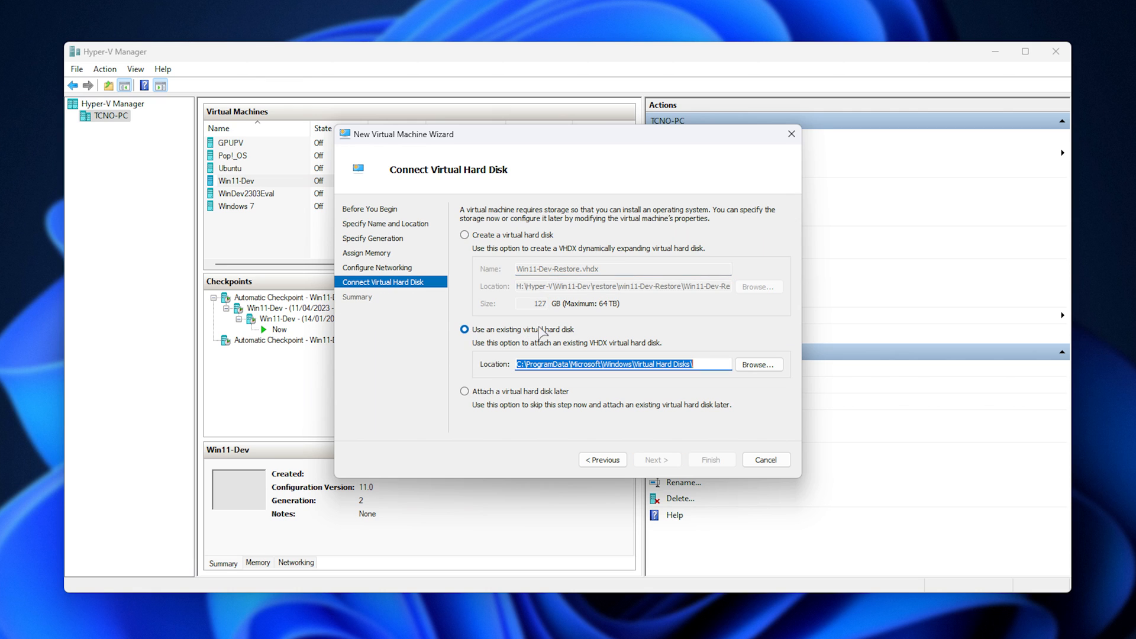
{"action": "left_click", "coordinate": [758, 364]}
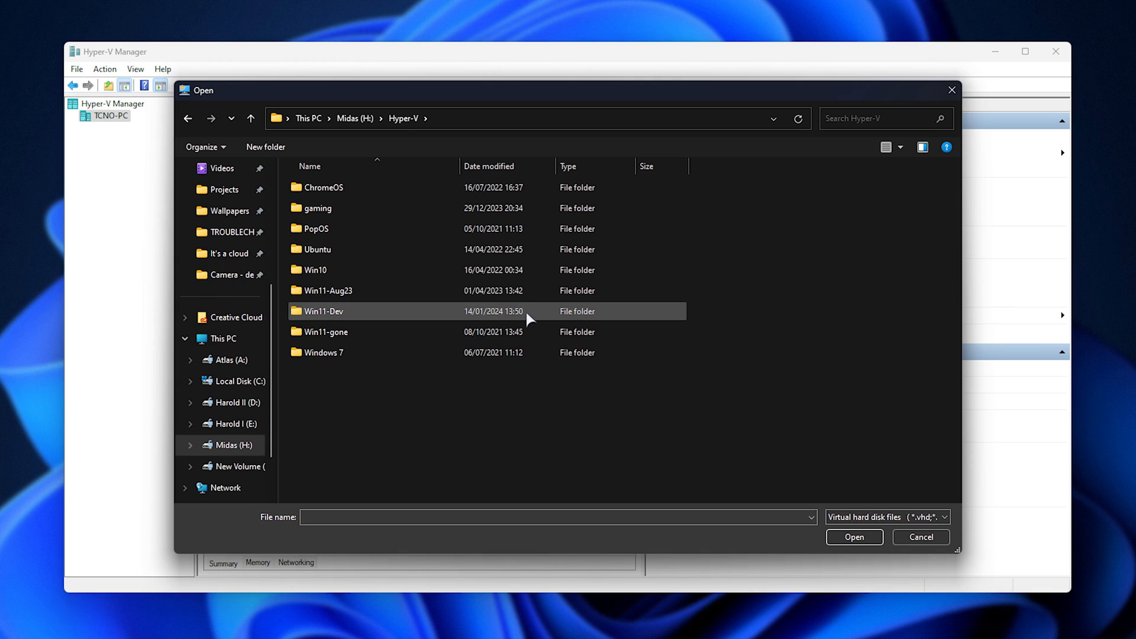
Attach Win11-Dev.vhdx from Virtual Hard Disks and finish creating Win11-Dev-Restore.
{"action": "double_click", "coordinate": [351, 311]}
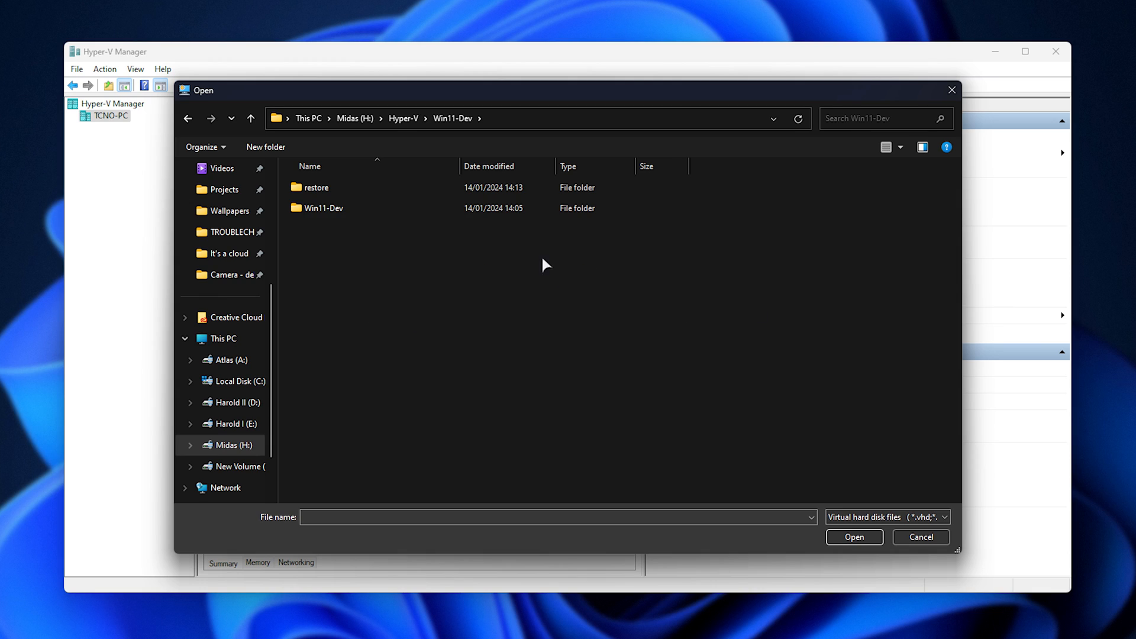
{"action": "double_click", "coordinate": [323, 208]}
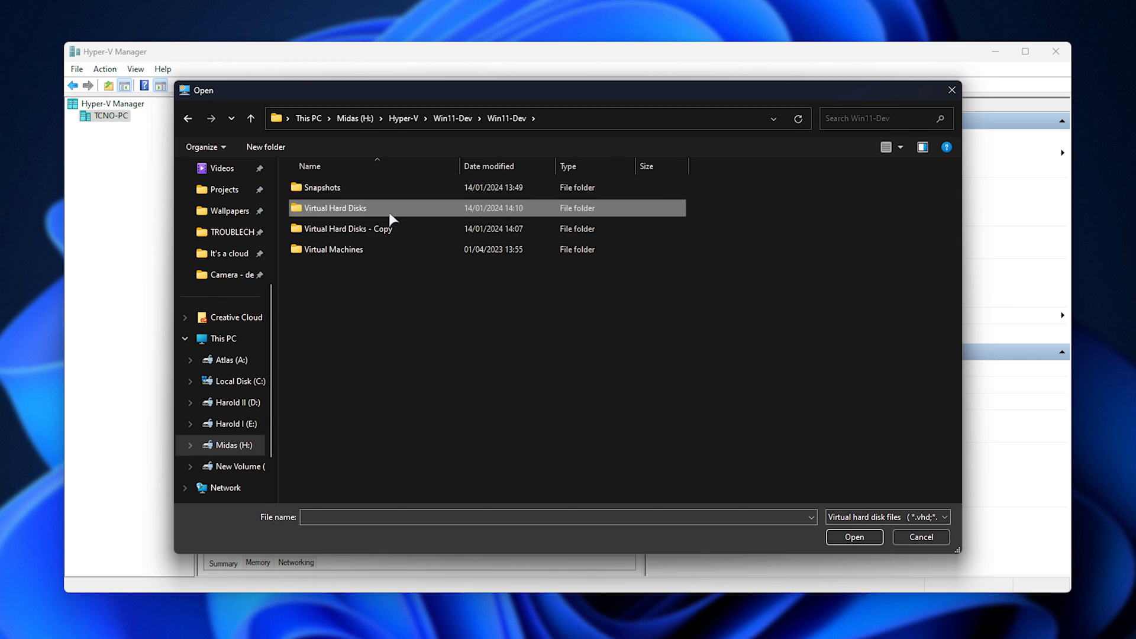
{"action": "double_click", "coordinate": [335, 207]}
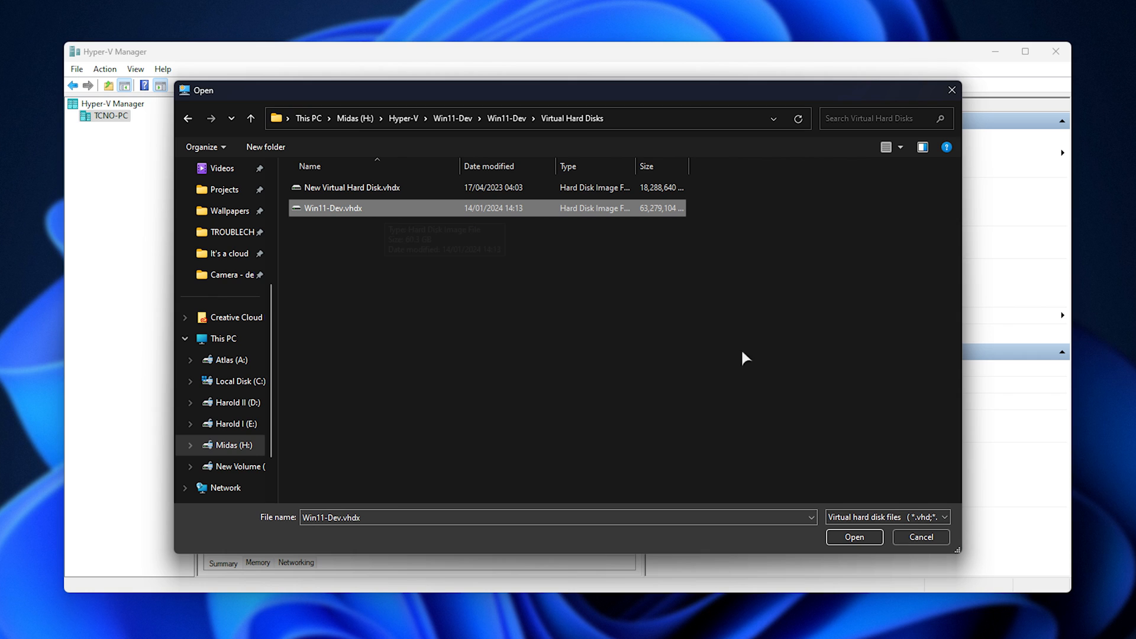
{"action": "left_click", "coordinate": [854, 537]}
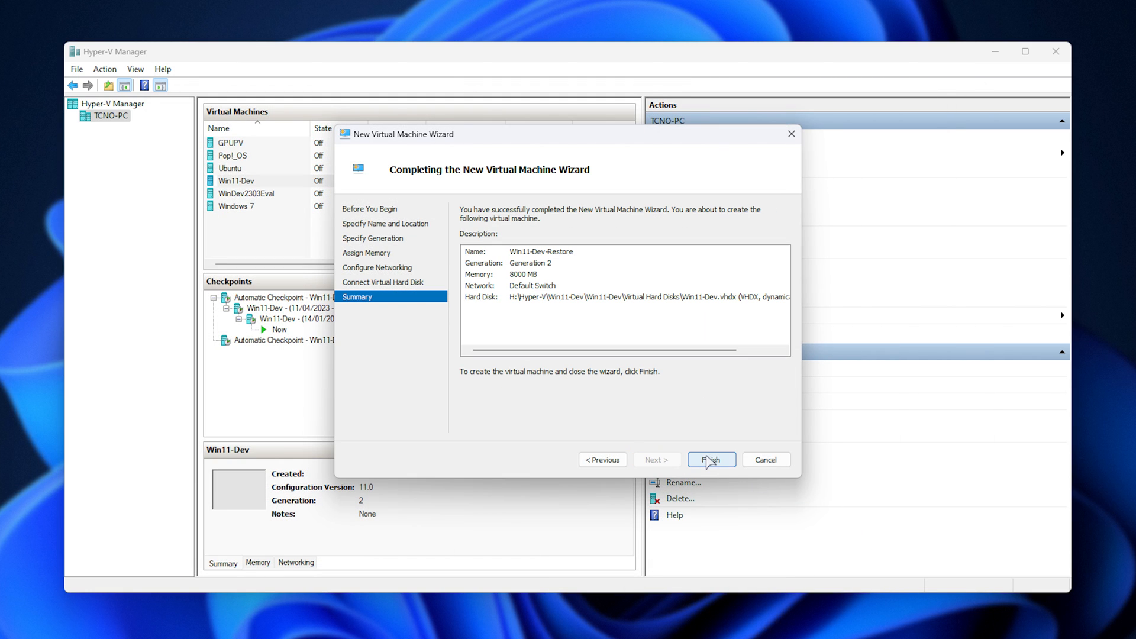
{"action": "left_click", "coordinate": [711, 459]}
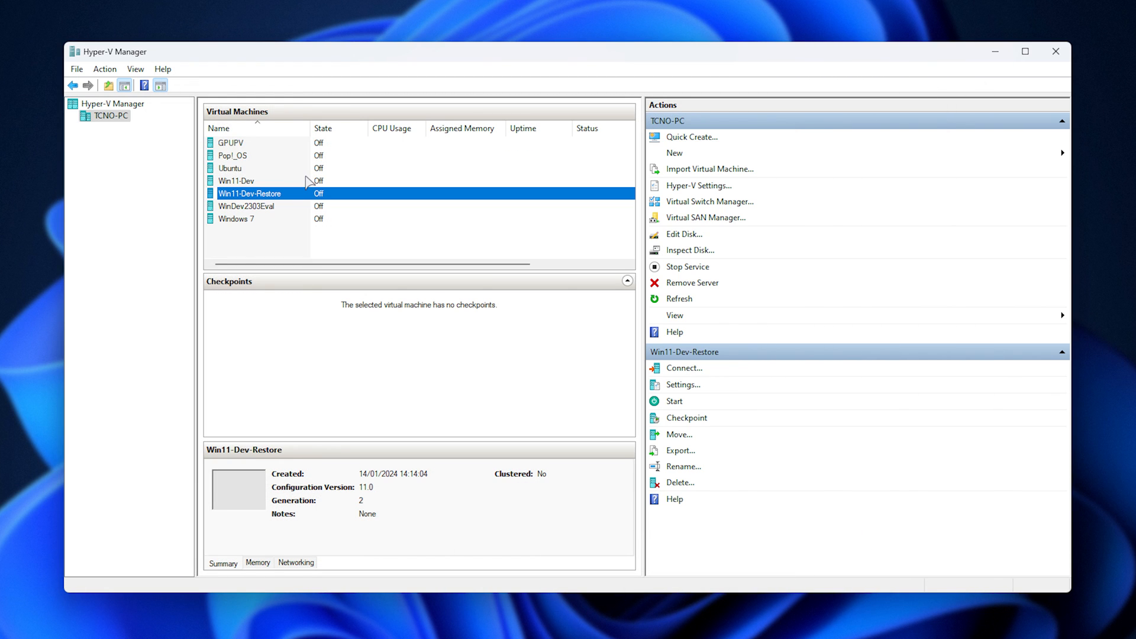
{"action": "left_click", "coordinate": [235, 180]}
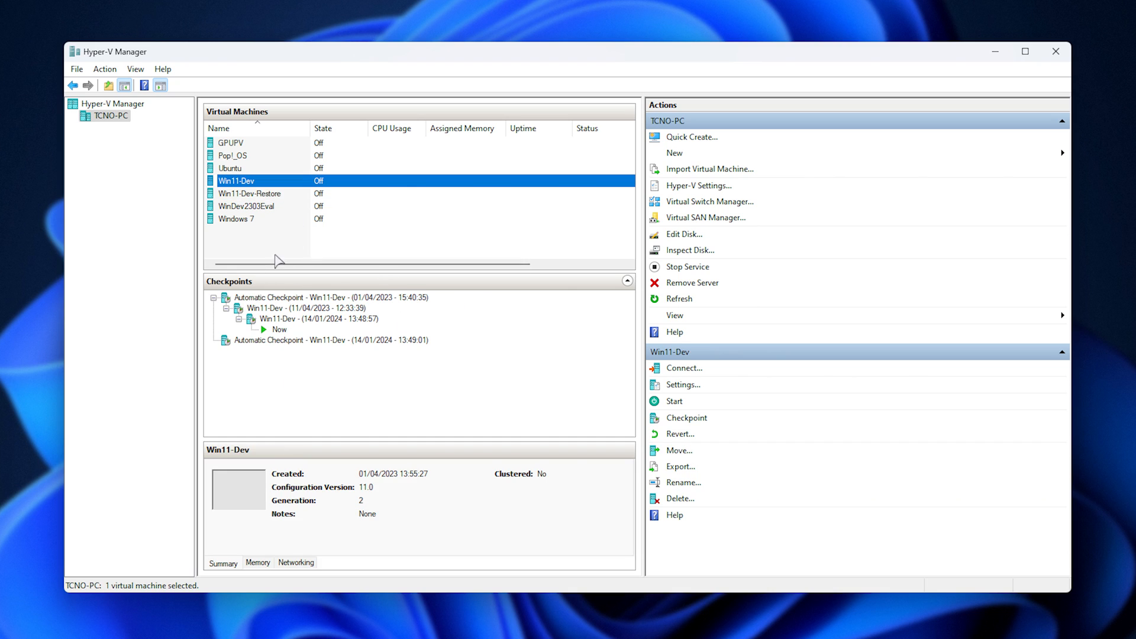
{"action": "mouse_move", "coordinate": [299, 207]}
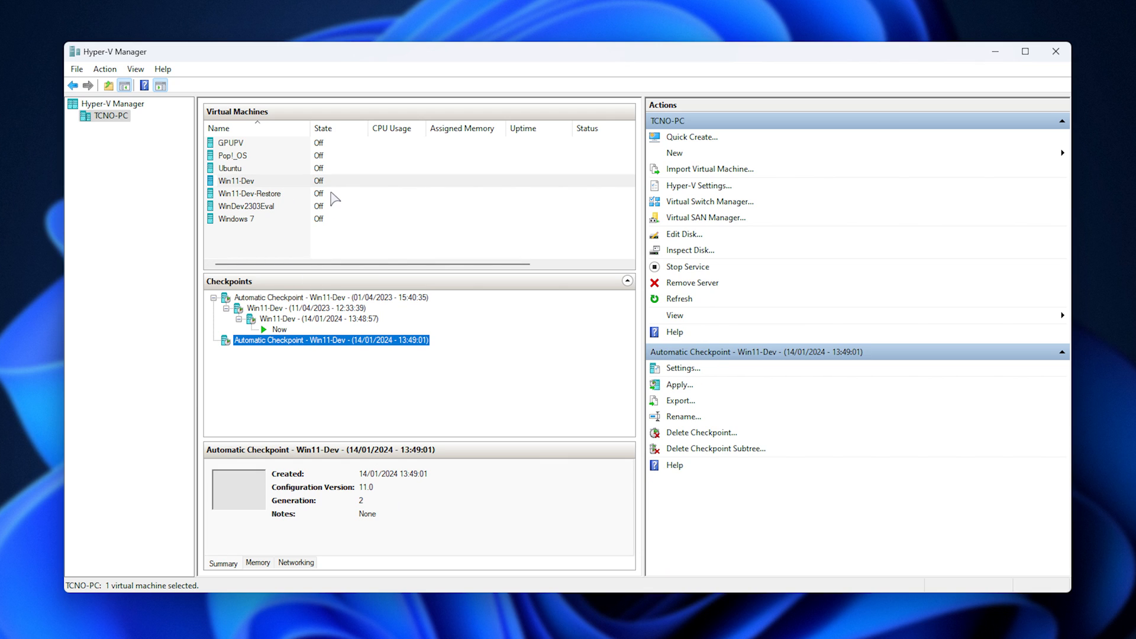
Start Win11-Dev-Restore and connect to view its Windows 11 desktop.
{"action": "right_click", "coordinate": [249, 194]}
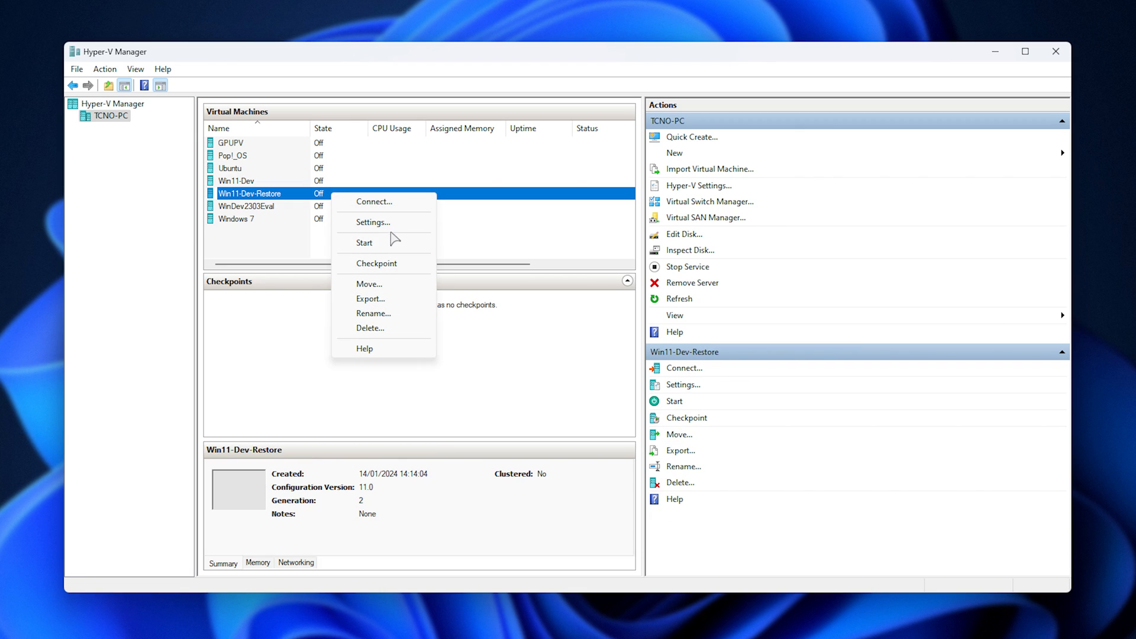
{"action": "left_click", "coordinate": [364, 243]}
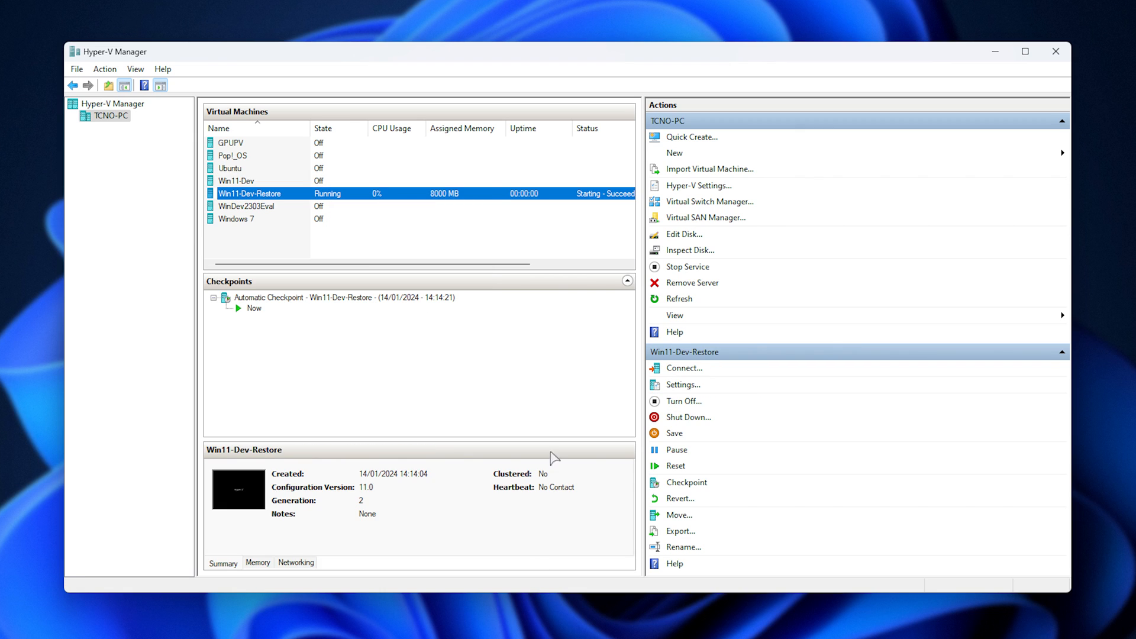
{"action": "left_click", "coordinate": [684, 367]}
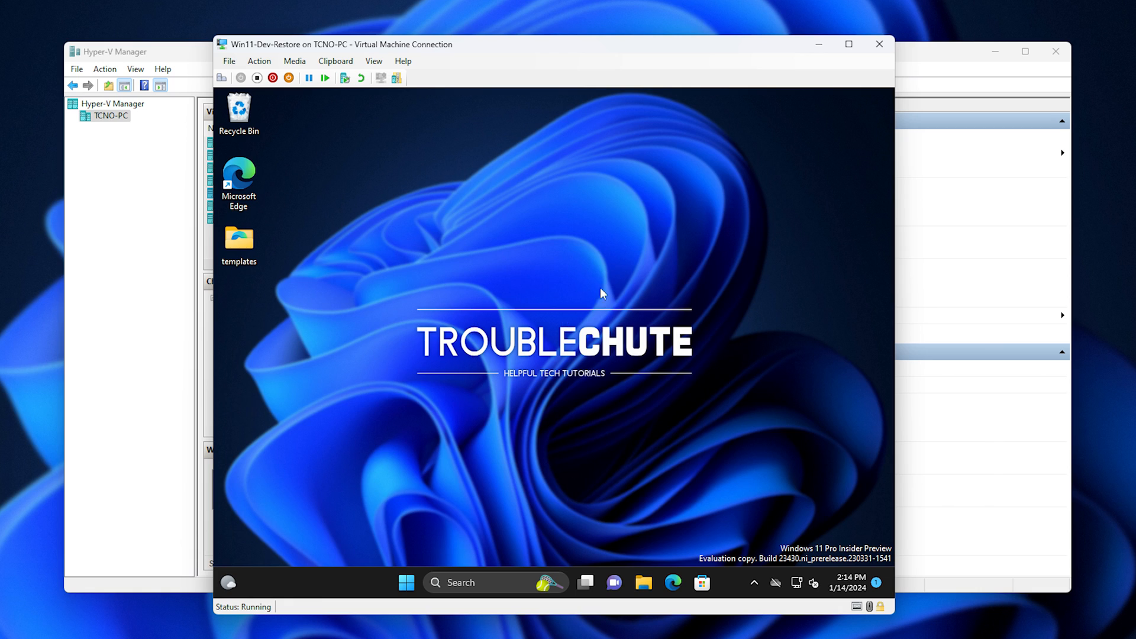
{"action": "mouse_move", "coordinate": [474, 371]}
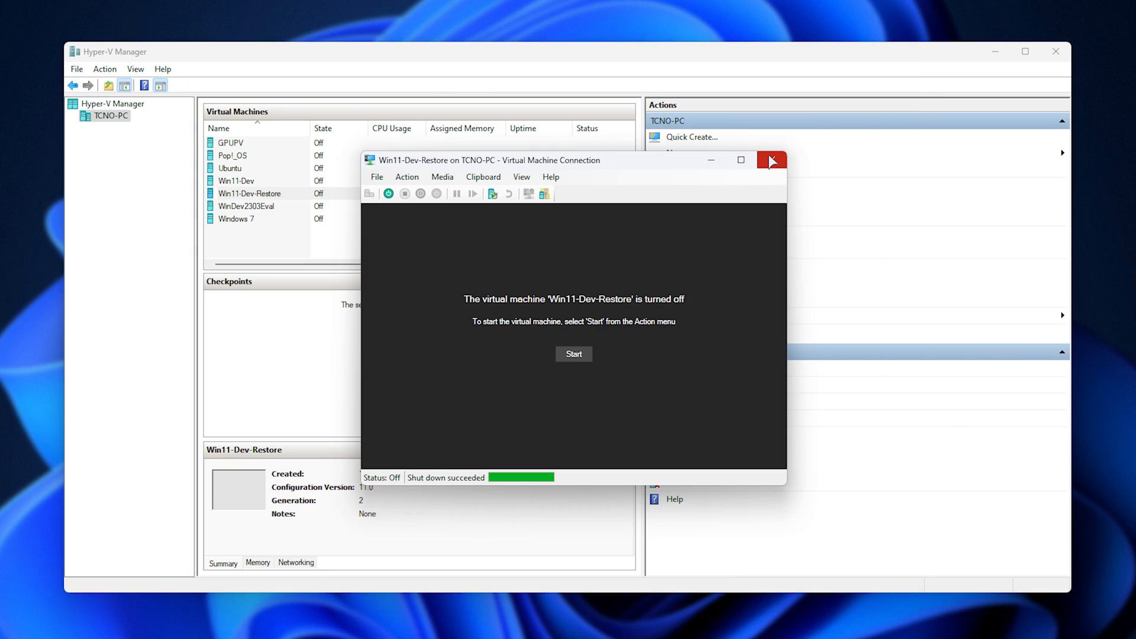
Close the VM connection, then try exporting the latest checkpoint to H:\test\.
{"action": "left_click", "coordinate": [771, 160]}
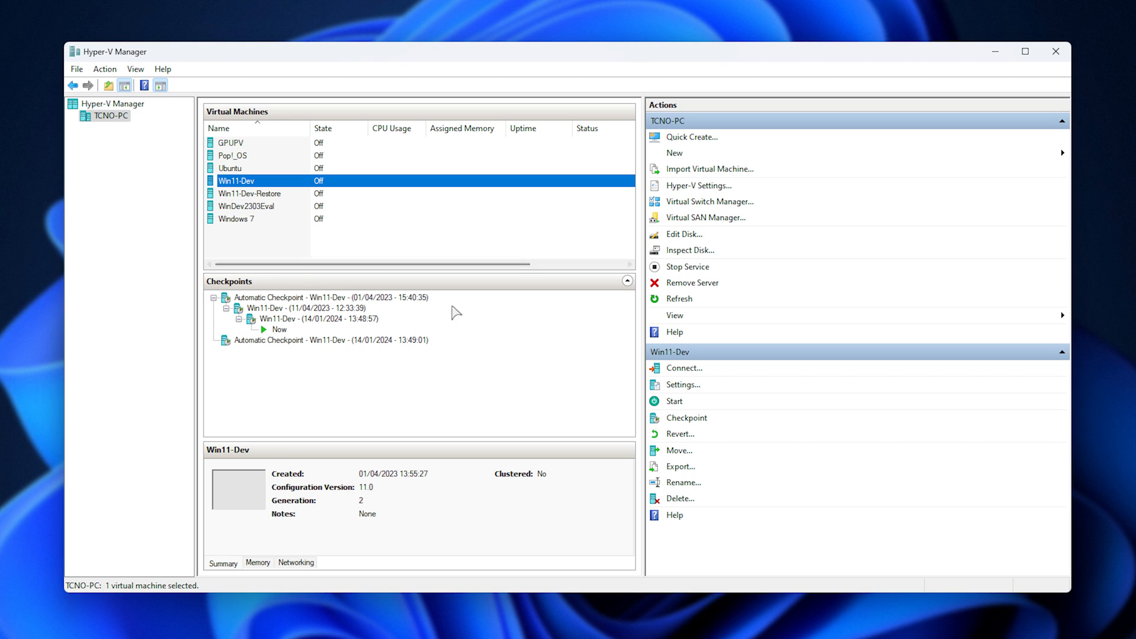
{"action": "mouse_move", "coordinate": [401, 260]}
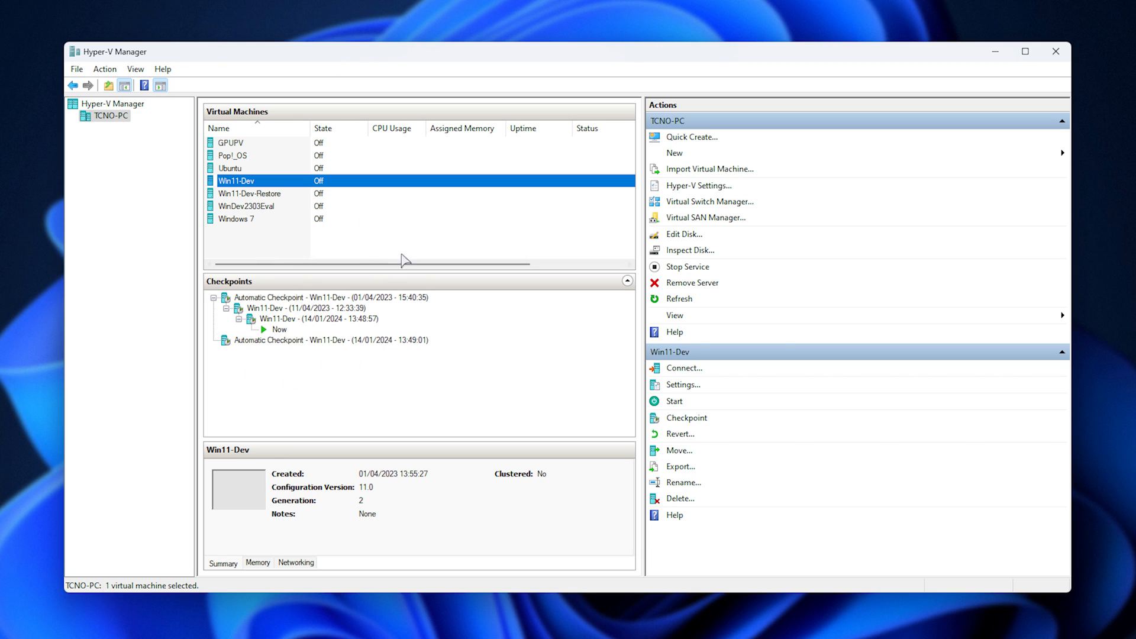
{"action": "right_click", "coordinate": [307, 318]}
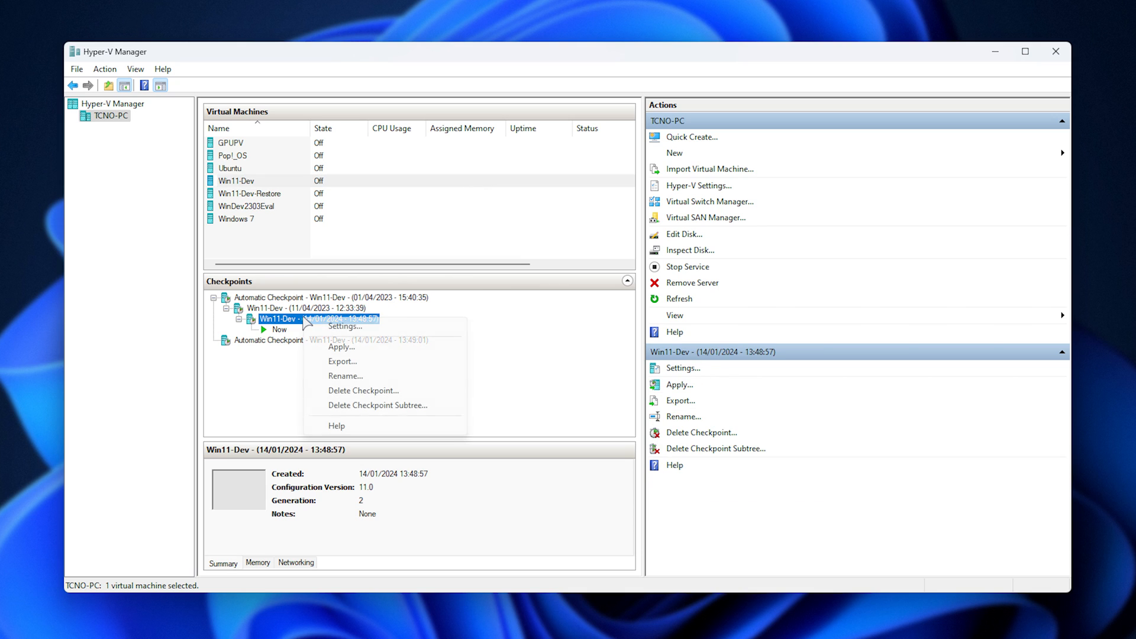
{"action": "left_click", "coordinate": [342, 361]}
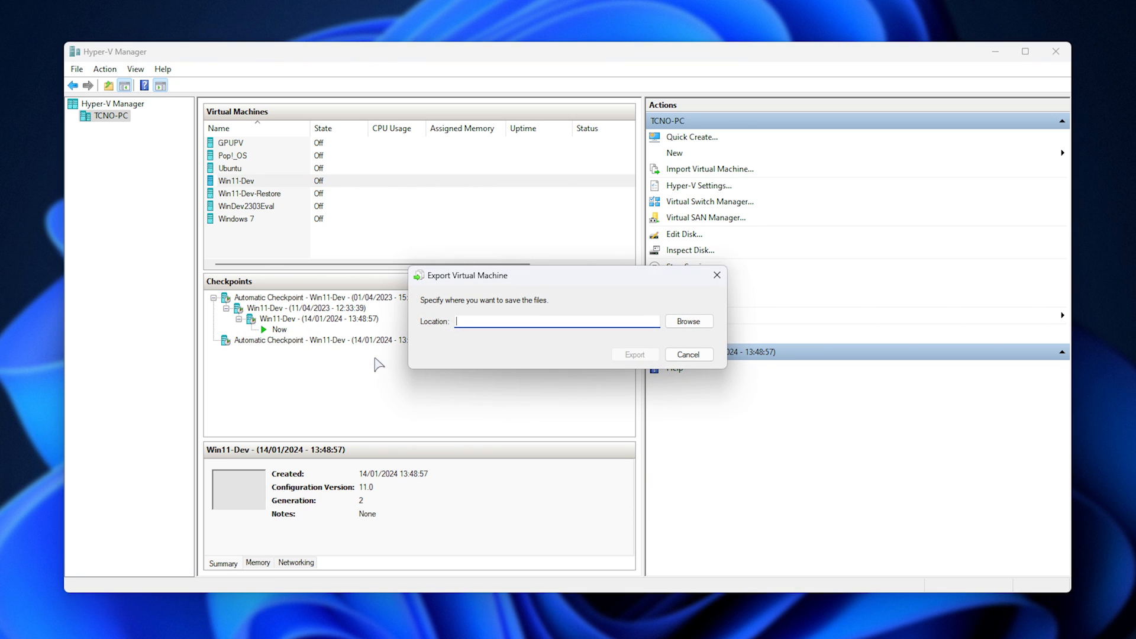
{"action": "left_click", "coordinate": [688, 321]}
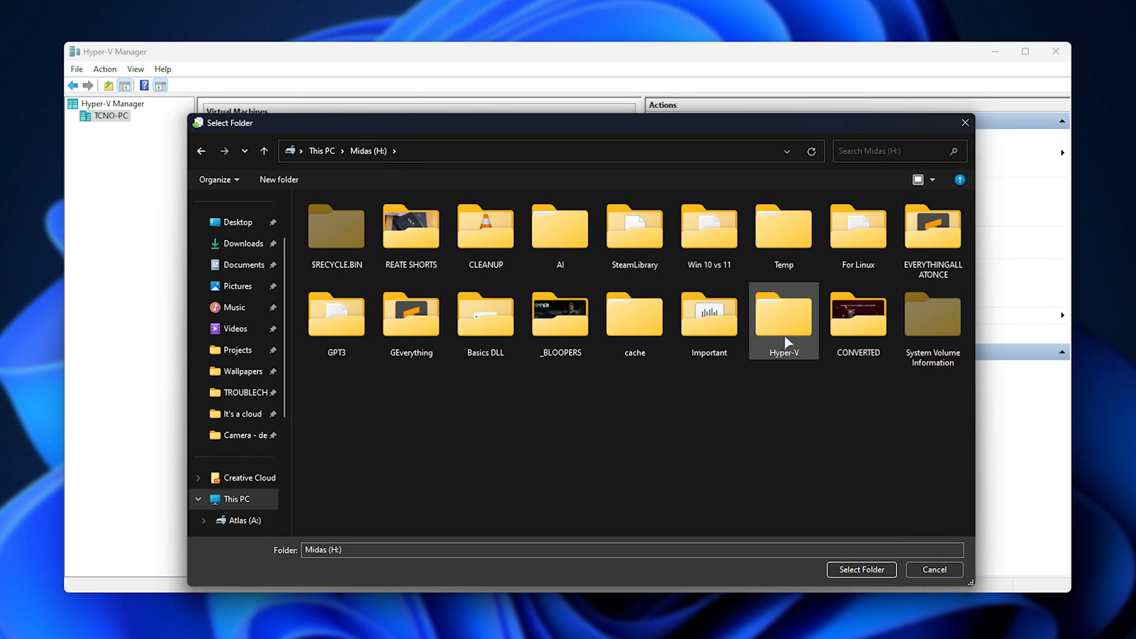
{"action": "left_click", "coordinate": [861, 570]}
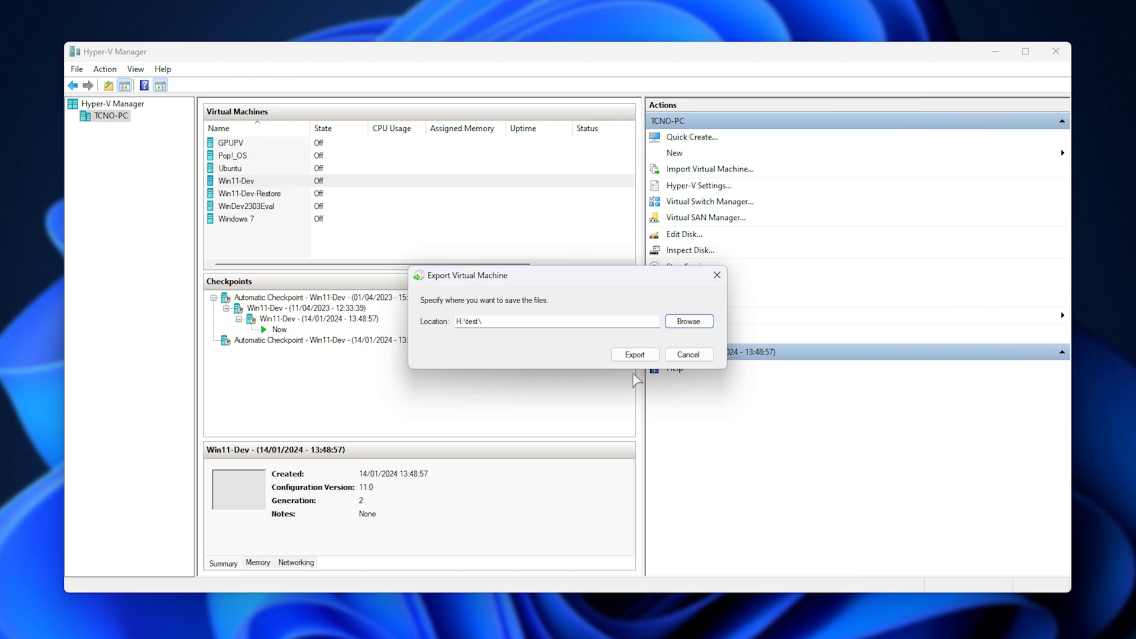
{"action": "left_click", "coordinate": [634, 354]}
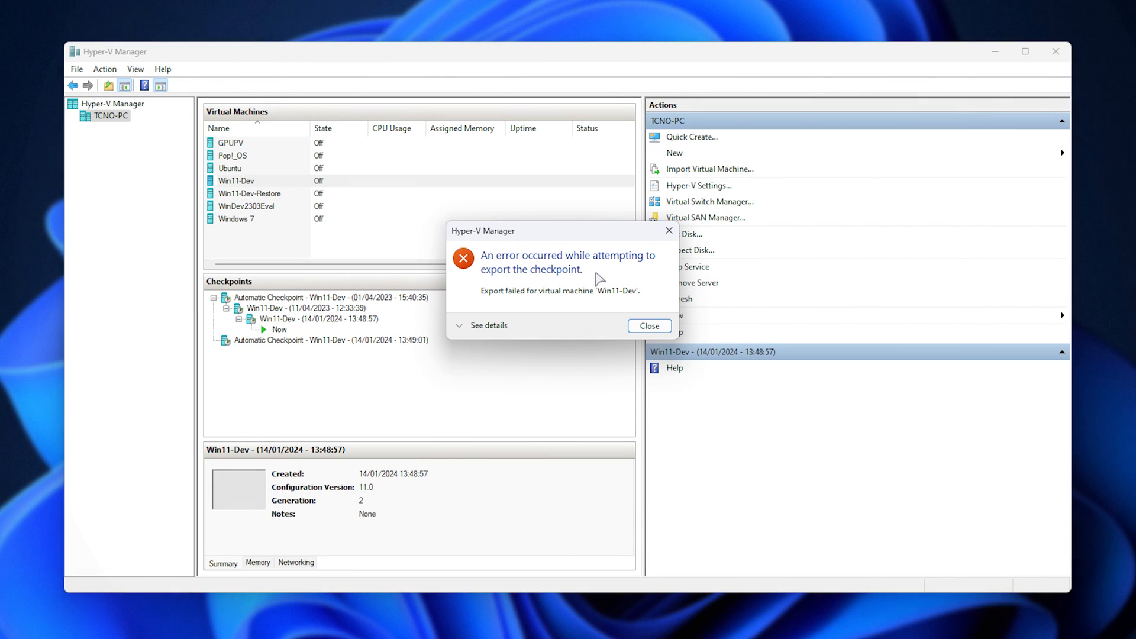
{"action": "left_click", "coordinate": [649, 325]}
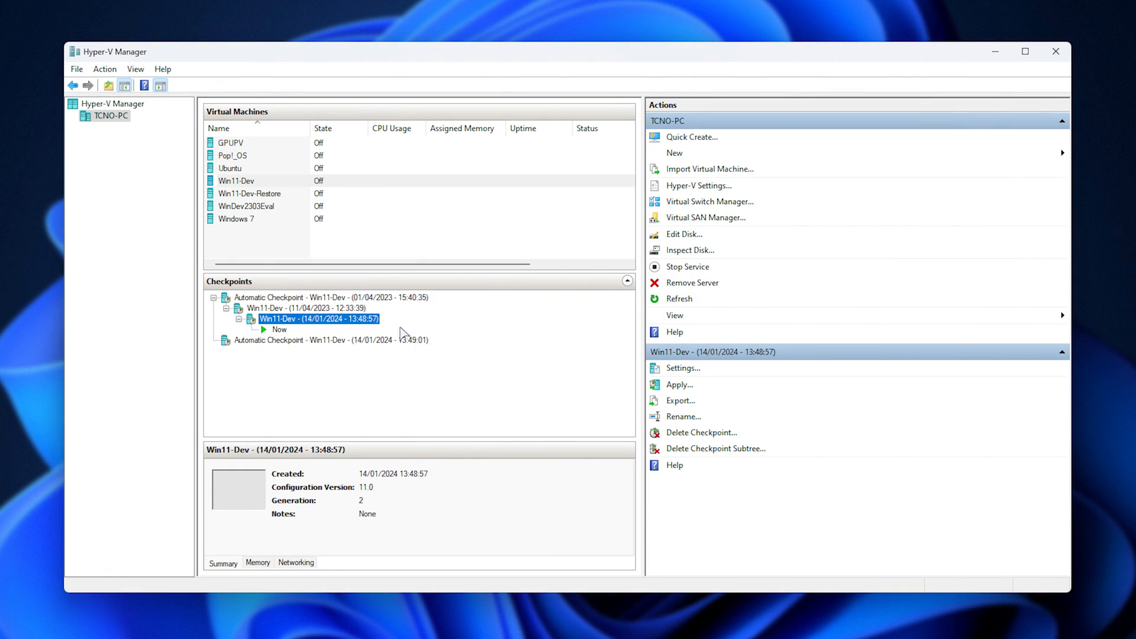
{"action": "mouse_move", "coordinate": [410, 323]}
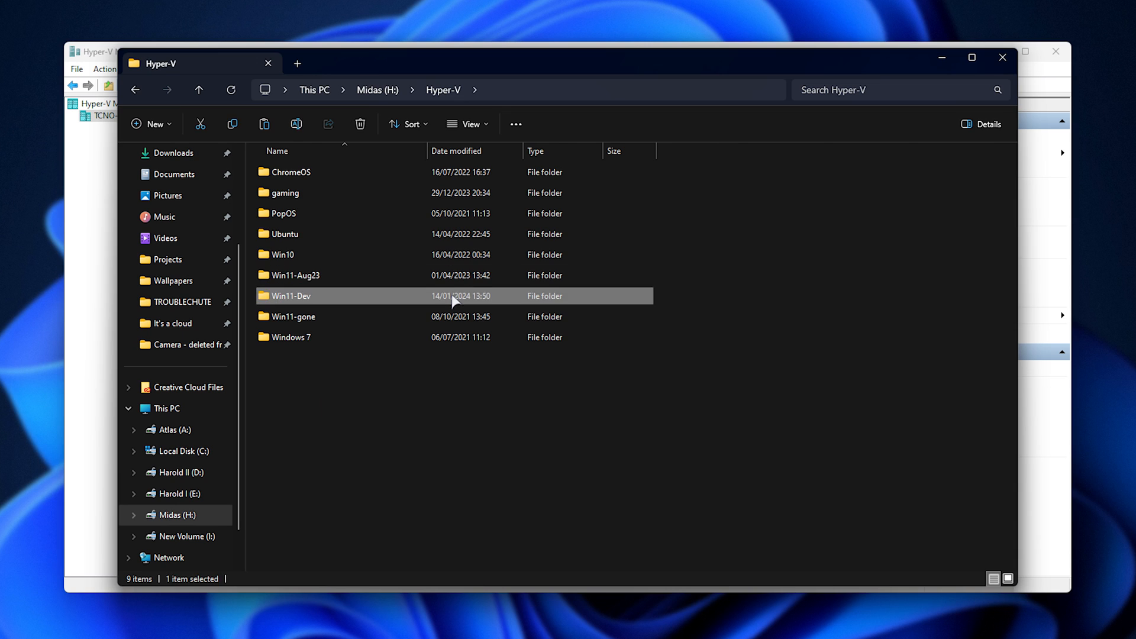
Open Win11-Dev\Virtual Hard Disks, inspect the avhdx and vhdx files, and copy its path.
{"action": "double_click", "coordinate": [301, 296]}
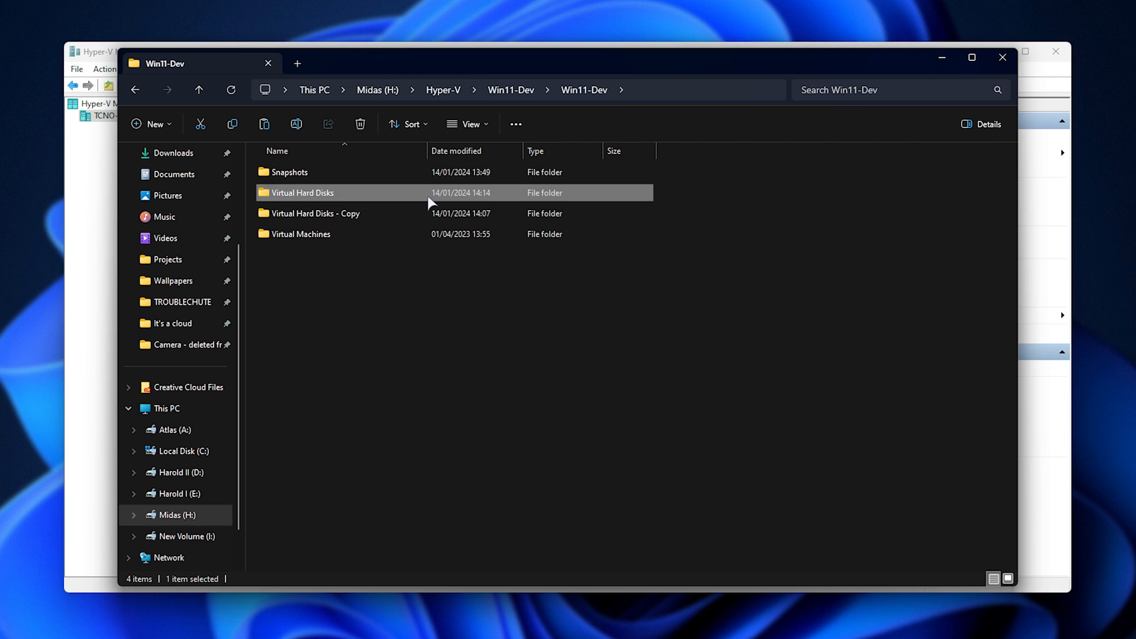
{"action": "double_click", "coordinate": [302, 192]}
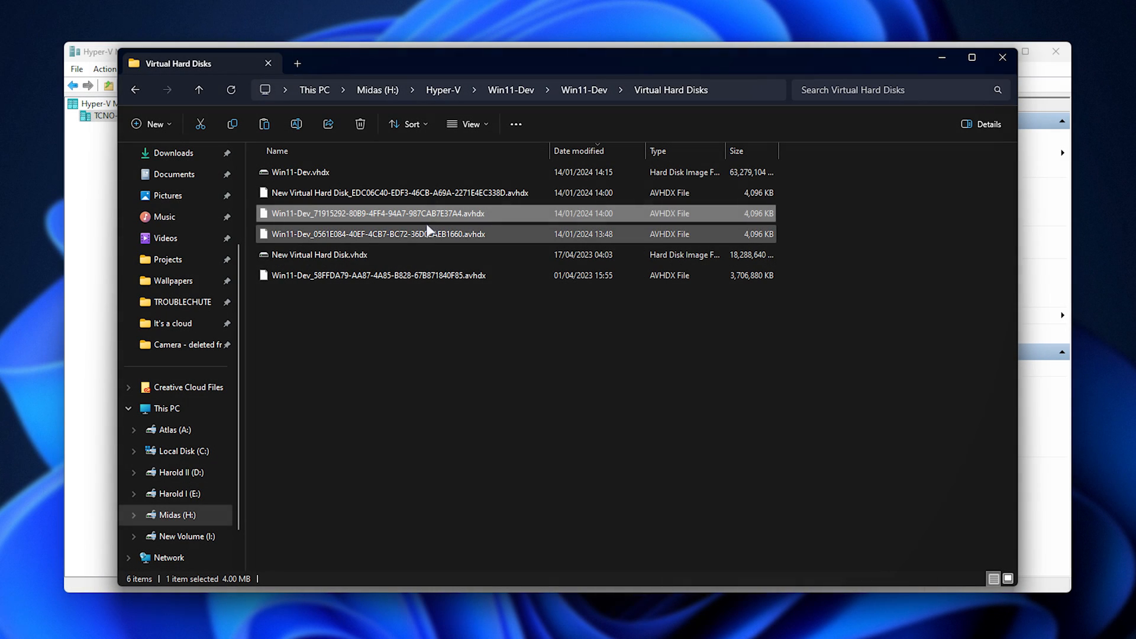
{"action": "left_click", "coordinate": [379, 275]}
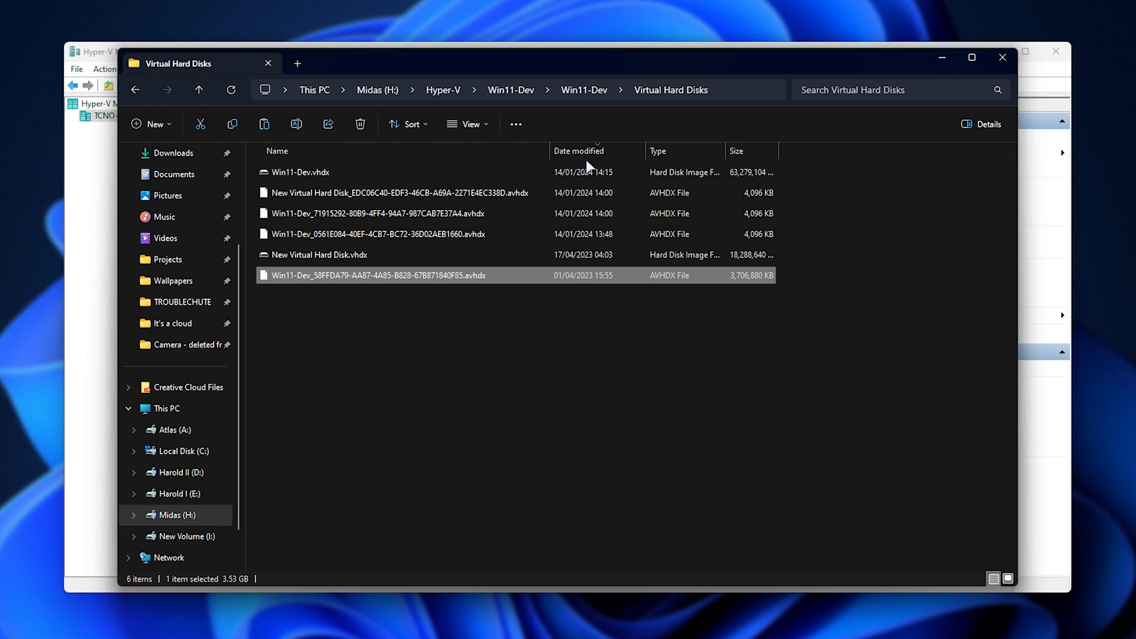
{"action": "left_click", "coordinate": [299, 172]}
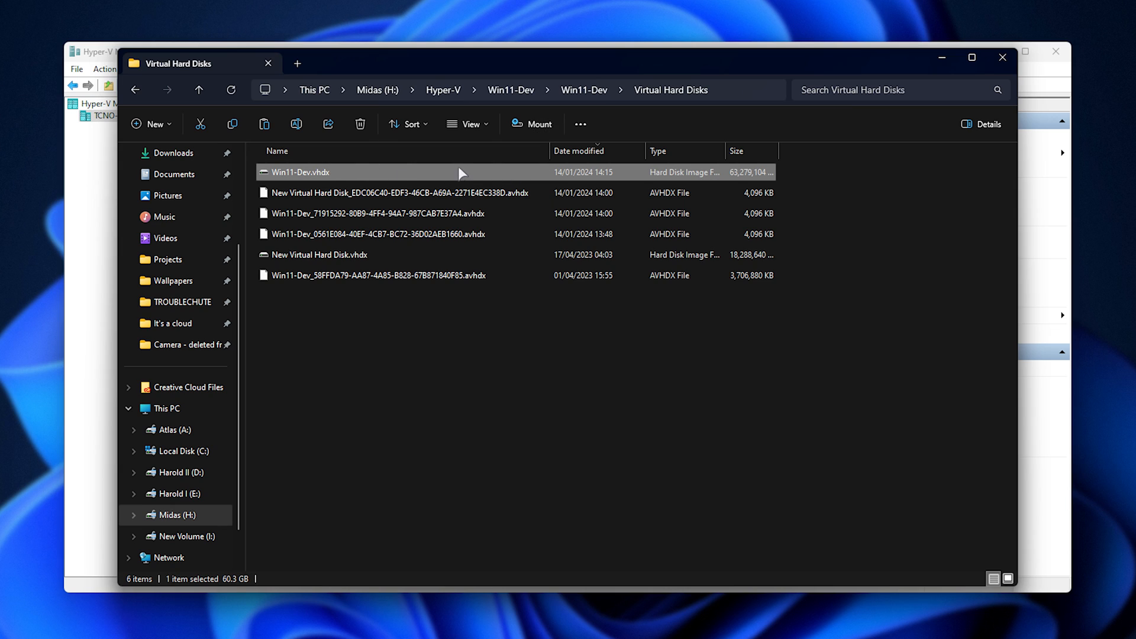
{"action": "mouse_move", "coordinate": [510, 274]}
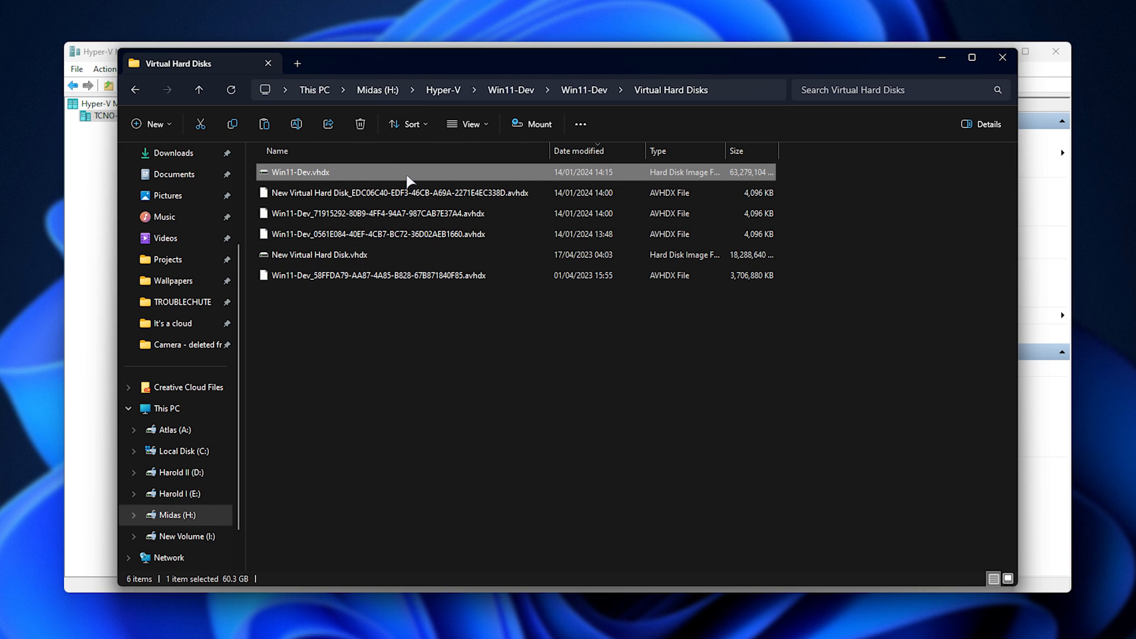
{"action": "mouse_move", "coordinate": [731, 105]}
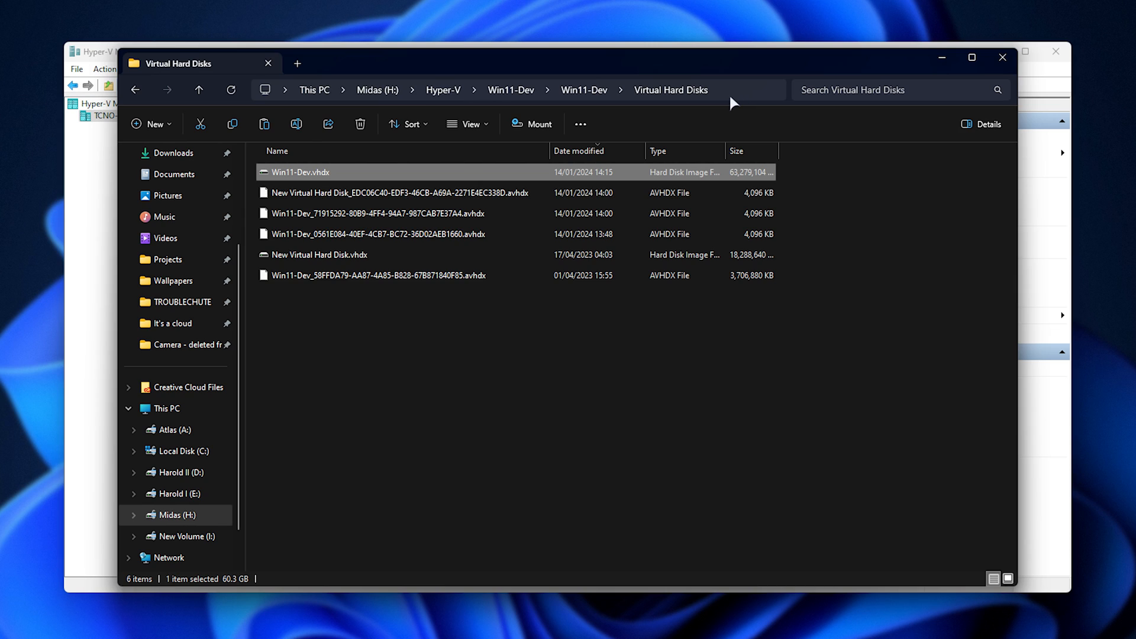
{"action": "right_click", "coordinate": [729, 99]}
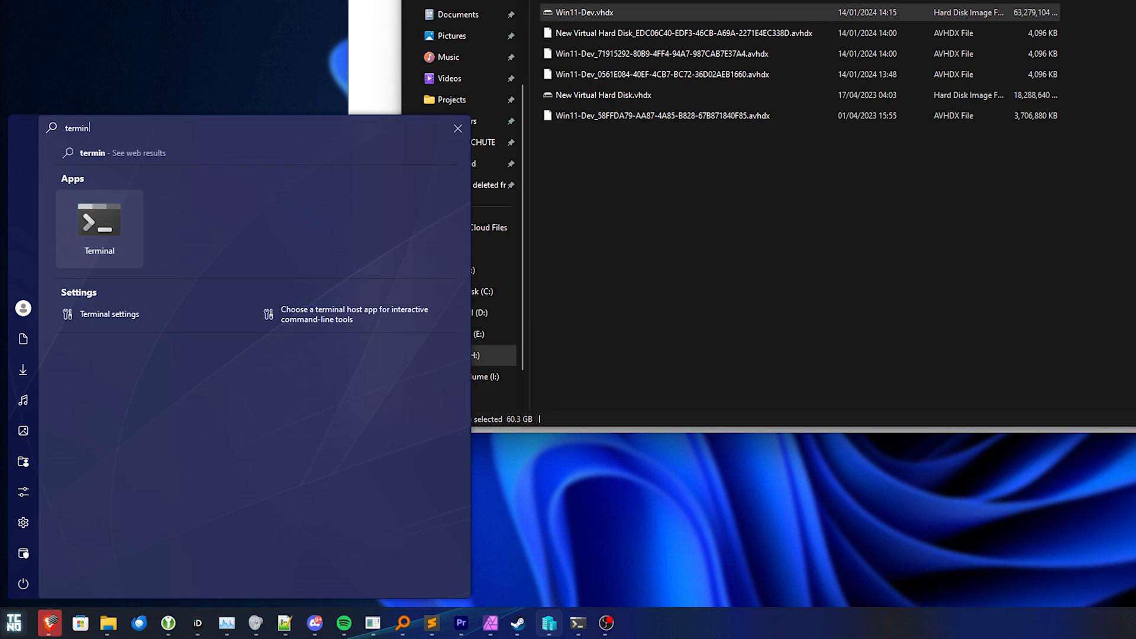
Open Terminal, switch to H: and cd into the Win11-Dev Virtual Hard Disks folder.
{"action": "left_click", "coordinate": [98, 221]}
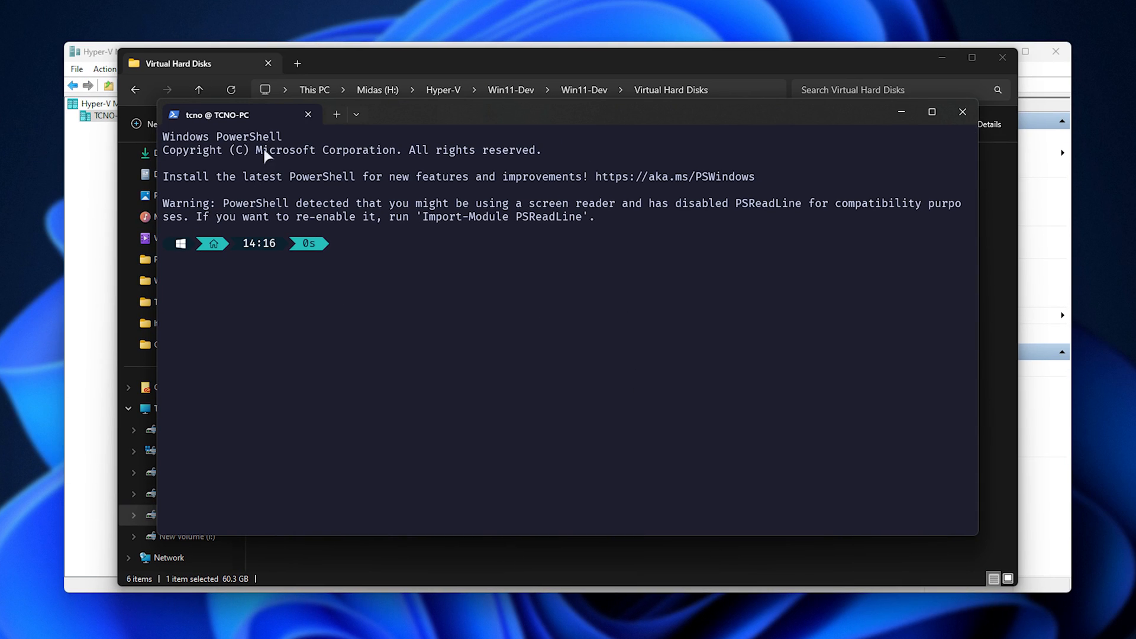
{"action": "mouse_move", "coordinate": [378, 298]}
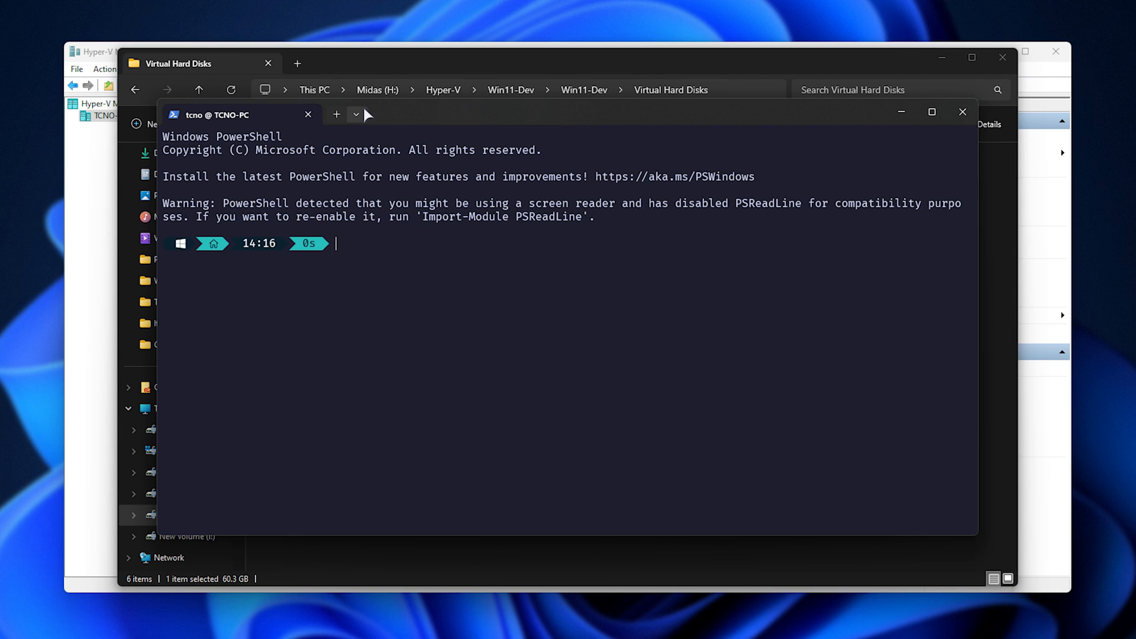
{"action": "left_click", "coordinate": [356, 114]}
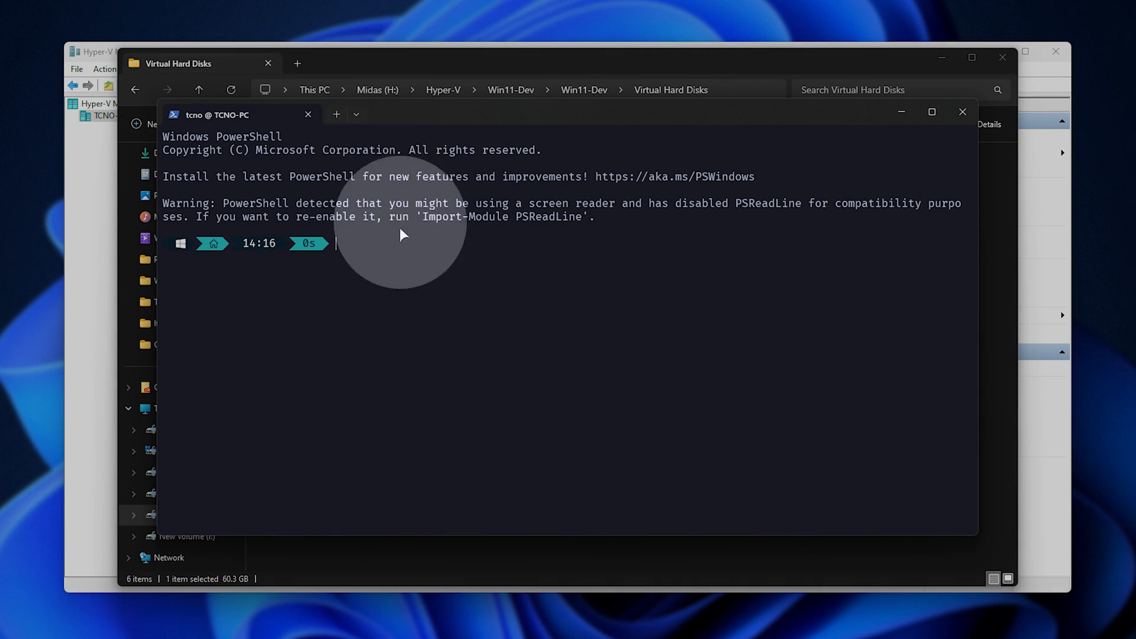
{"action": "type", "text": "H:"}
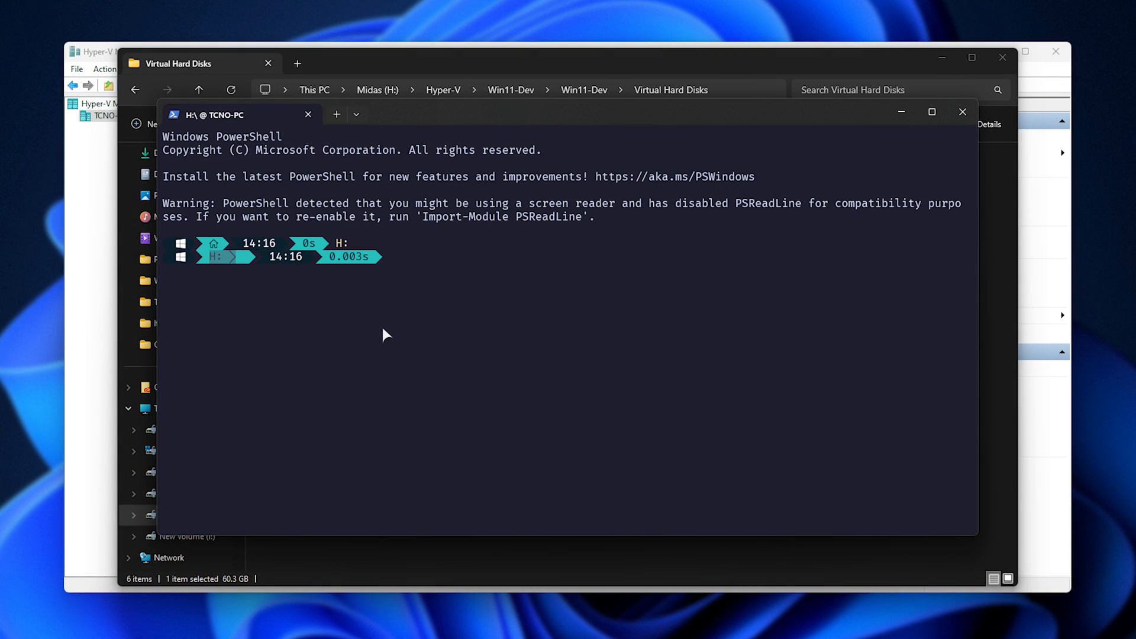
{"action": "type", "text": "cd \"H:\\Hyper-V\\Win11-Dev\\Win11-Dev\\Virtual Hard Disks\""}
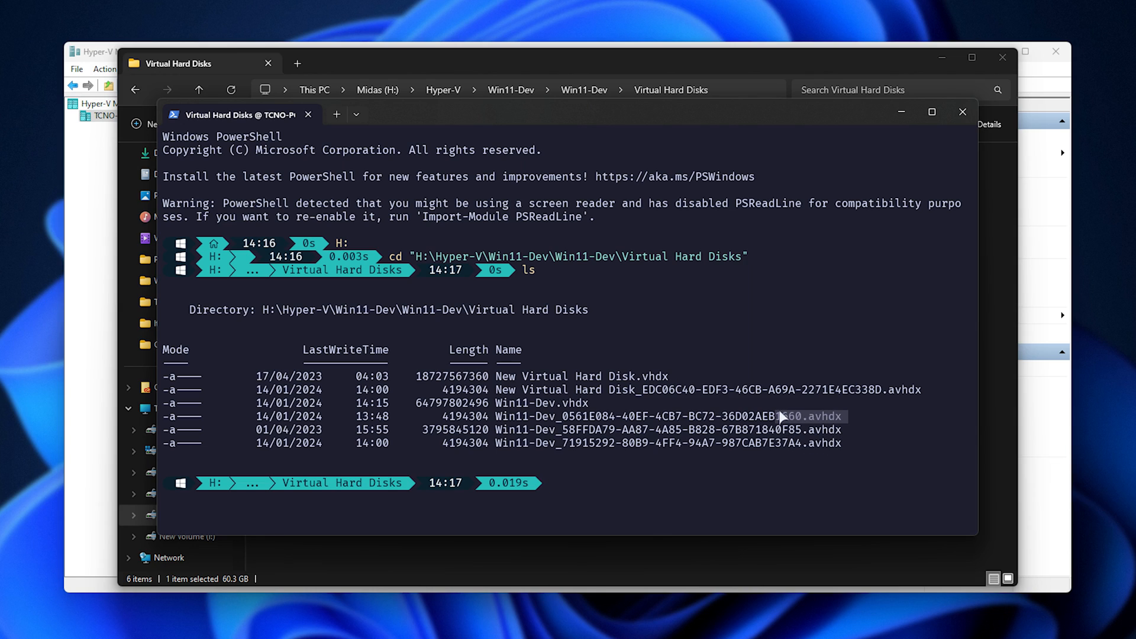
{"action": "mouse_move", "coordinate": [628, 462]}
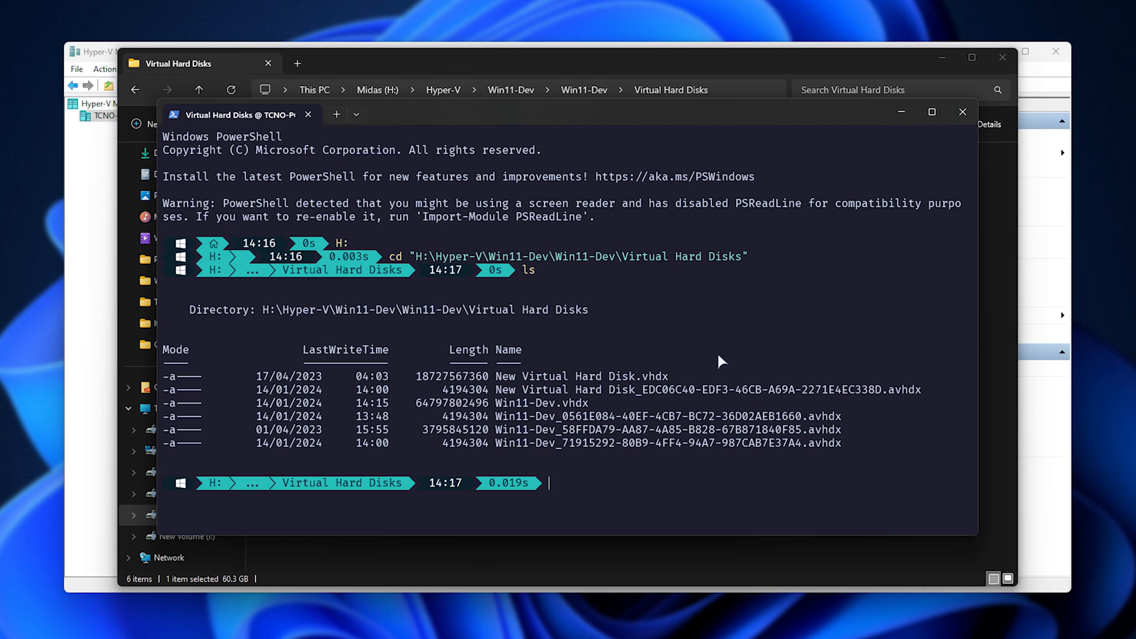
{"action": "type", "text": "get-VHD Win11-Dev_E789DFB7-6959-4082-8867-BD78C2D18E47.avhdx"}
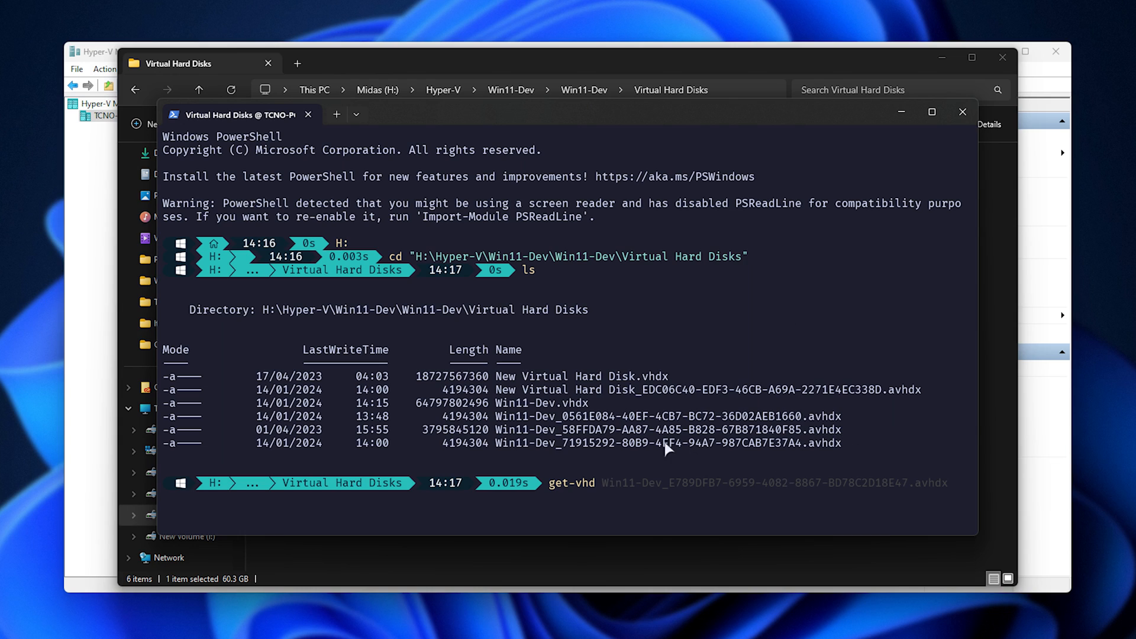
{"action": "mouse_move", "coordinate": [504, 431]}
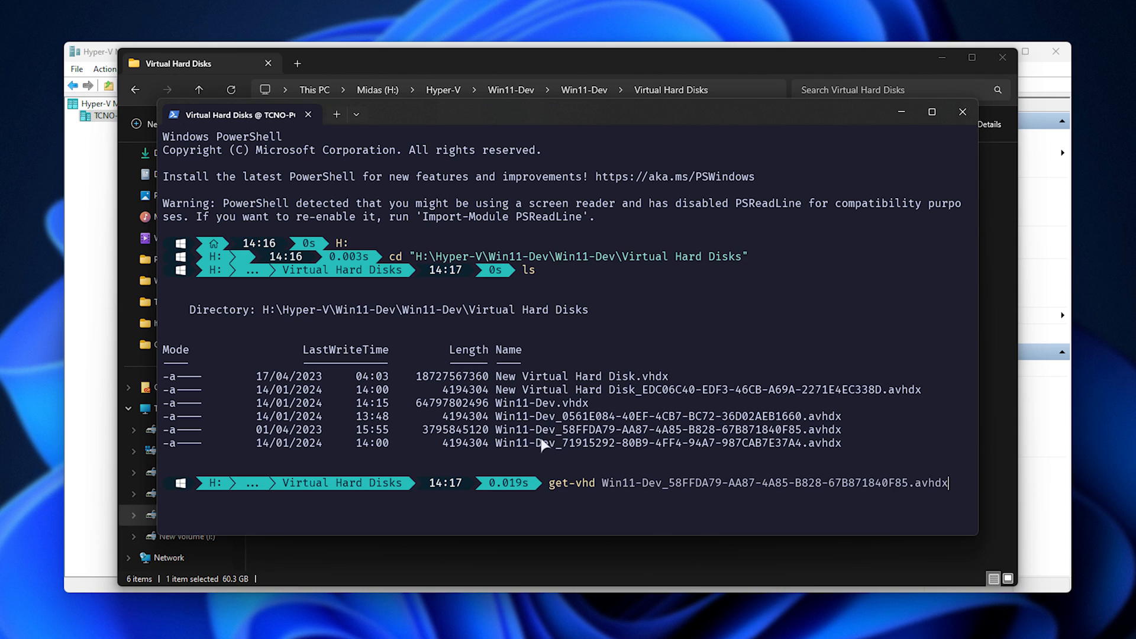
{"action": "mouse_move", "coordinate": [708, 449]}
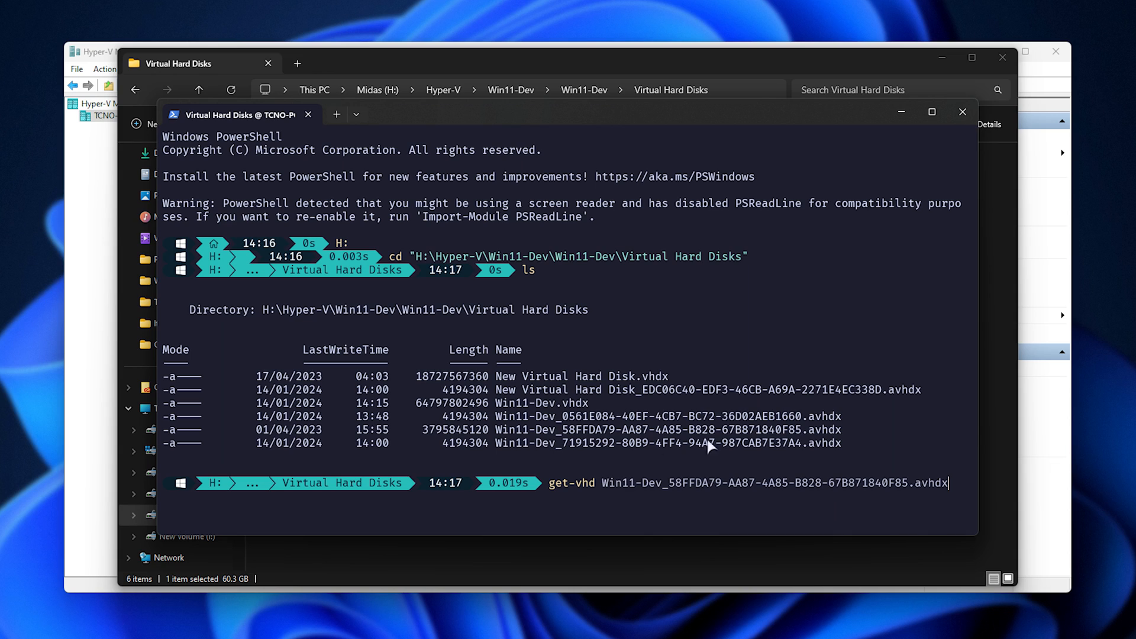
Run get-VHD to show the checkpoint disk is differencing, with parent Win11-Dev.vhdx.
{"action": "key", "text": "Enter"}
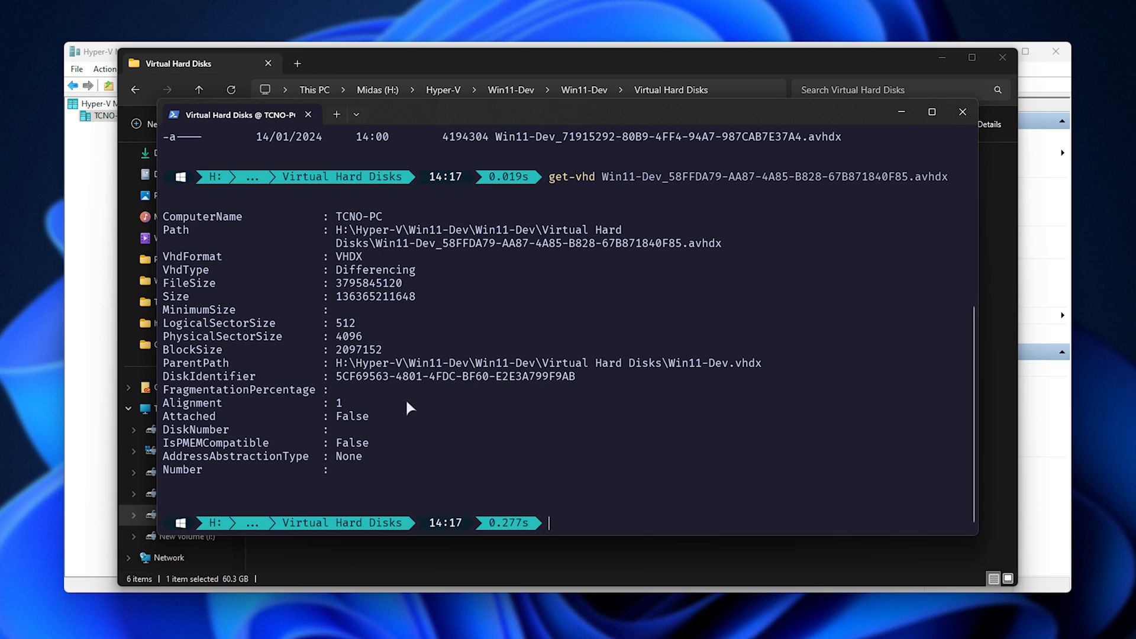
{"action": "mouse_move", "coordinate": [287, 311]}
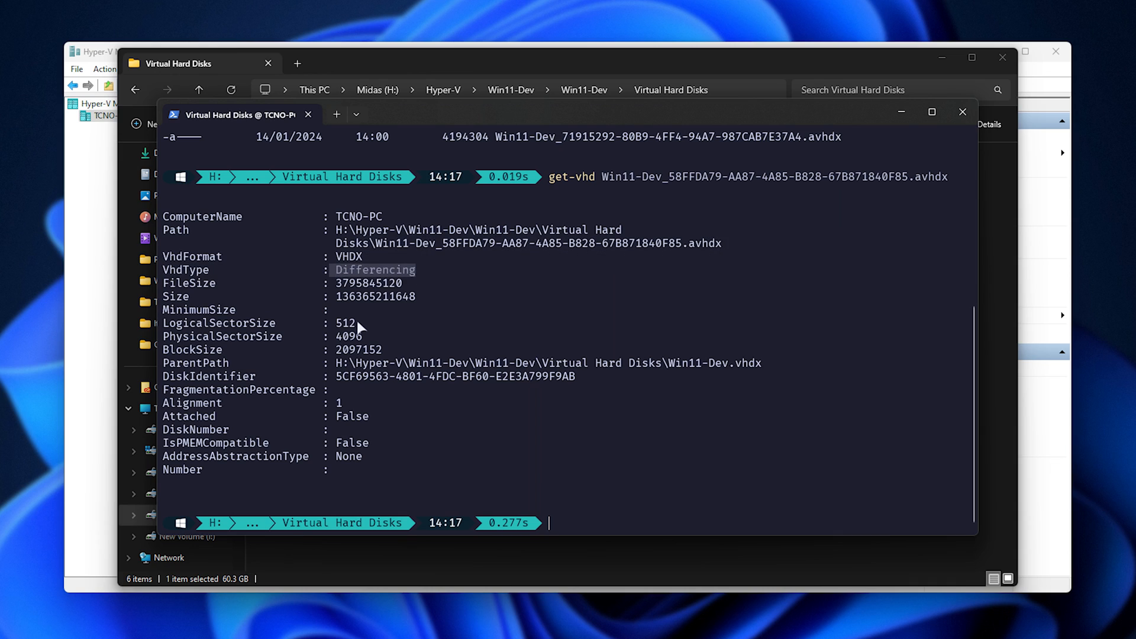
{"action": "mouse_move", "coordinate": [337, 388]}
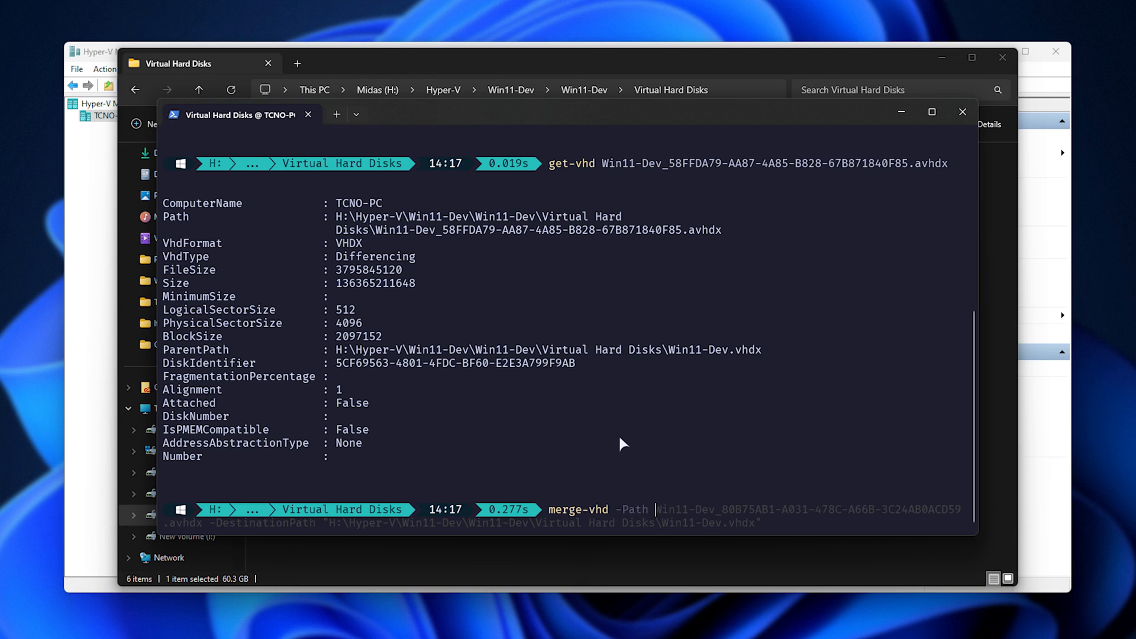
{"action": "mouse_move", "coordinate": [382, 237]}
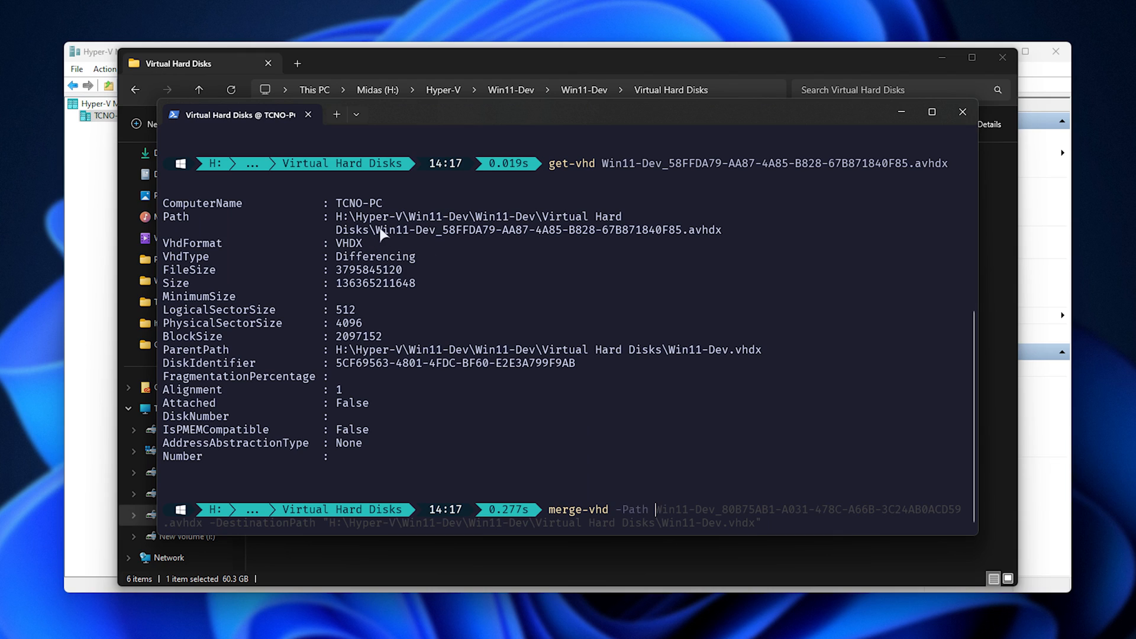
Extend the merge-vhd command with -DestinationPath Win11-Dev.vhdx, taken from the ParentPath output.
{"action": "left_click_drag", "start_coordinate": [376, 230], "coordinate": [722, 230]}
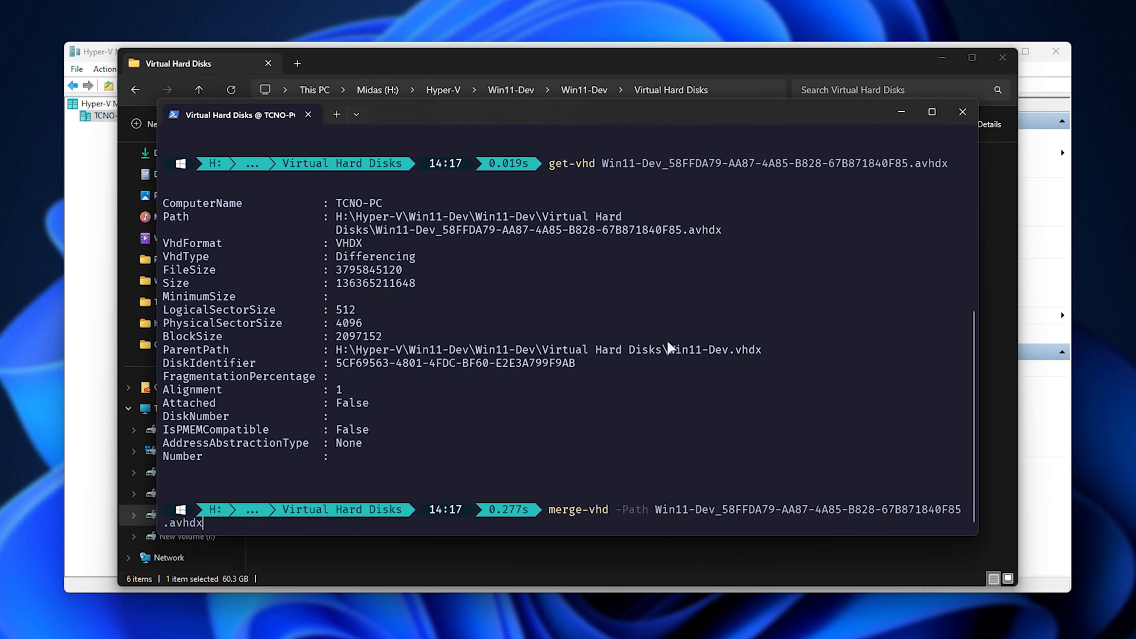
{"action": "mouse_move", "coordinate": [441, 487]}
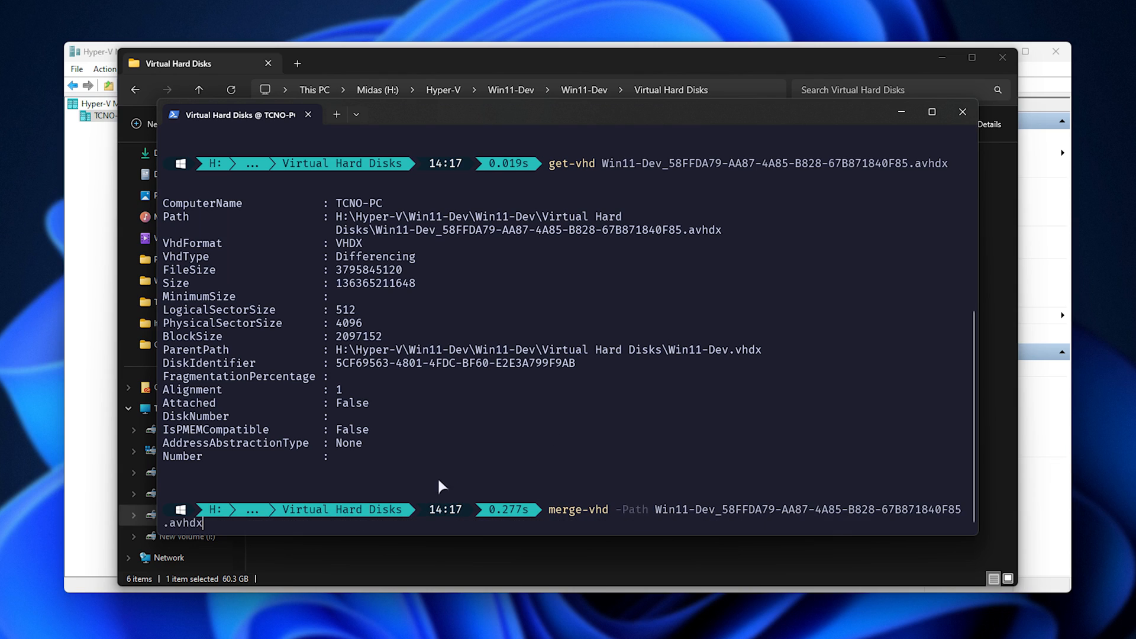
{"action": "mouse_move", "coordinate": [332, 431]}
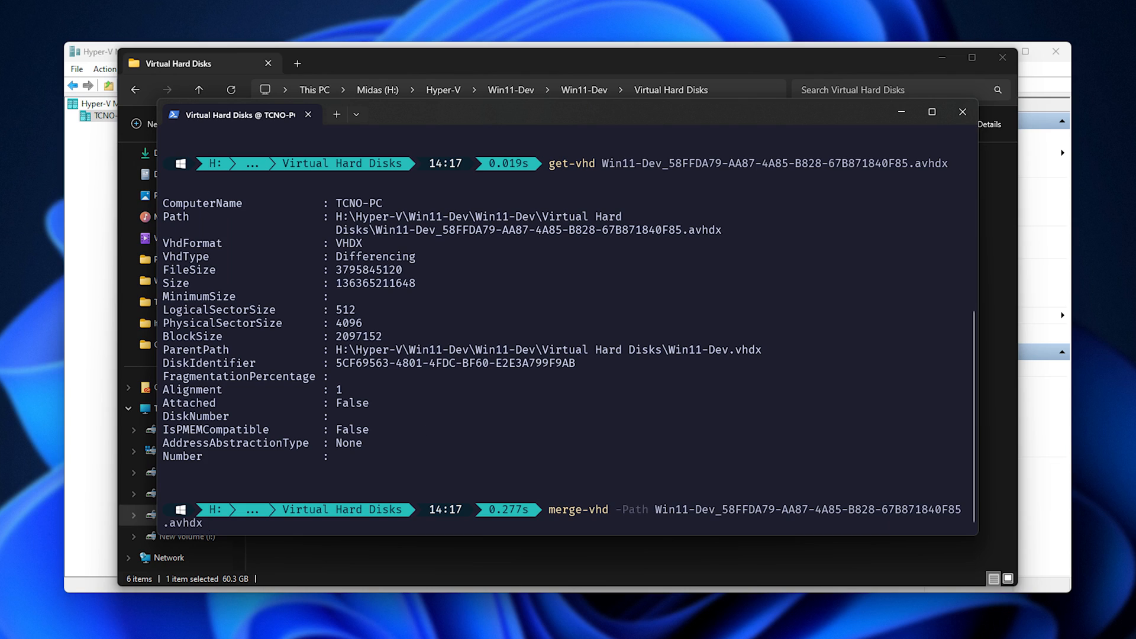
{"action": "type", "text": "-DestinationP"}
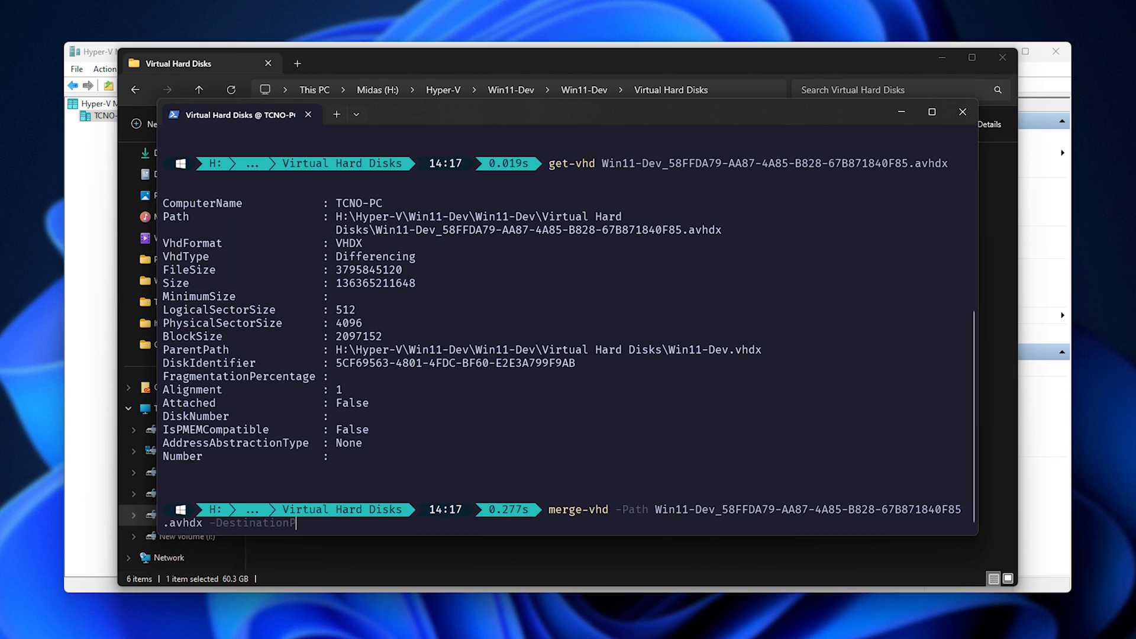
{"action": "type", "text": "ath"}
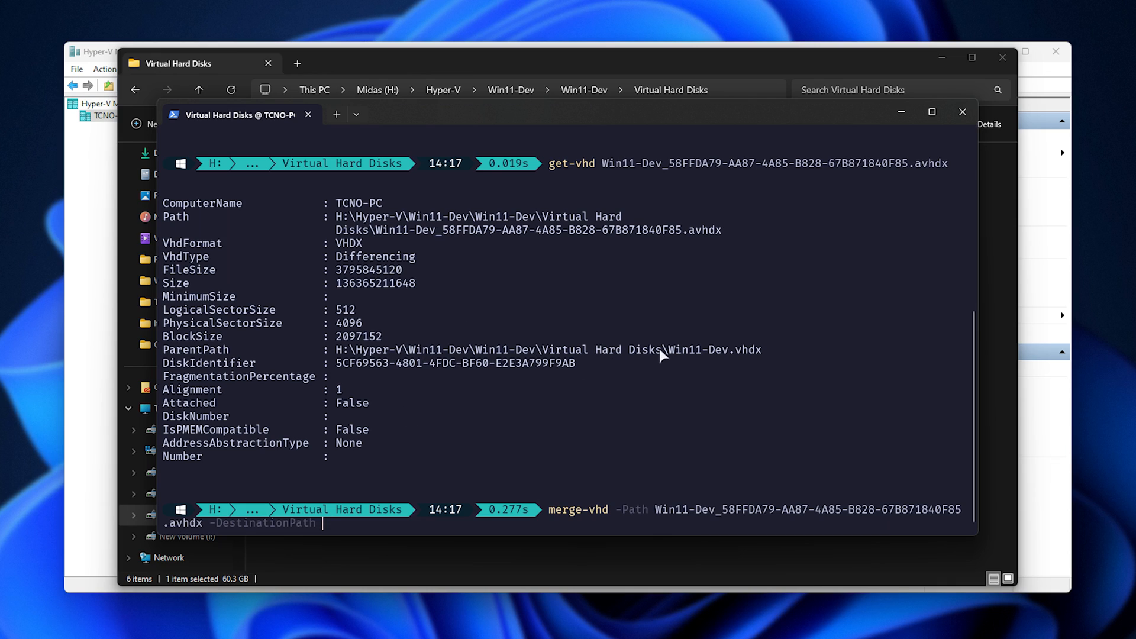
{"action": "double_click", "coordinate": [715, 350]}
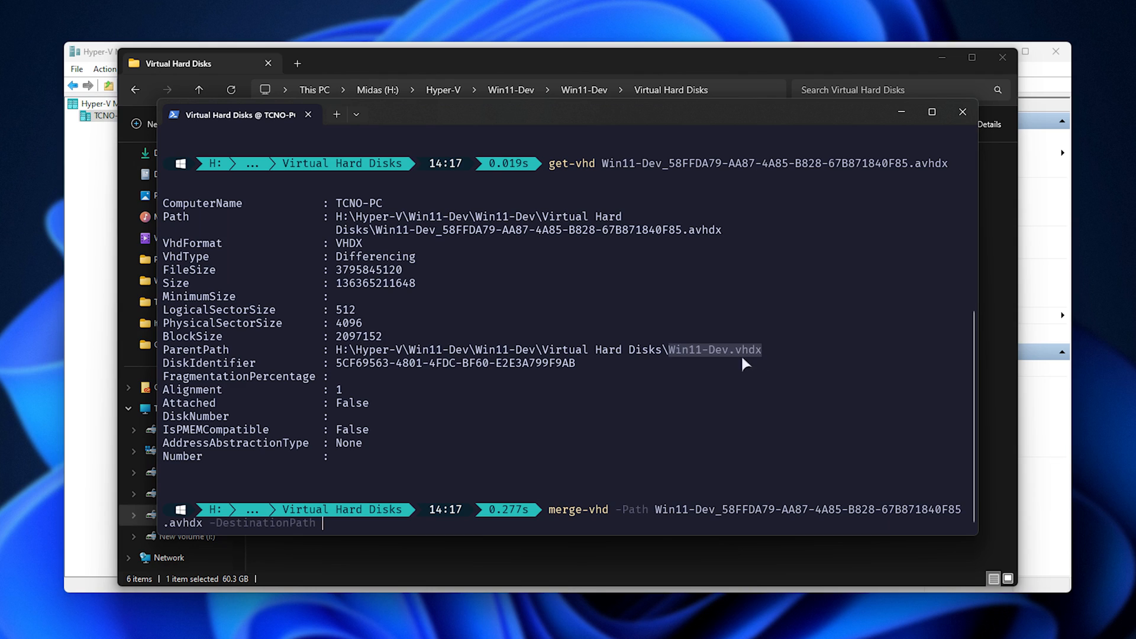
{"action": "type", "text": "Win11-Dev.vhdx"}
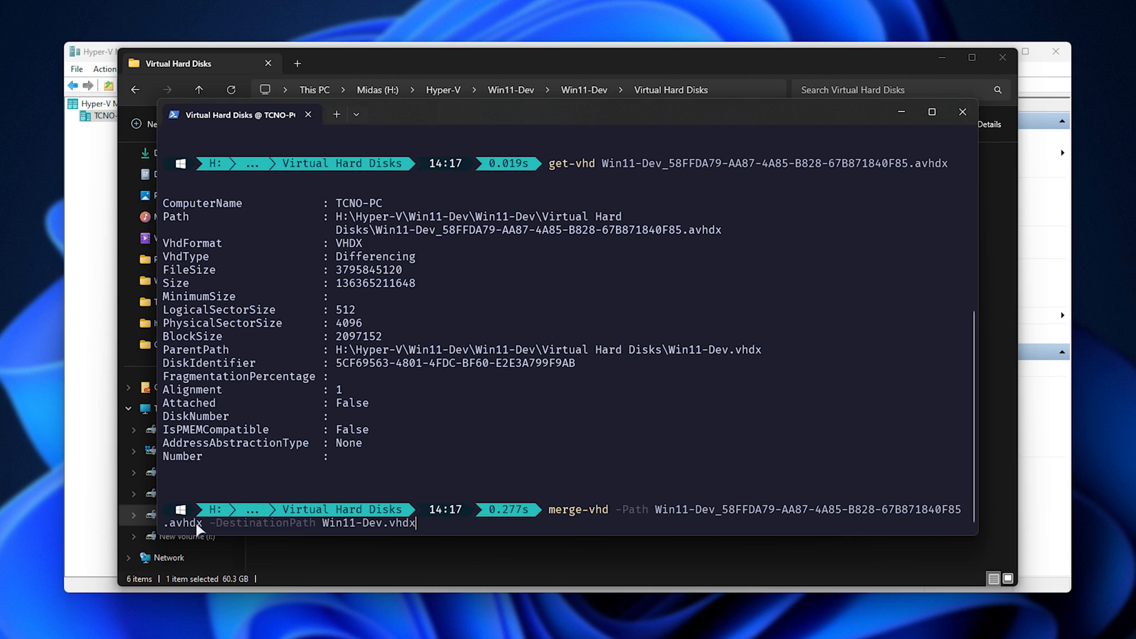
{"action": "mouse_move", "coordinate": [387, 551]}
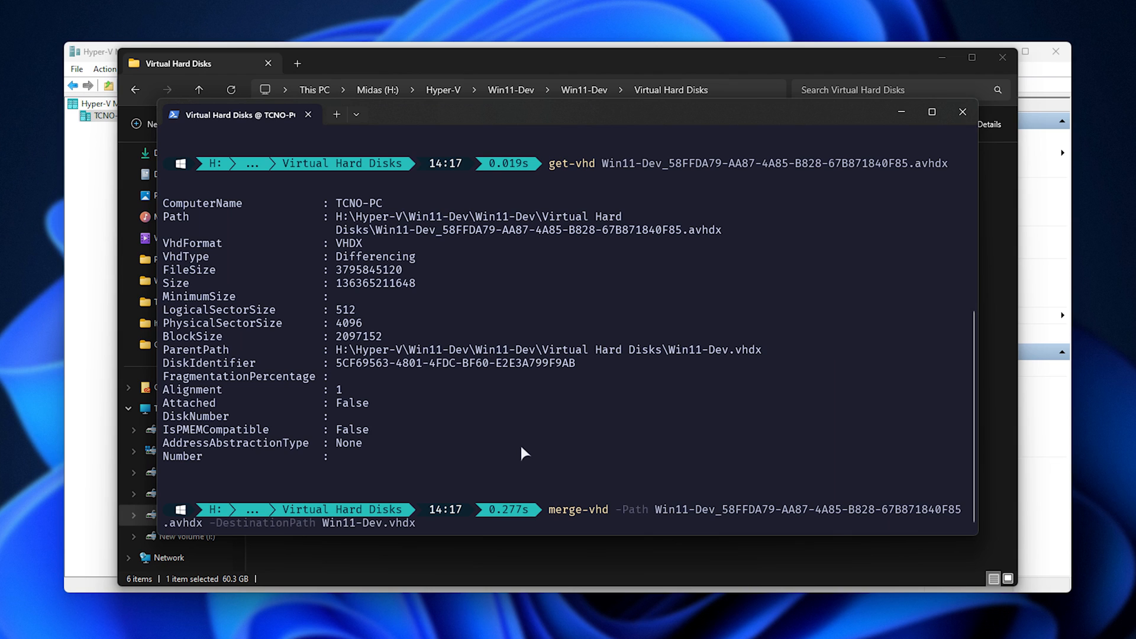
{"action": "mouse_move", "coordinate": [532, 508]}
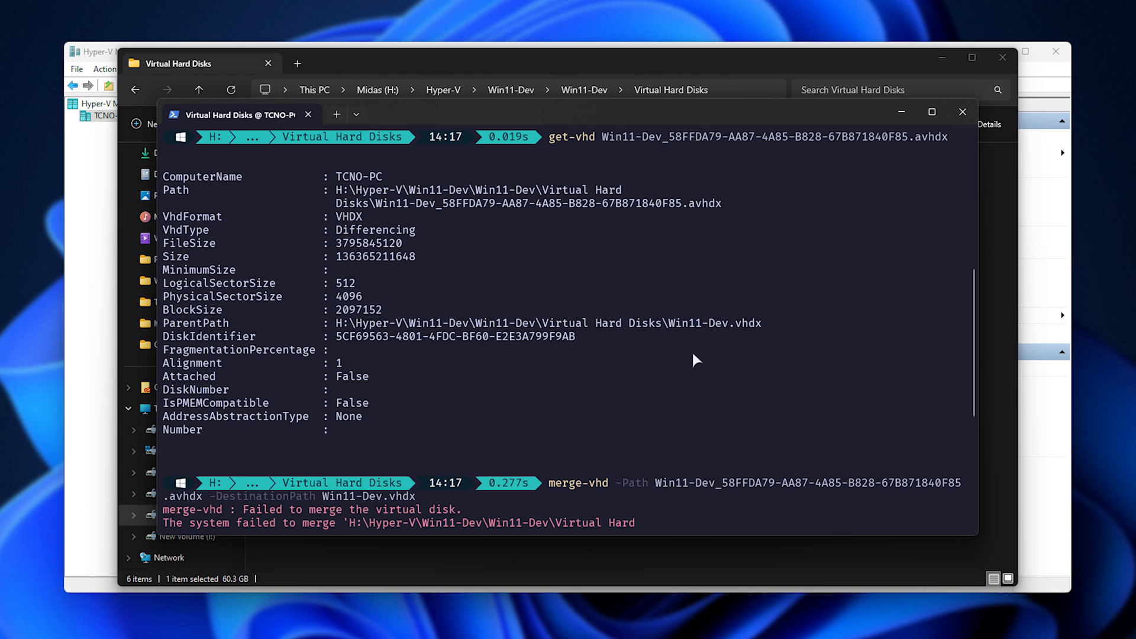
{"action": "mouse_move", "coordinate": [964, 112]}
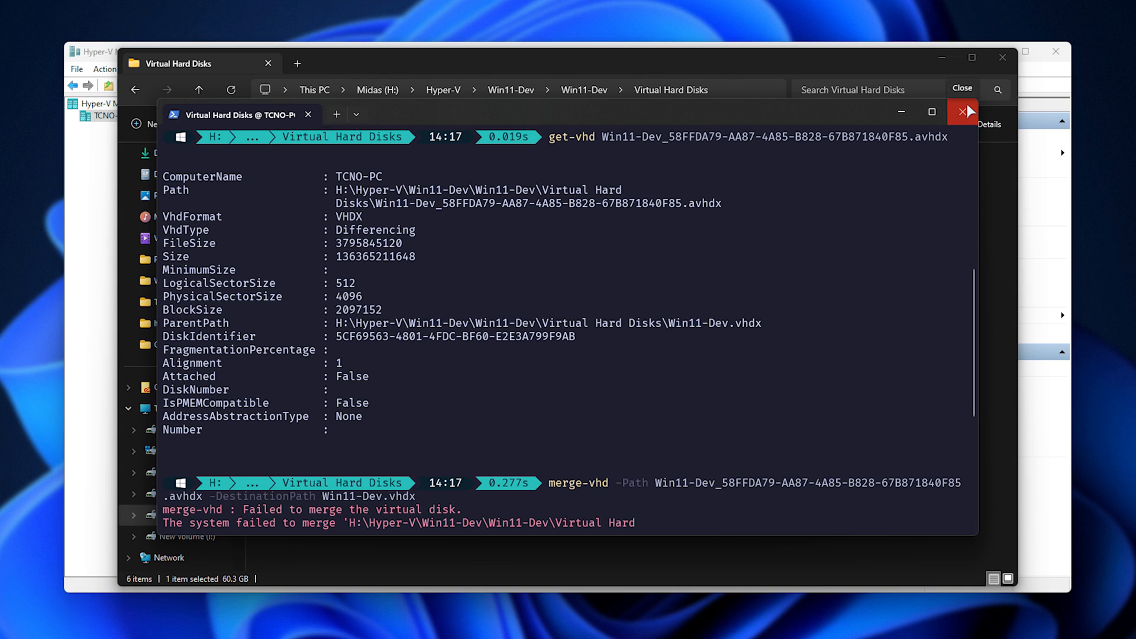
Close the PowerShell terminal and deselect the virtual disk files in File Explorer.
{"action": "left_click", "coordinate": [966, 112]}
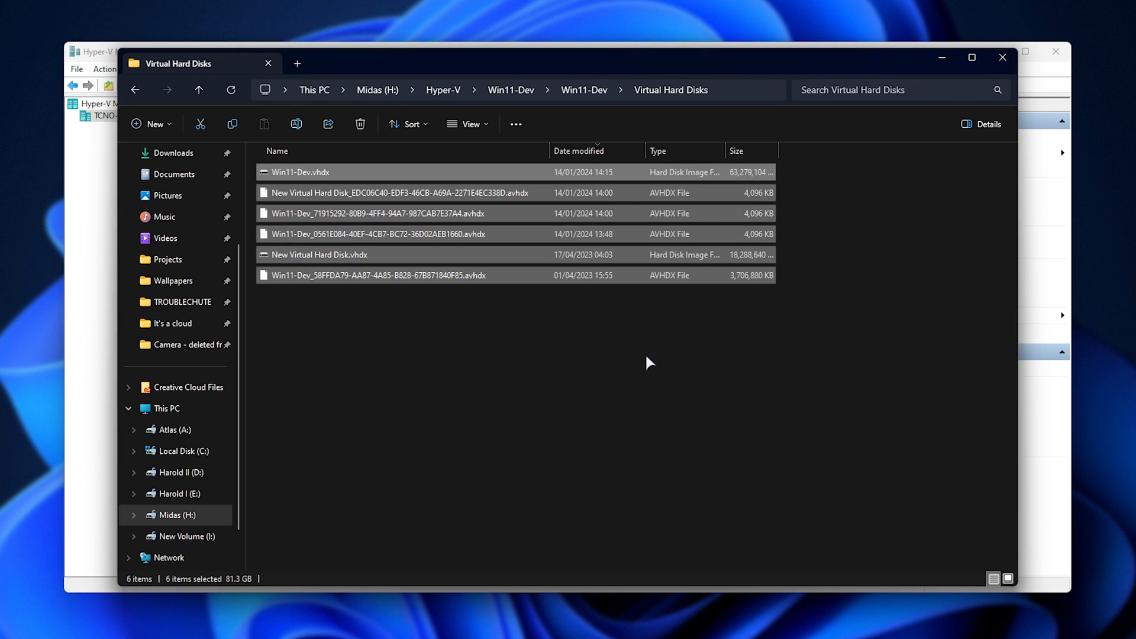
{"action": "left_click", "coordinate": [648, 362]}
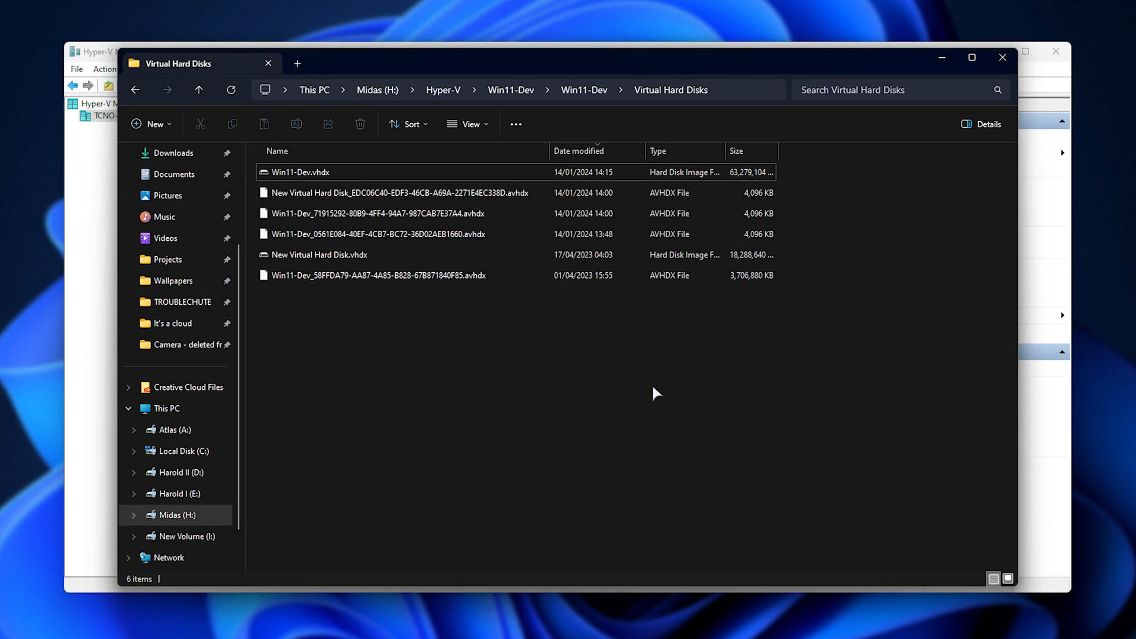
{"action": "mouse_move", "coordinate": [662, 299]}
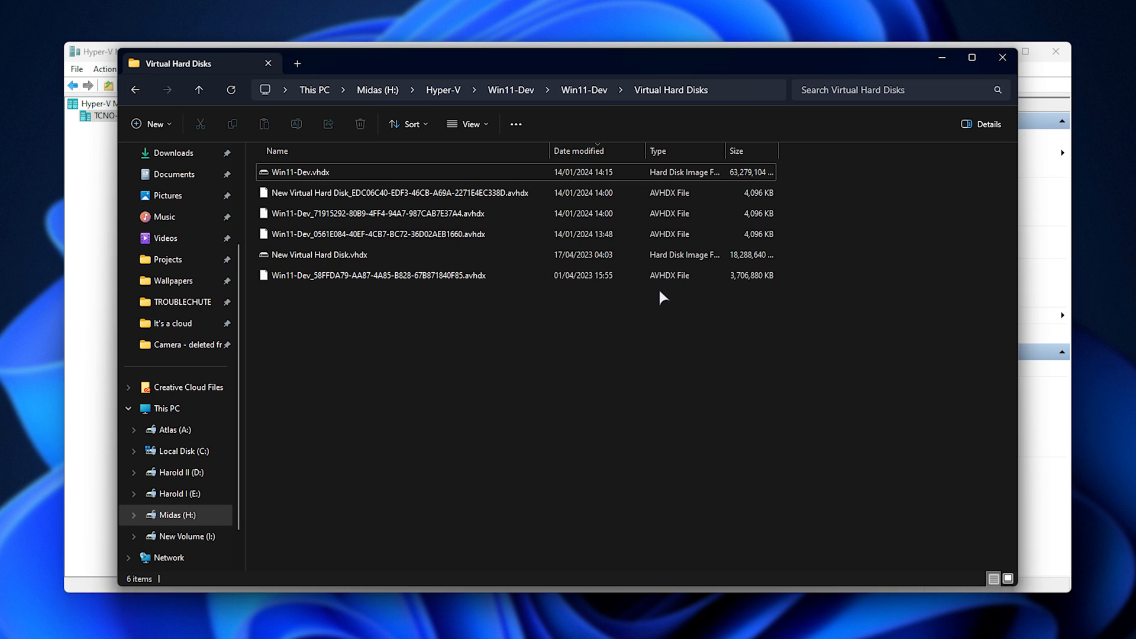
{"action": "mouse_move", "coordinate": [573, 118]}
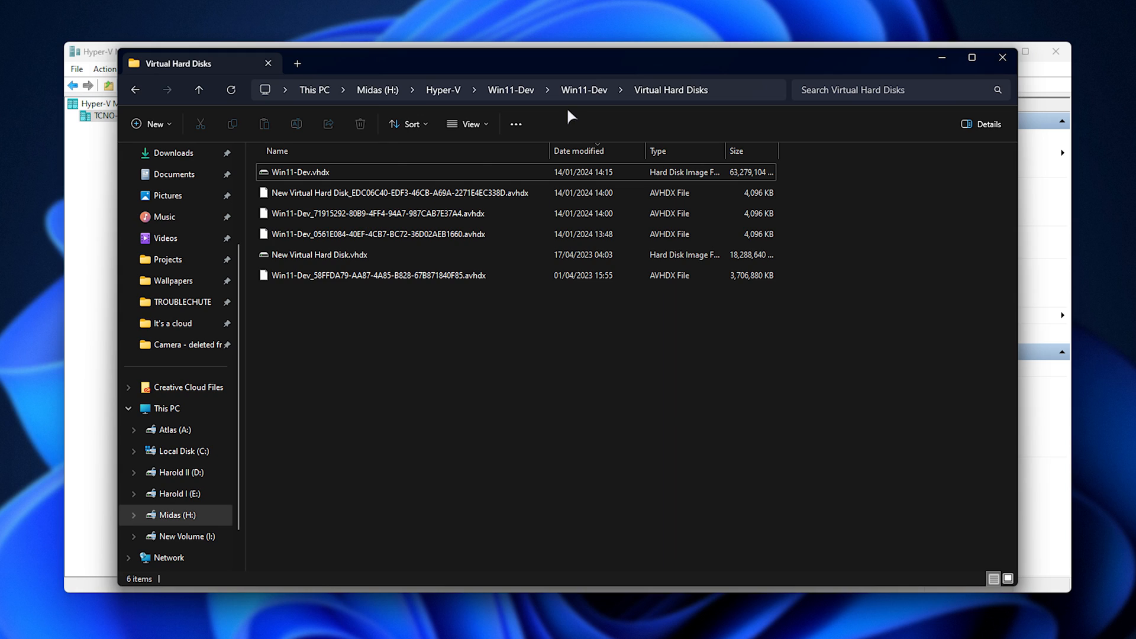
{"action": "mouse_move", "coordinate": [585, 112]}
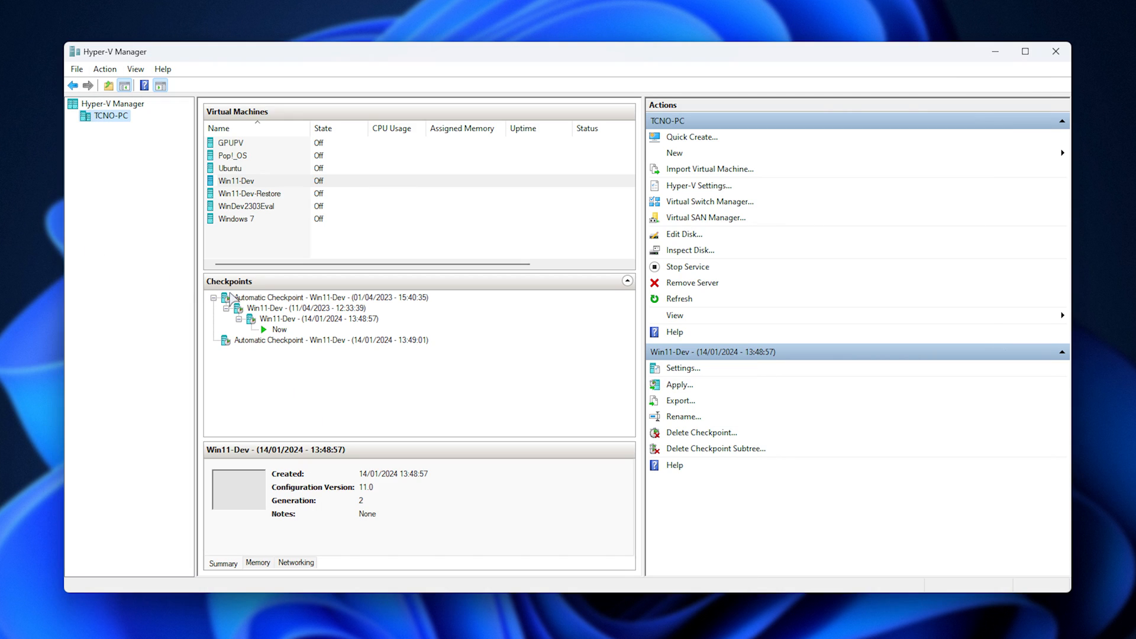
Select Win11-Dev-Restore in the Virtual Machines list and start it.
{"action": "left_click", "coordinate": [249, 193]}
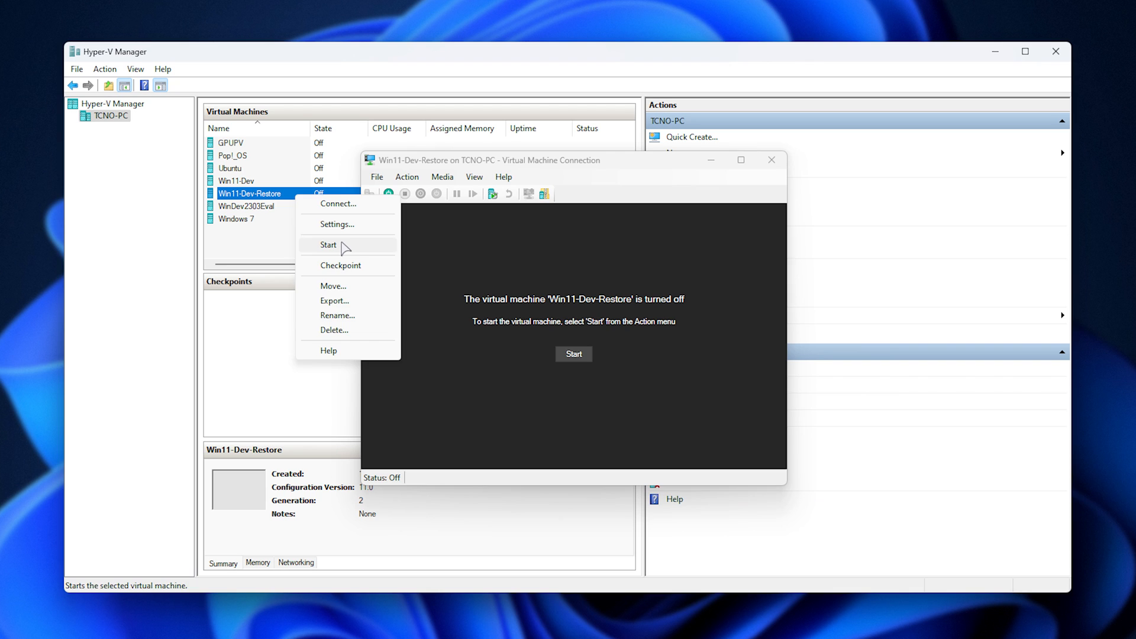
{"action": "left_click", "coordinate": [327, 244]}
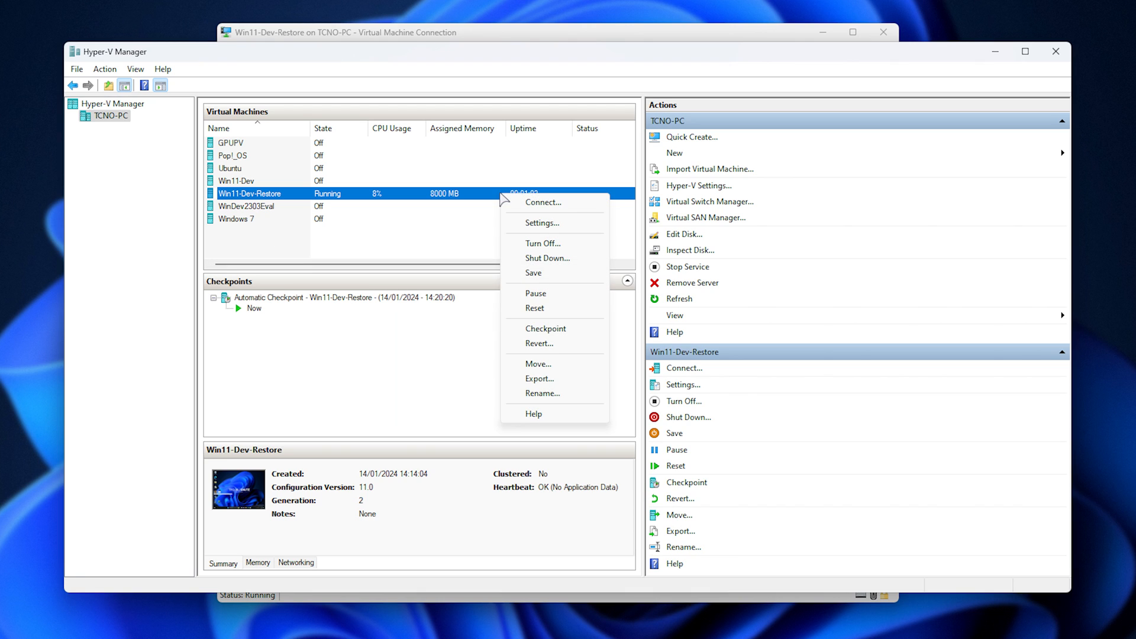
Connect to Win11-Dev-Restore to view its restored desktop, then confirm Shut Down.
{"action": "left_click", "coordinate": [543, 201]}
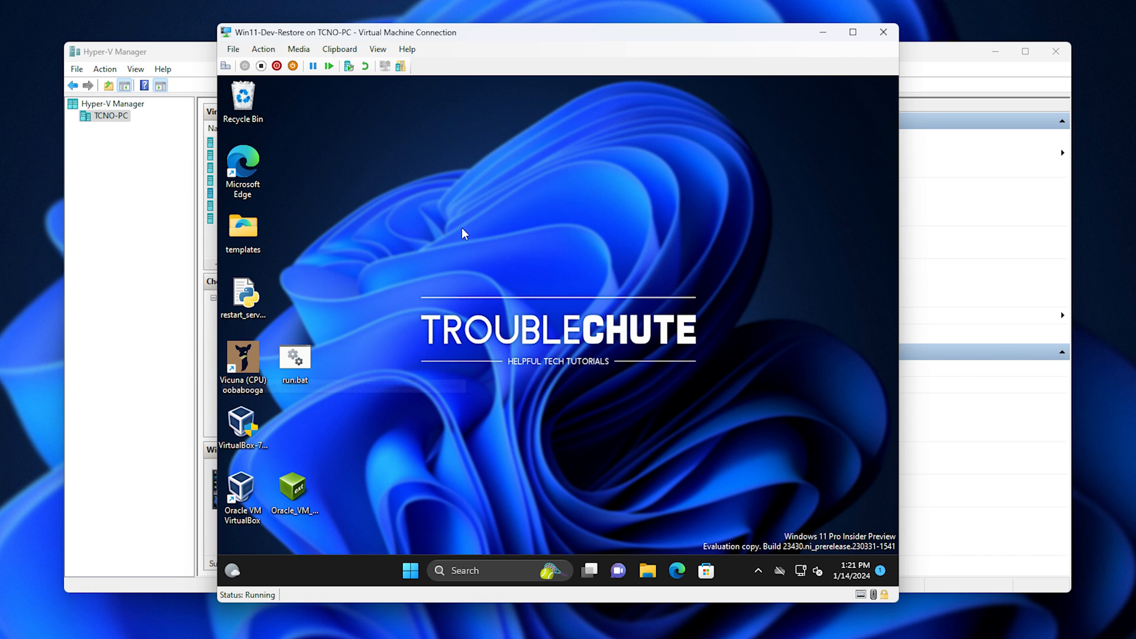
{"action": "mouse_move", "coordinate": [606, 357]}
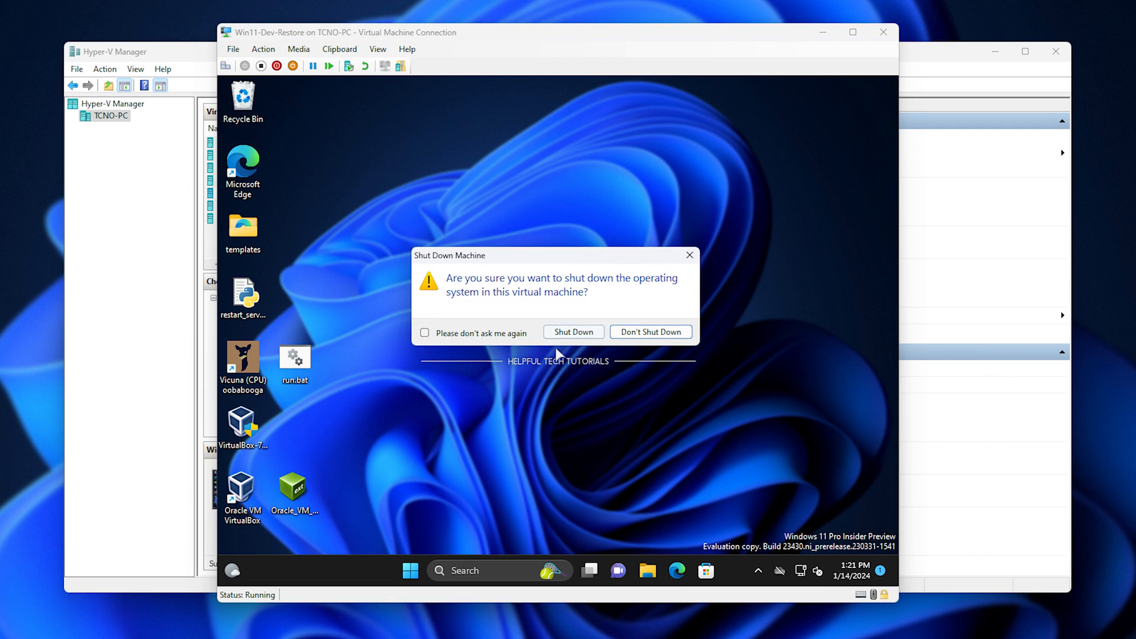
{"action": "left_click", "coordinate": [573, 332]}
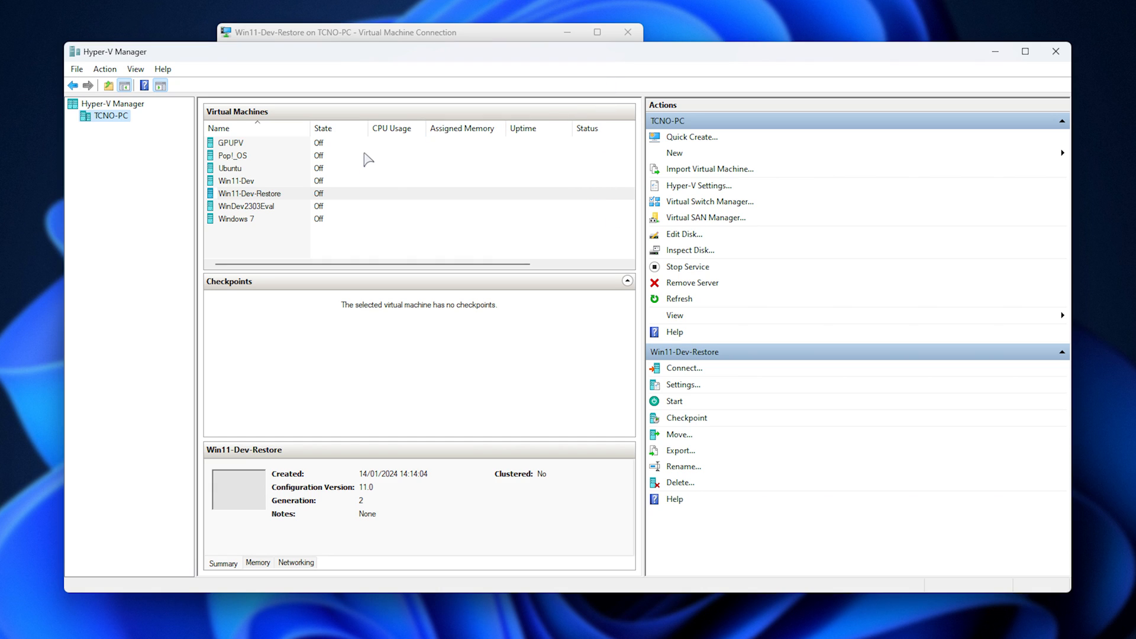
{"action": "mouse_move", "coordinate": [343, 157]}
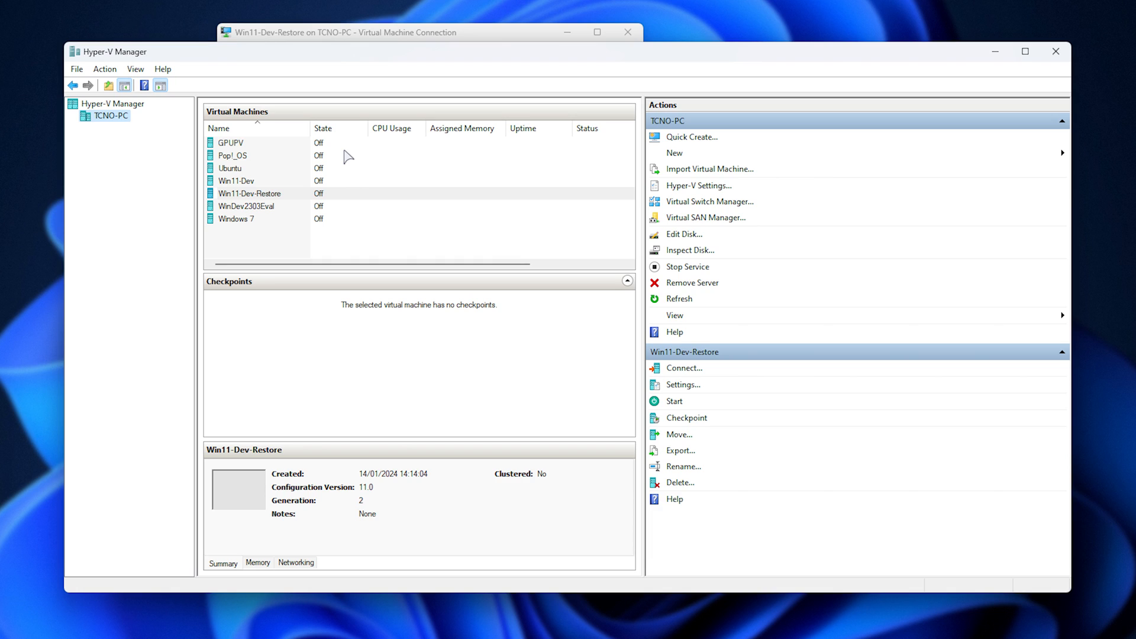
{"action": "mouse_move", "coordinate": [361, 191]}
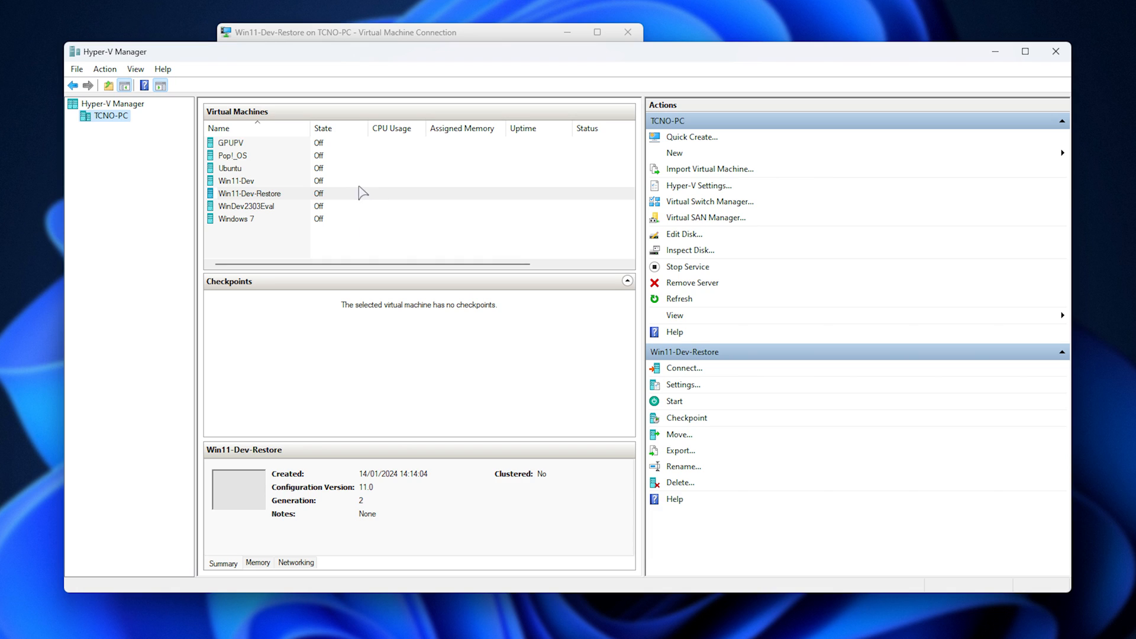
{"action": "mouse_move", "coordinate": [170, 126]}
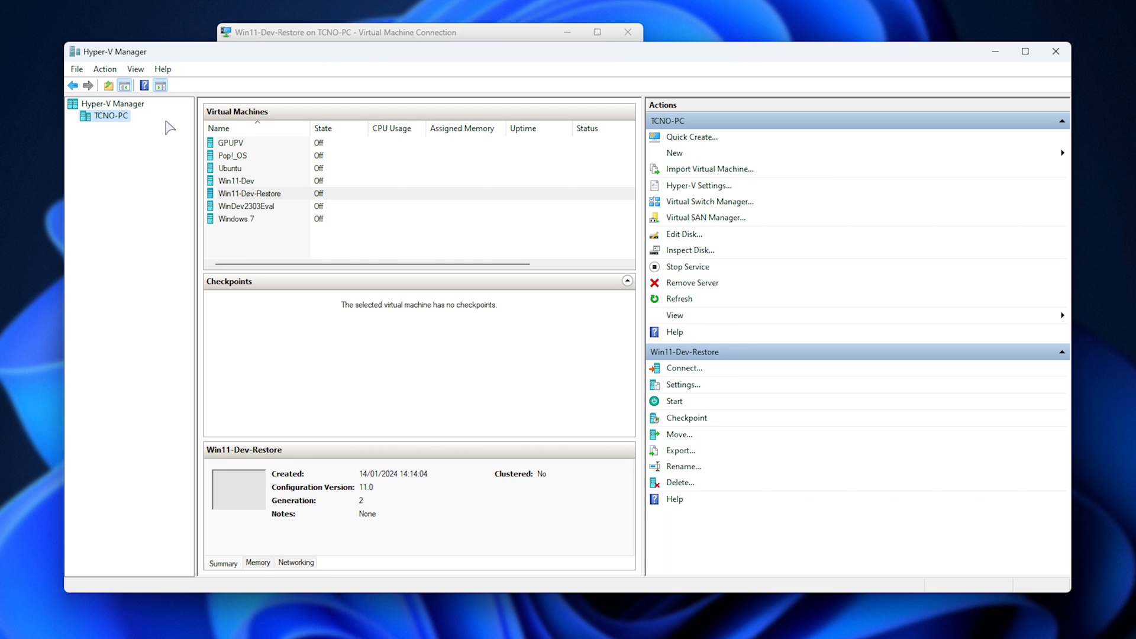